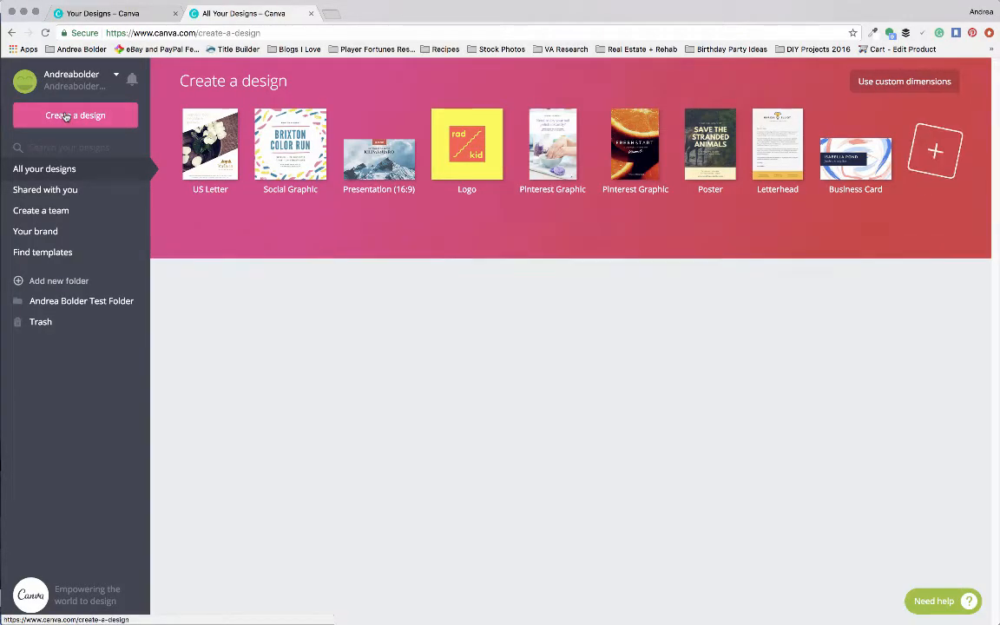
# Show all Canva design types and scroll through the categories down to Documents and Blogging & eBooks.
pyautogui.click(75, 114)
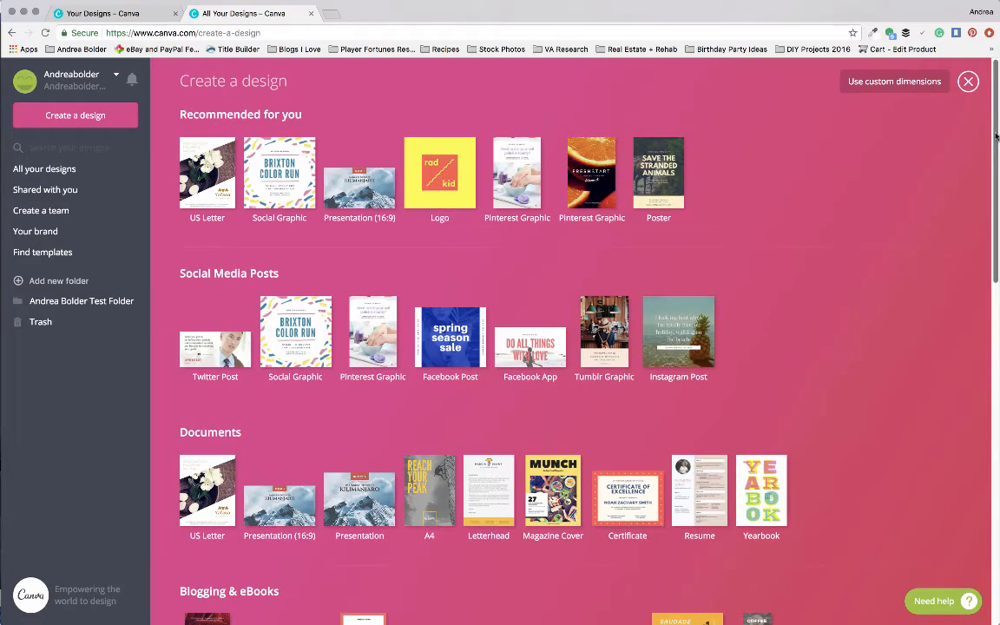
pyautogui.scroll(-3)
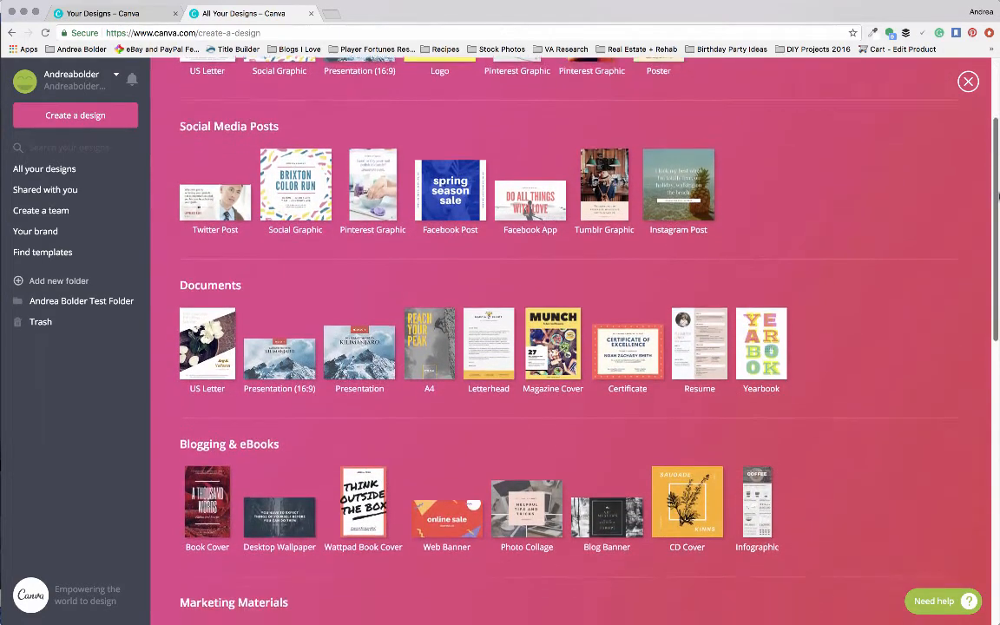
pyautogui.scroll(-3)
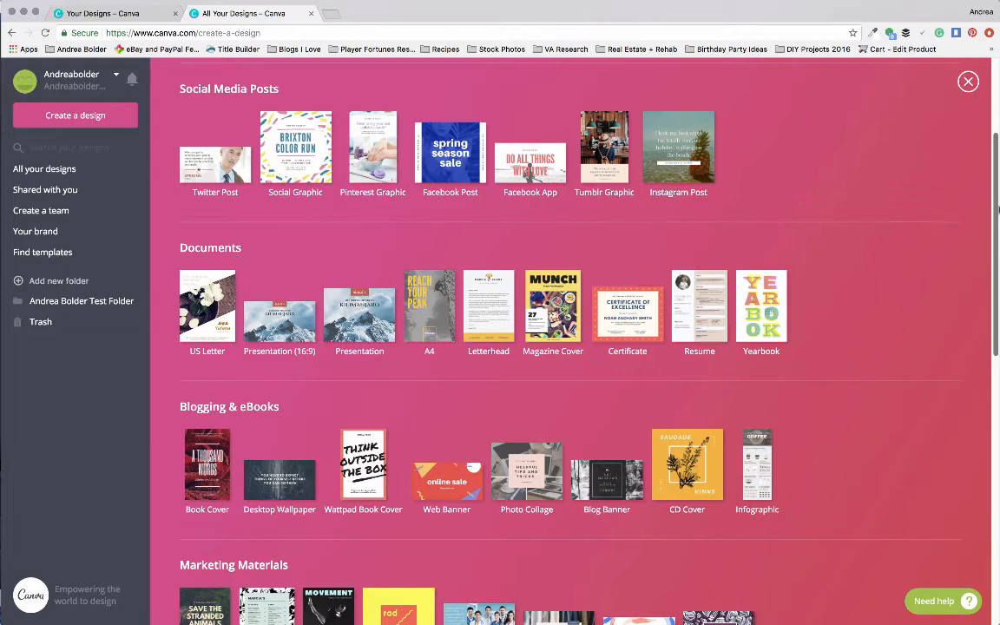
pyautogui.click(207, 461)
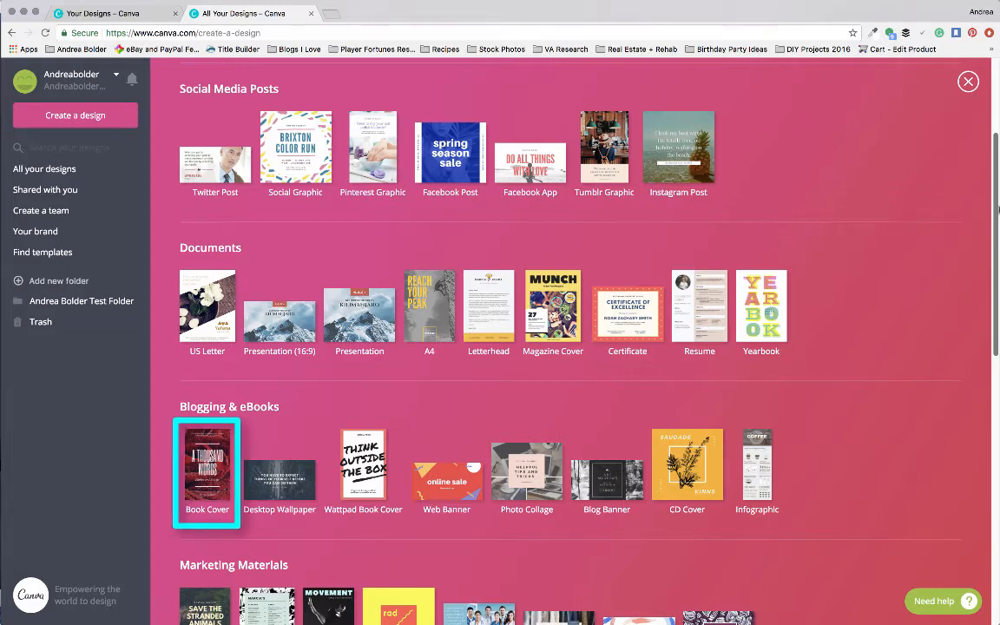
pyautogui.click(206, 305)
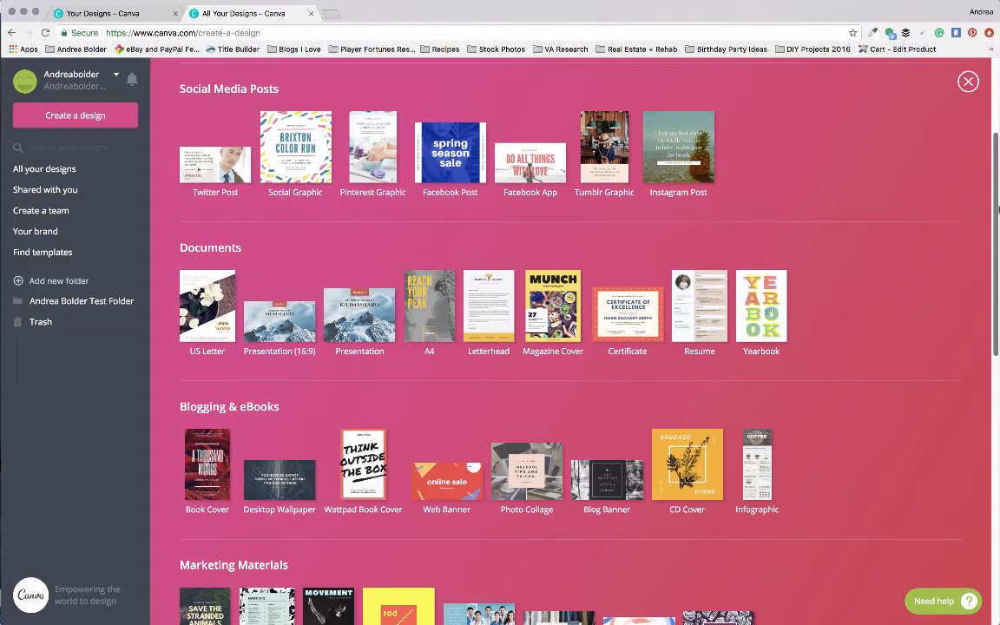
pyautogui.moveTo(854, 279)
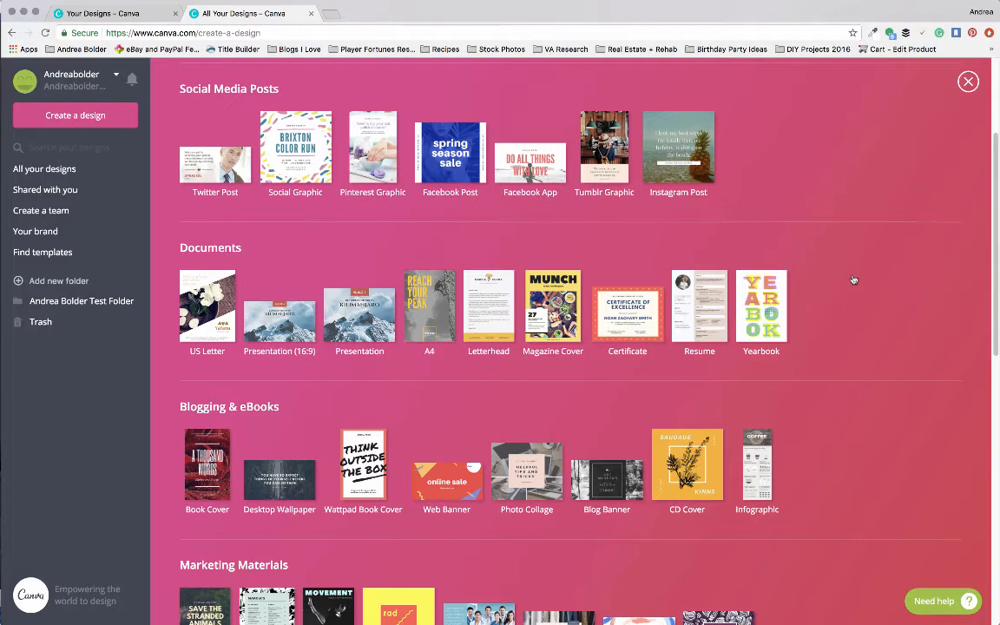
# Start a US Letter design with the Winter Wedding Fair layout over the uploaded living-room photo.
pyautogui.click(206, 309)
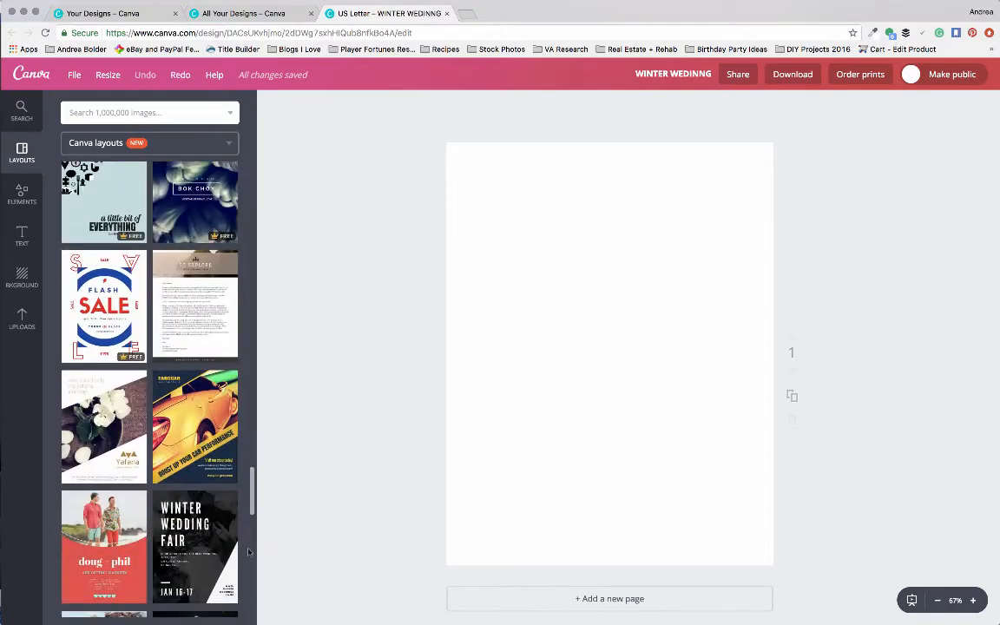
pyautogui.click(194, 545)
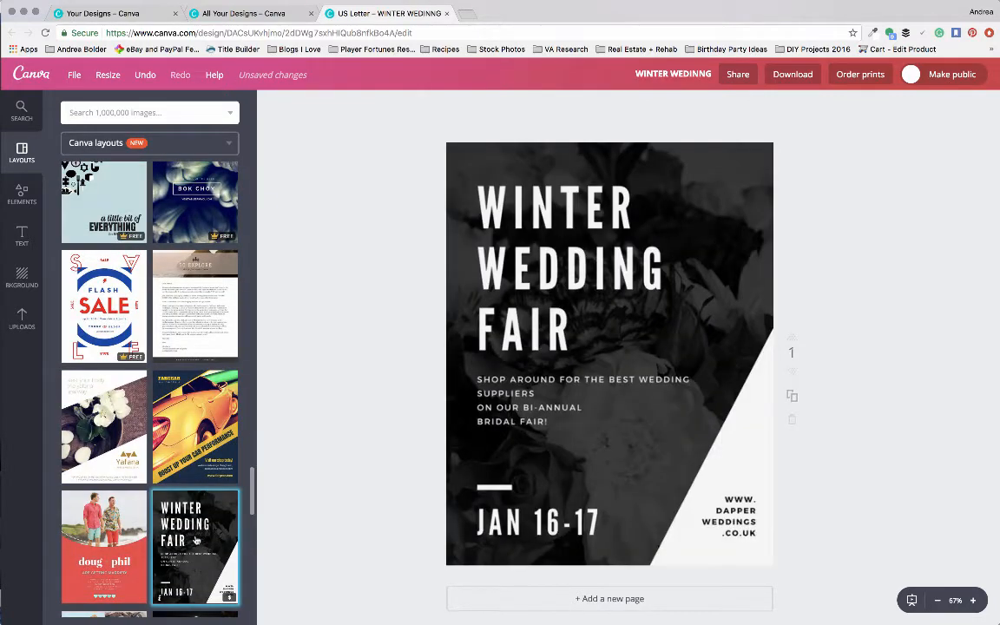
pyautogui.click(569, 269)
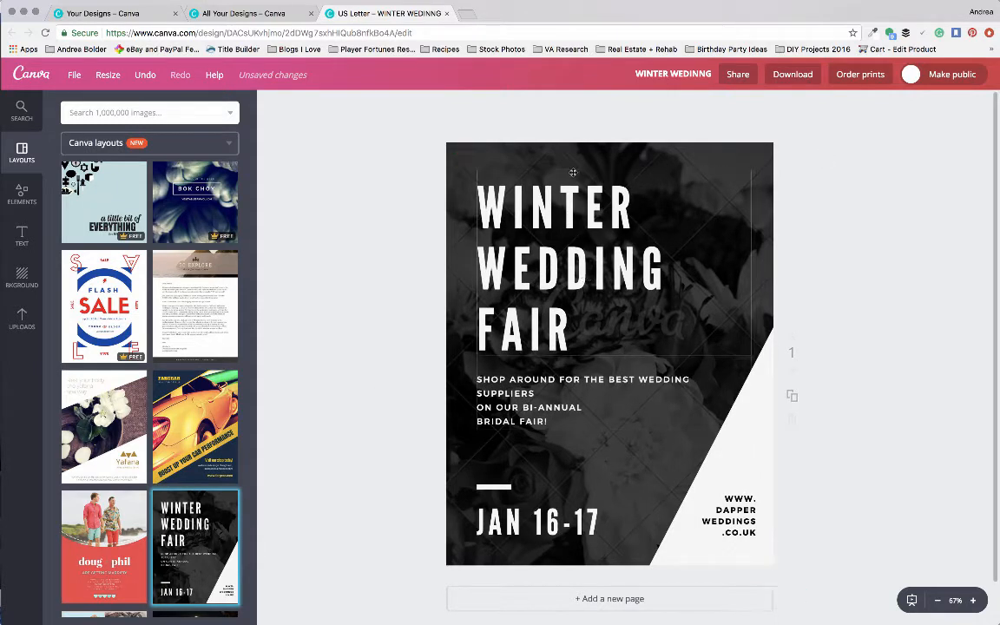
pyautogui.click(609, 347)
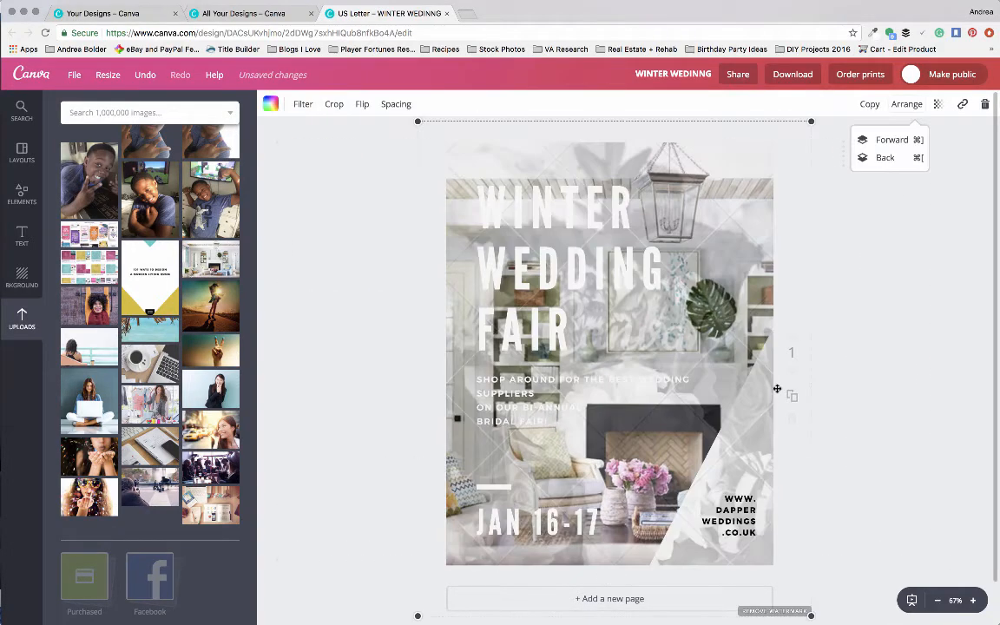
# Add a full-page grid from Elements and fill it with pink.
pyautogui.click(20, 193)
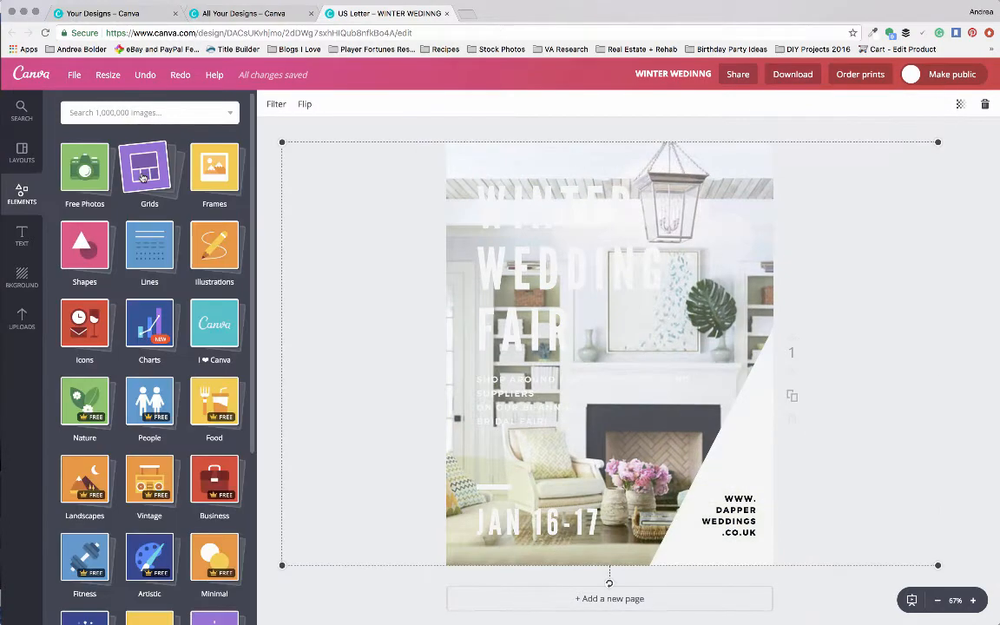
pyautogui.click(149, 166)
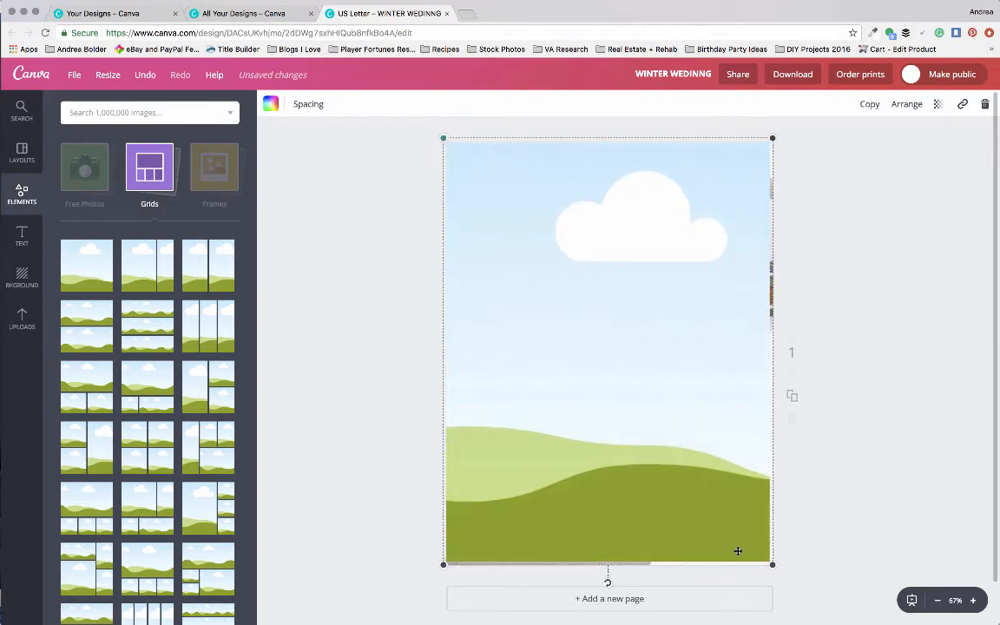
pyautogui.moveTo(771, 562); pyautogui.dragTo(774, 570)
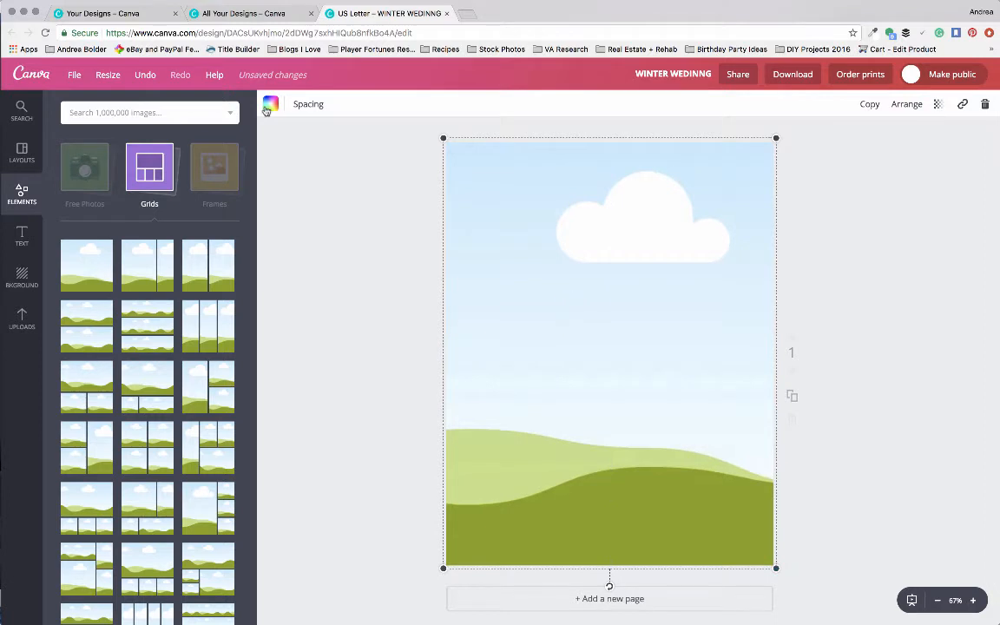
pyautogui.click(271, 104)
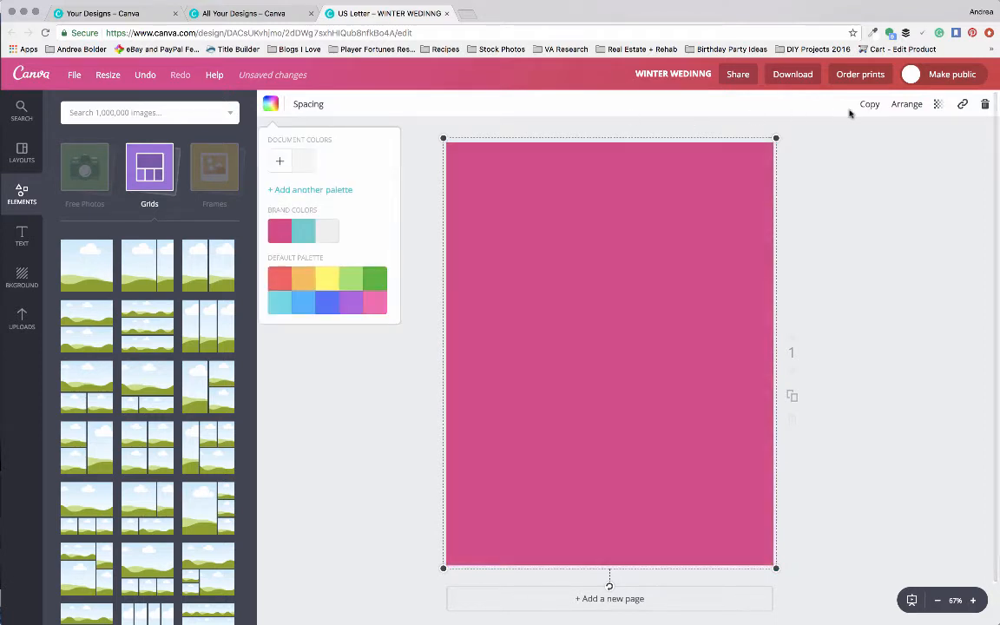
# Lower the pink layer's transparency to about 76 and send it behind the text.
pyautogui.click(937, 104)
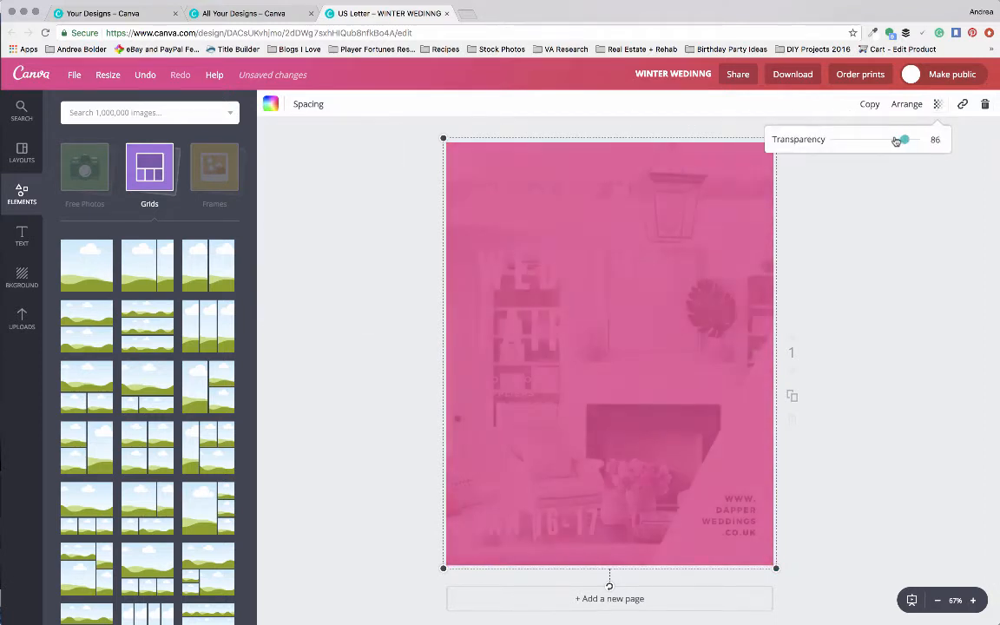
pyautogui.moveTo(906, 139); pyautogui.dragTo(896, 139)
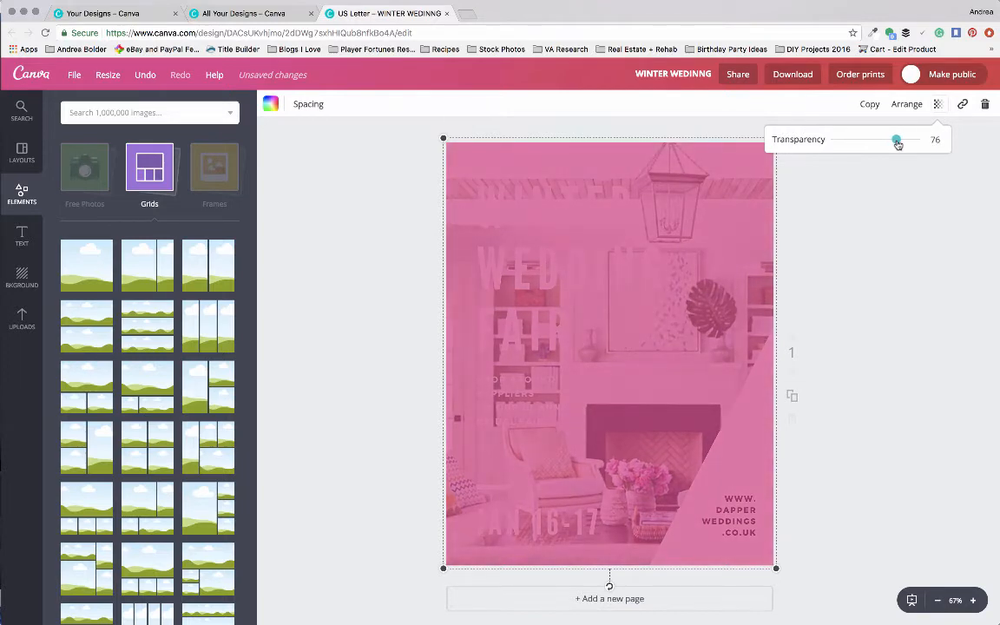
pyautogui.moveTo(895, 139); pyautogui.dragTo(899, 138)
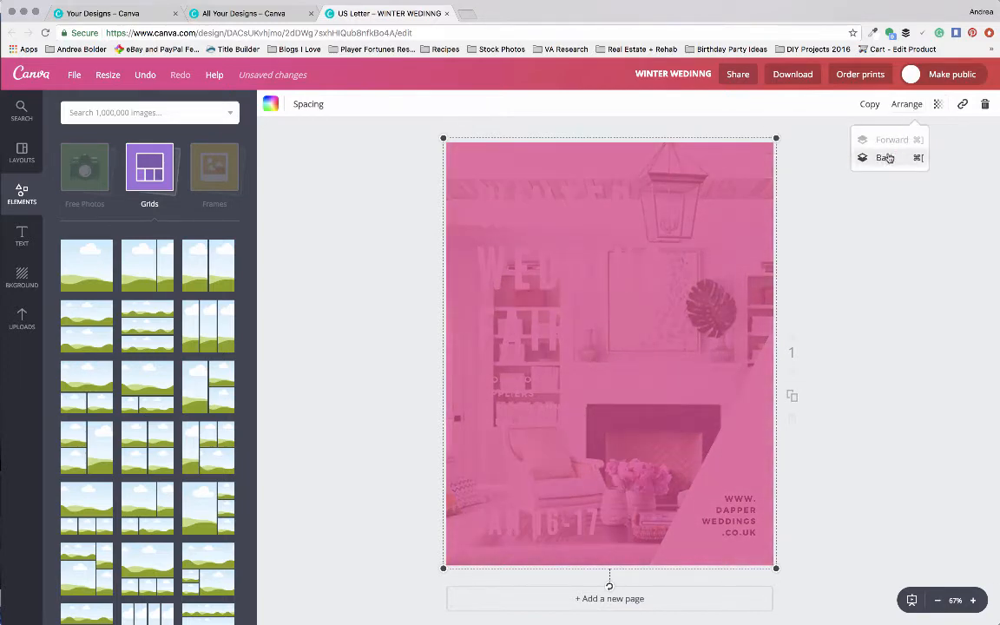
pyautogui.click(885, 156)
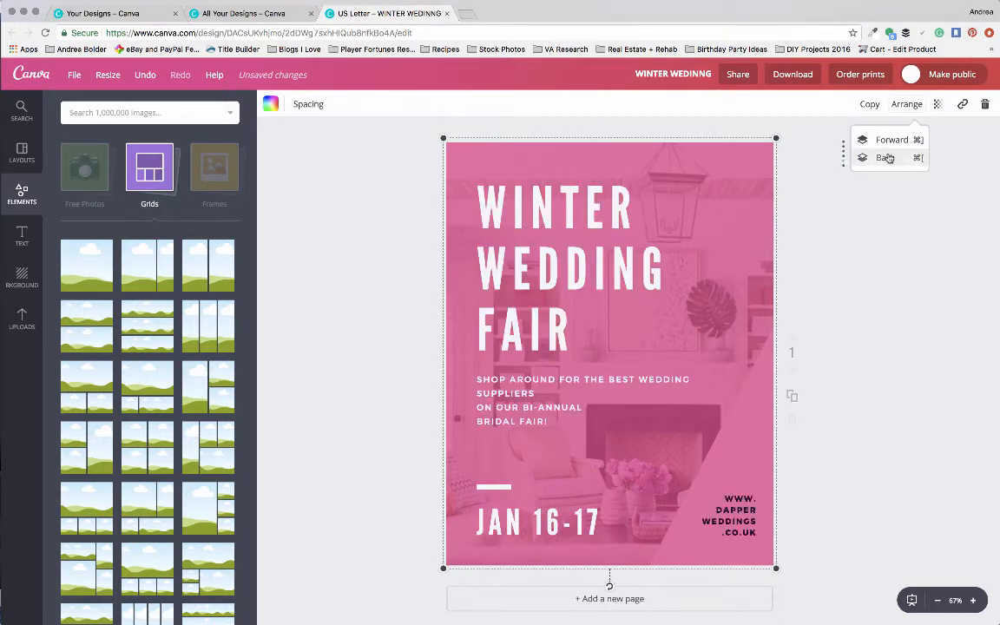
pyautogui.click(885, 156)
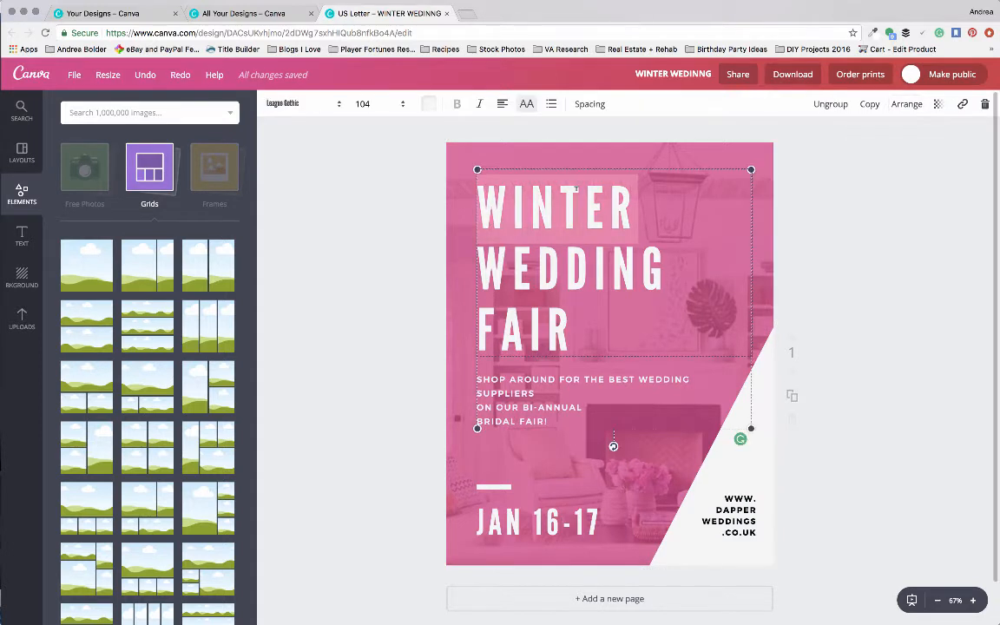
# Retitle the cover THE CANVA GUIDE and replace the date with the name Andrea Bolder.
pyautogui.write('THE')
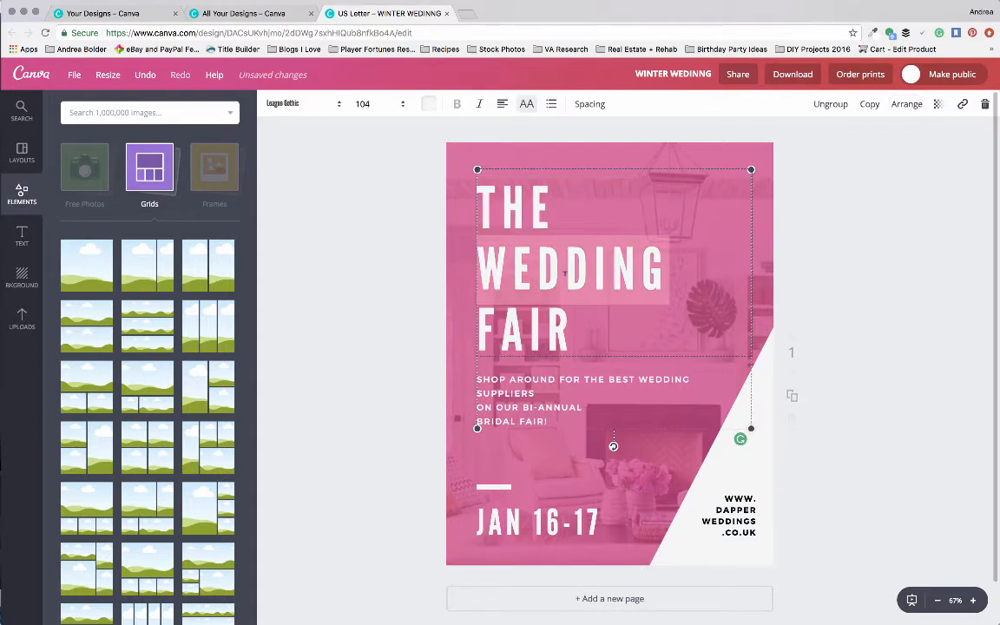
pyautogui.write('CANVA')
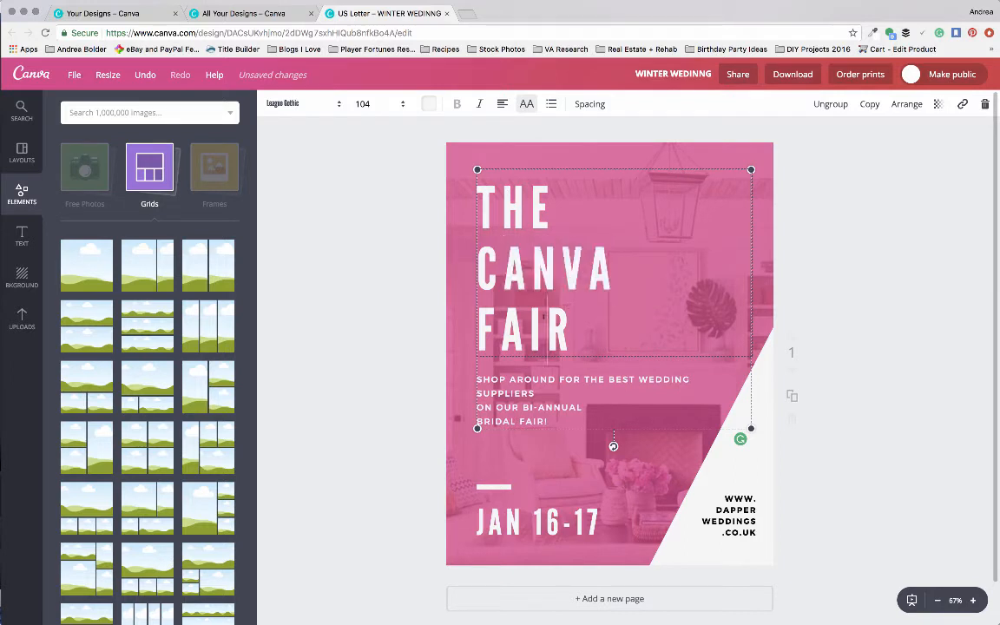
pyautogui.write('GUIDE')
pyautogui.click(613, 399)
pyautogui.write('CREATE IT WITH CANVA AND CASH IN!')
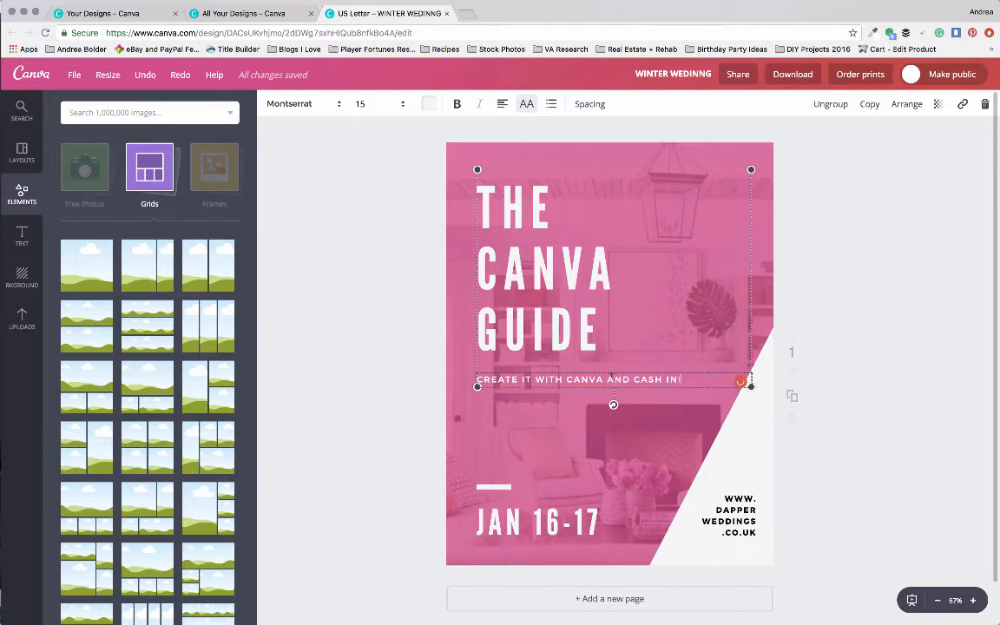
pyautogui.click(537, 520)
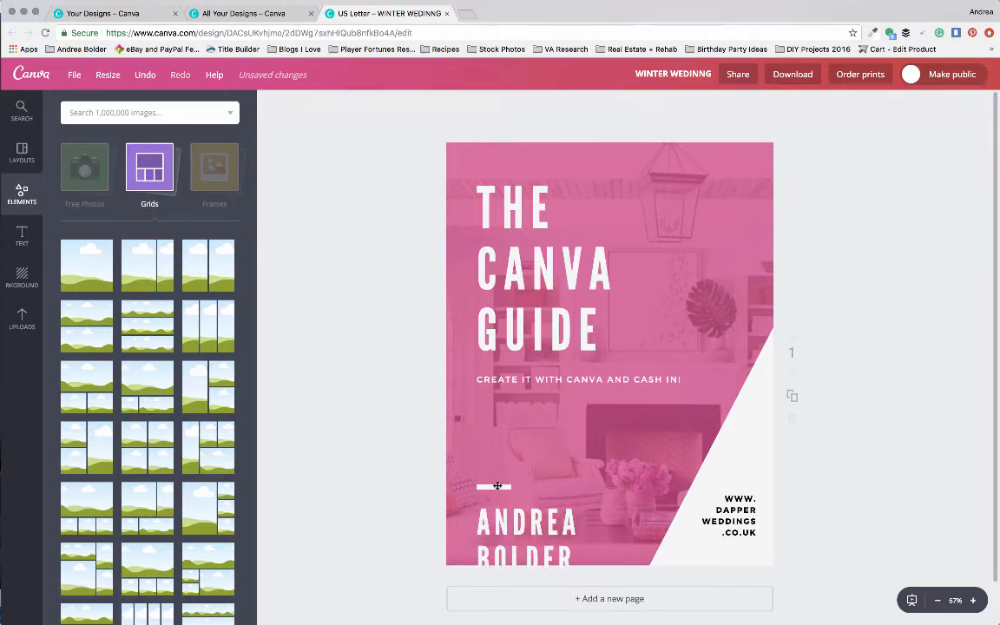
pyautogui.click(493, 486)
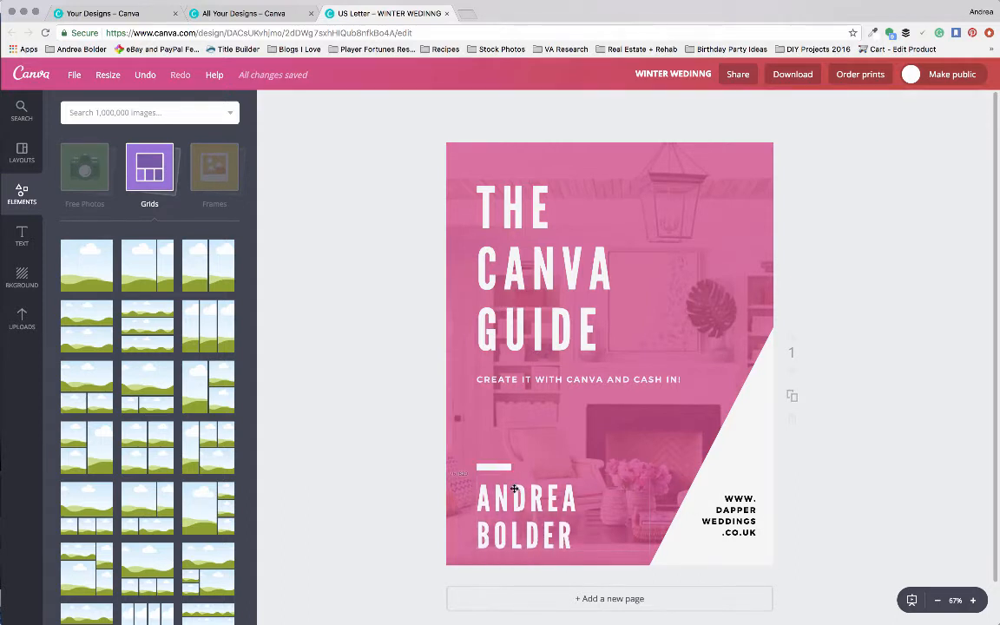
# Add a second page holding the living-room photo.
pyautogui.click(730, 516)
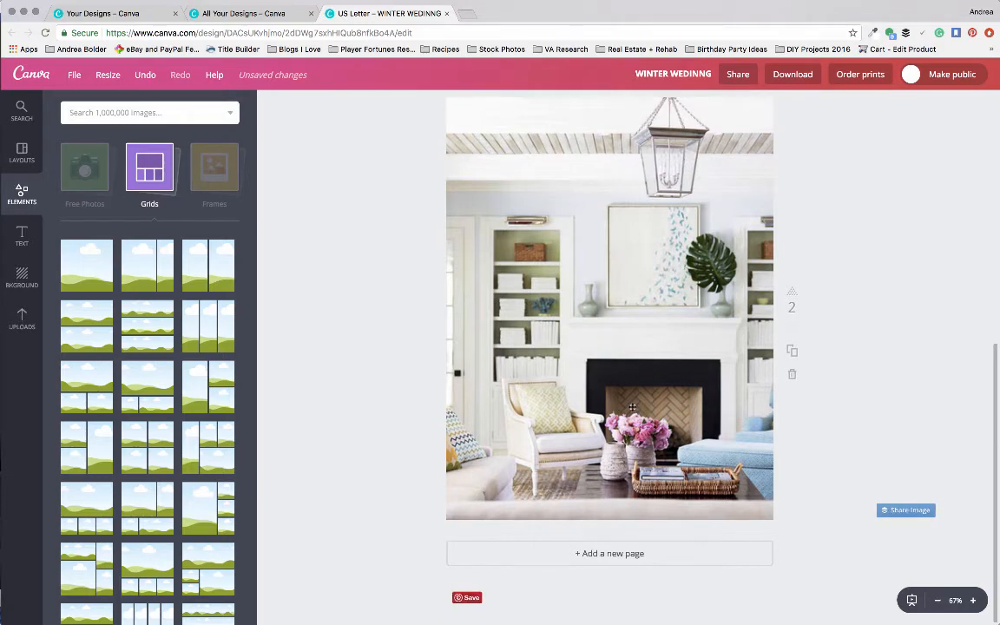
# Apply the letterhead layout to page 2, recolour its bands pink and head it THE CANVA GUIDE.
pyautogui.click(21, 153)
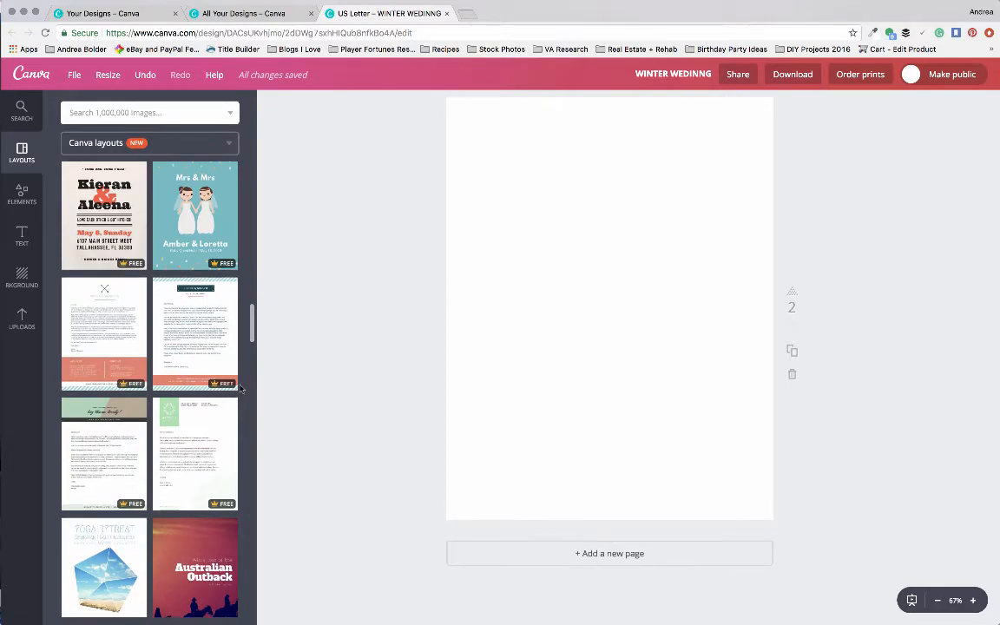
pyautogui.scroll(-3)
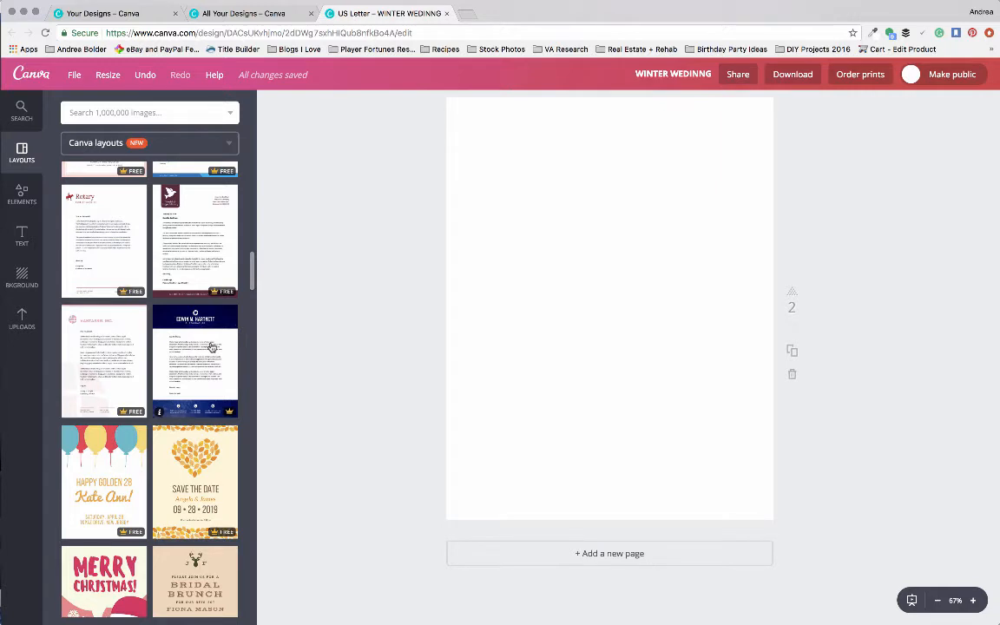
pyautogui.click(195, 361)
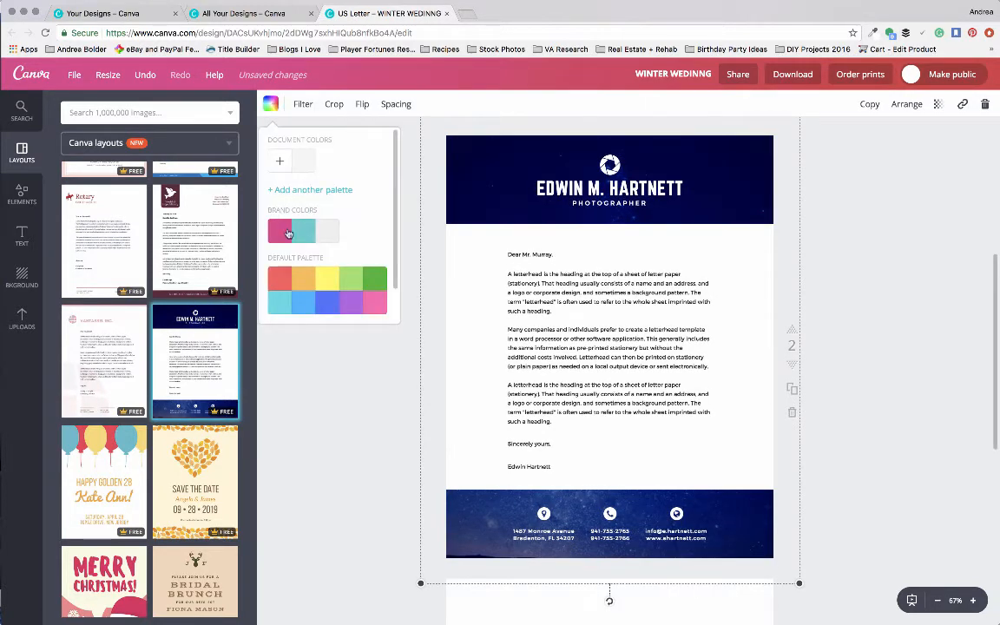
pyautogui.click(281, 231)
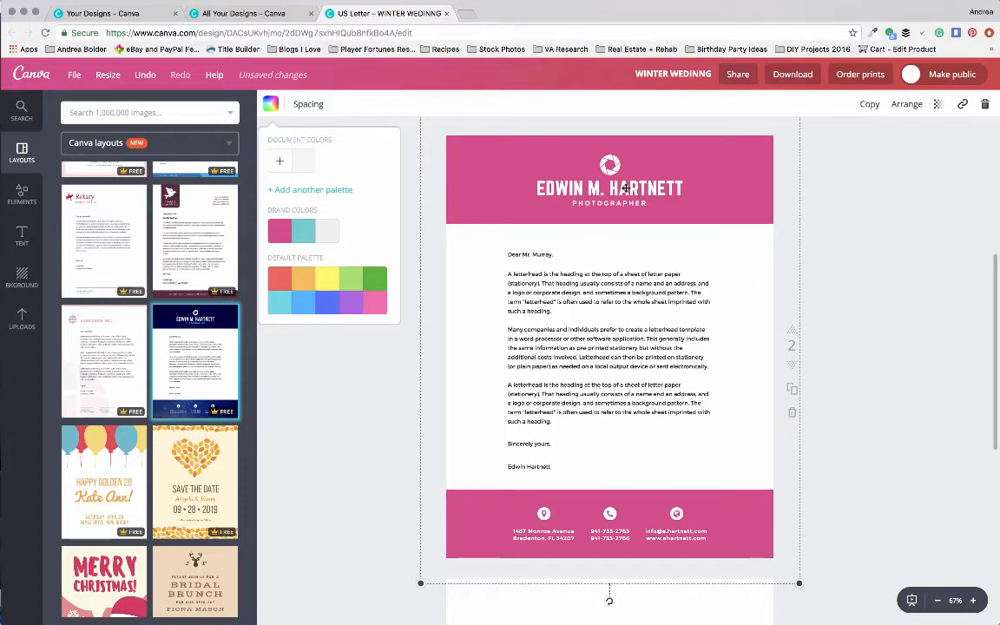
pyautogui.click(609, 188)
pyautogui.write('THE CANVA GUIDE')
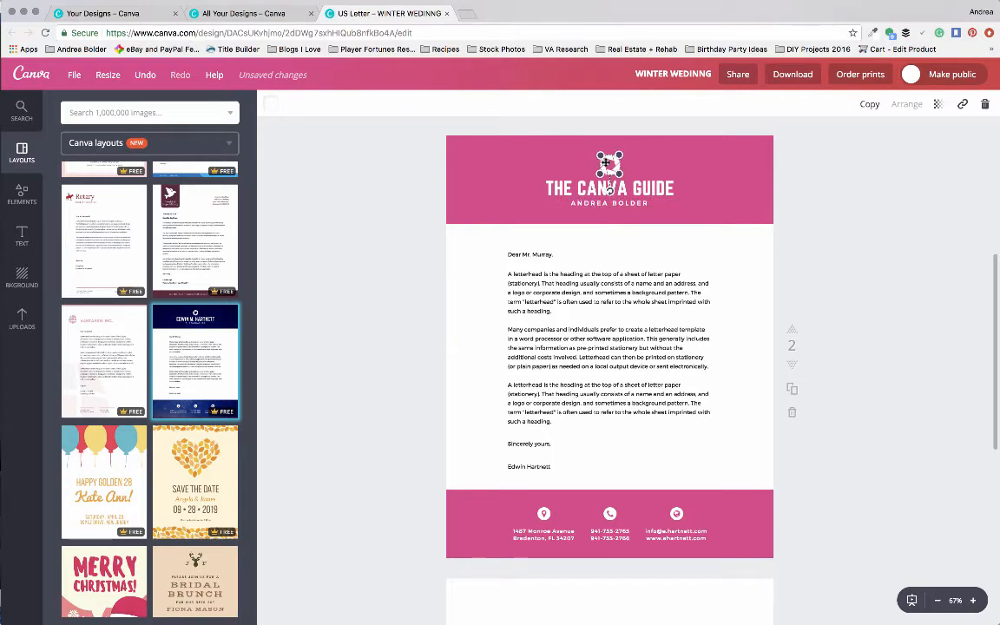
# Find the camera-girl illustration in Elements, move it into the pink header and begin the Lesson 01 body text.
pyautogui.click(20, 195)
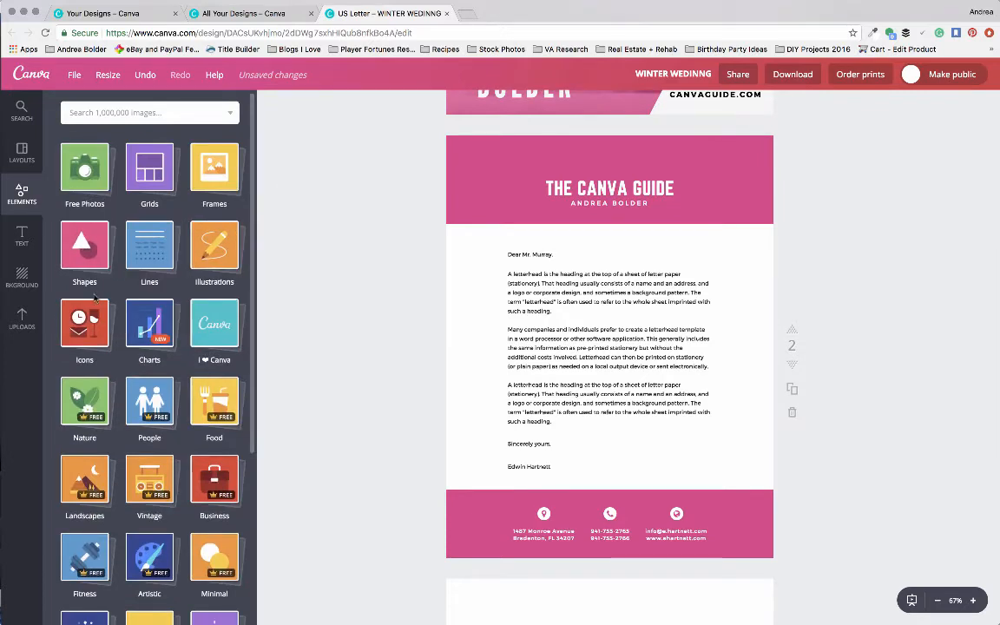
pyautogui.click(83, 327)
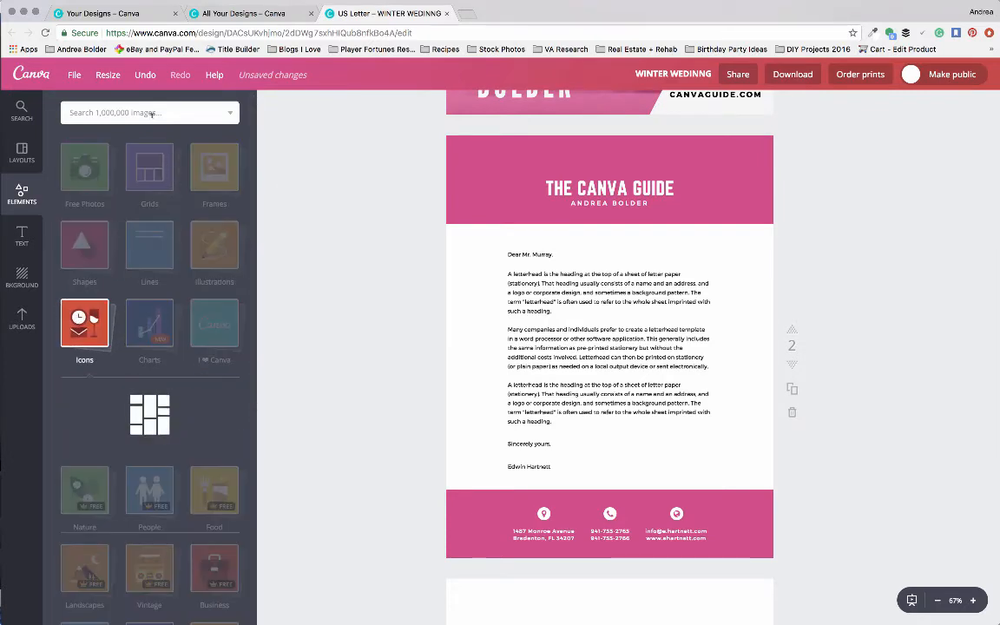
pyautogui.write('camera')
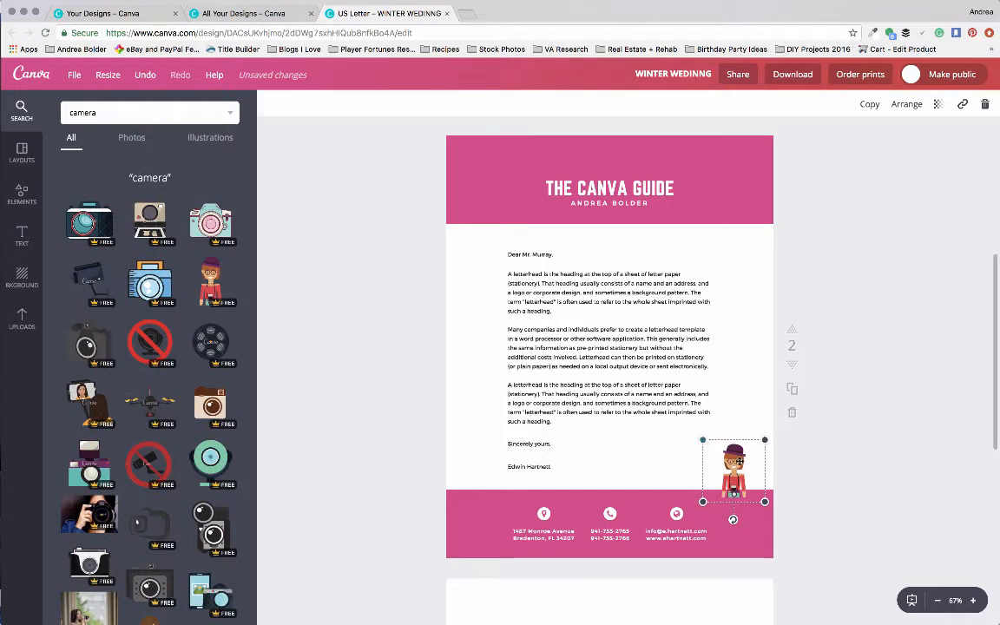
pyautogui.moveTo(733, 468); pyautogui.dragTo(729, 281)
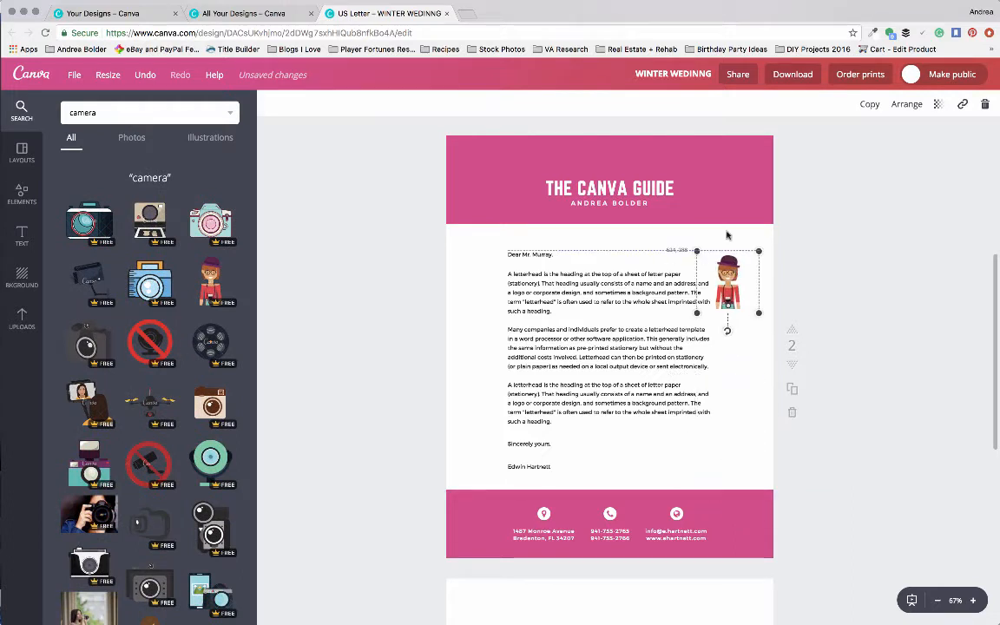
pyautogui.moveTo(727, 281); pyautogui.dragTo(708, 187)
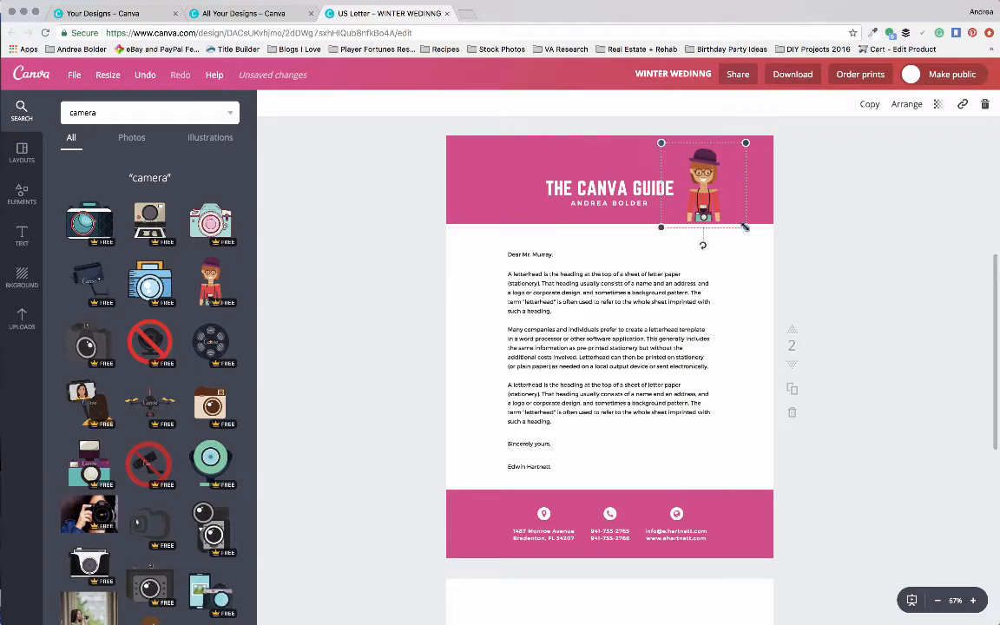
pyautogui.click(607, 359)
pyautogui.write('Hi my name is Andrea. I am your Canva Guide.')
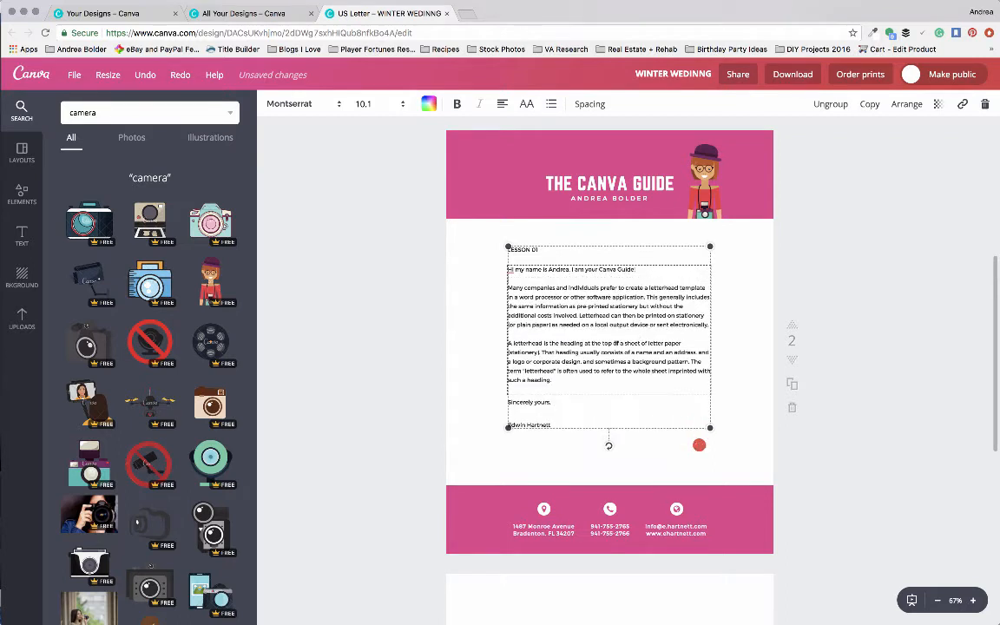
# Shrink the lesson text, add a pink divider below it and move the website address to the footer's lower left.
pyautogui.moveTo(699, 445); pyautogui.dragTo(699, 375)
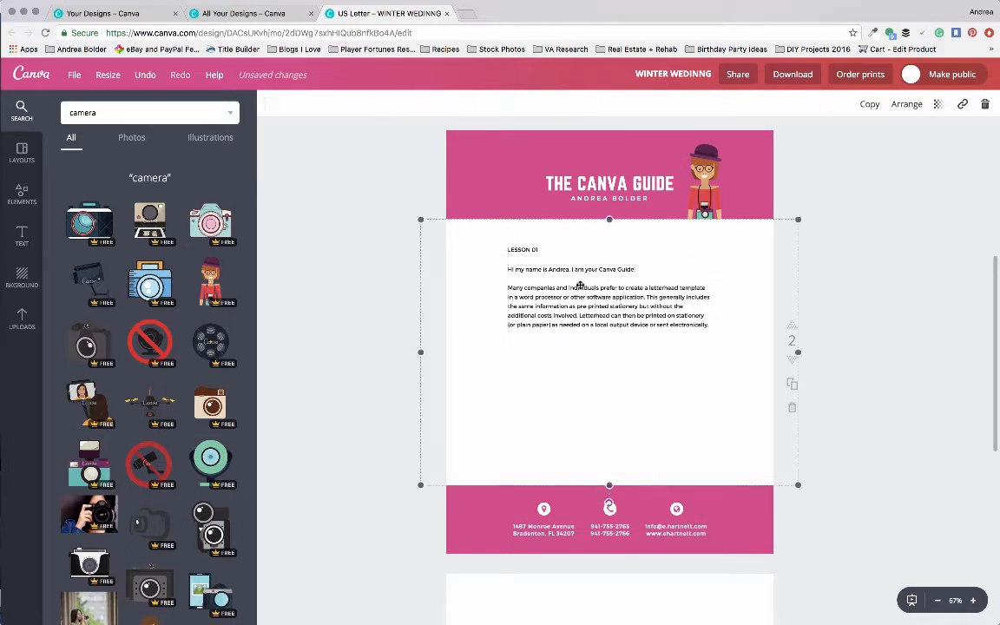
pyautogui.click(21, 191)
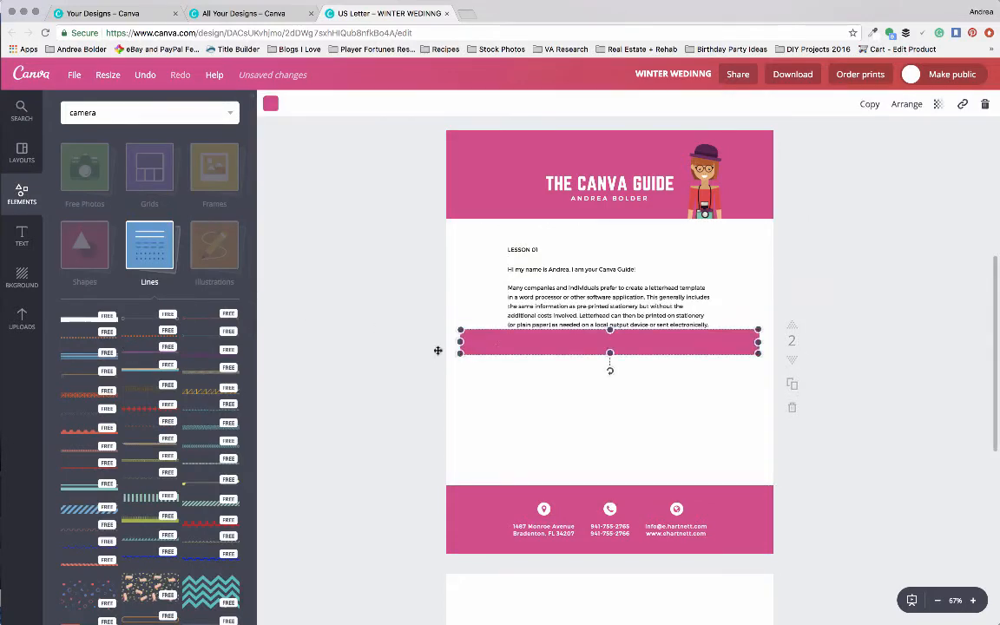
pyautogui.moveTo(607, 341); pyautogui.dragTo(608, 364)
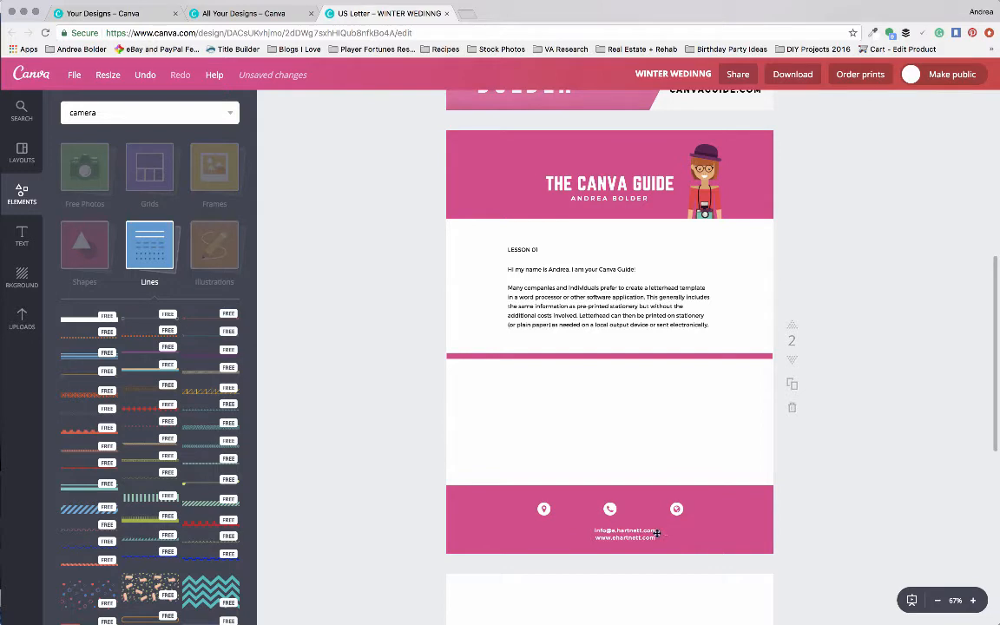
pyautogui.click(625, 531)
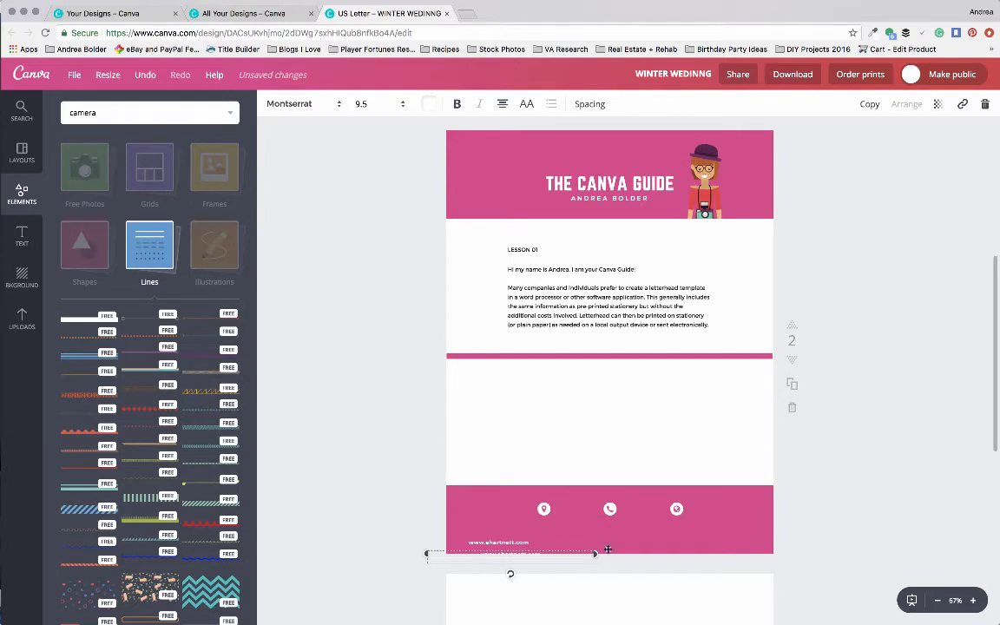
pyautogui.moveTo(512, 549); pyautogui.dragTo(703, 542)
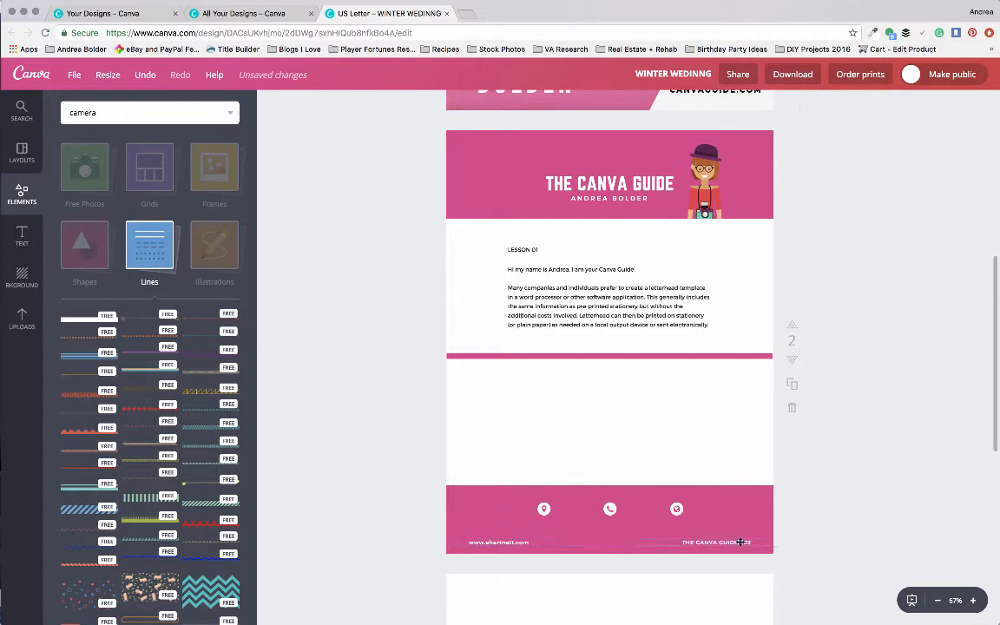
# Place thin pink lines beside the Lesson 01 and Lesson 02 headings.
pyautogui.click(607, 257)
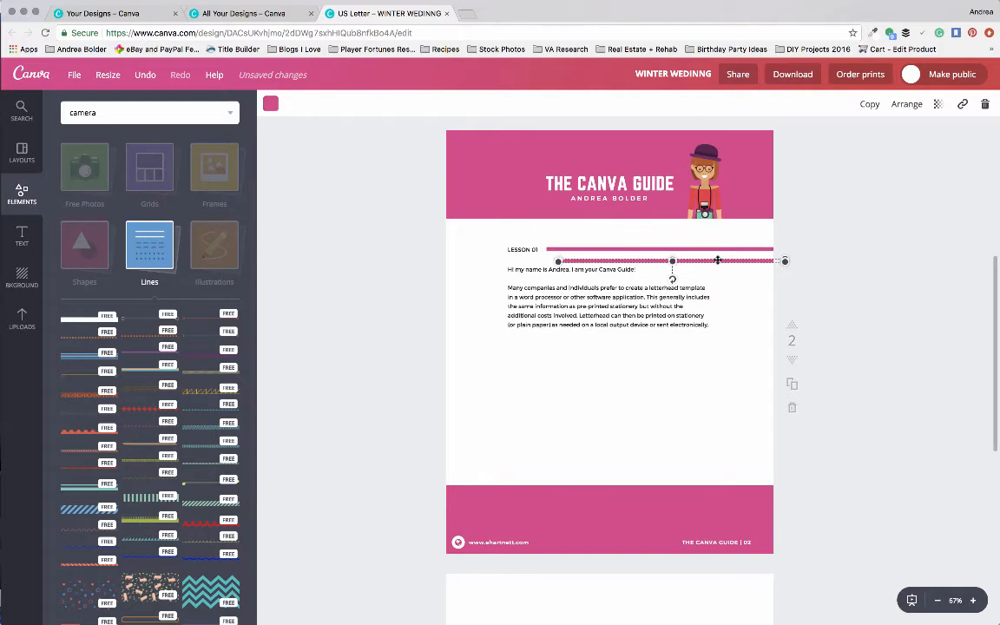
pyautogui.moveTo(672, 260); pyautogui.dragTo(677, 368)
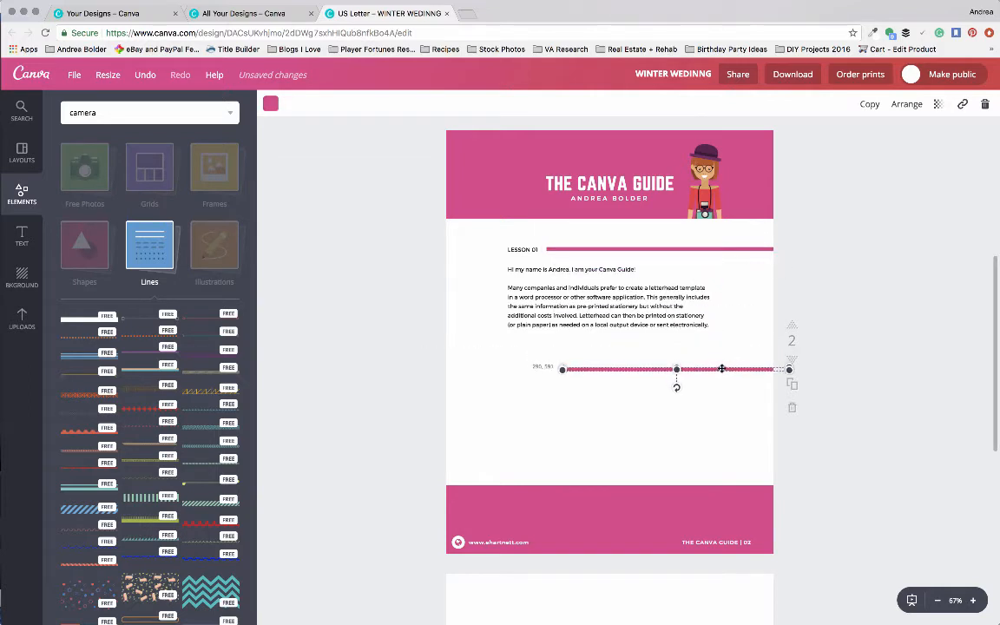
pyautogui.moveTo(722, 368); pyautogui.dragTo(660, 367)
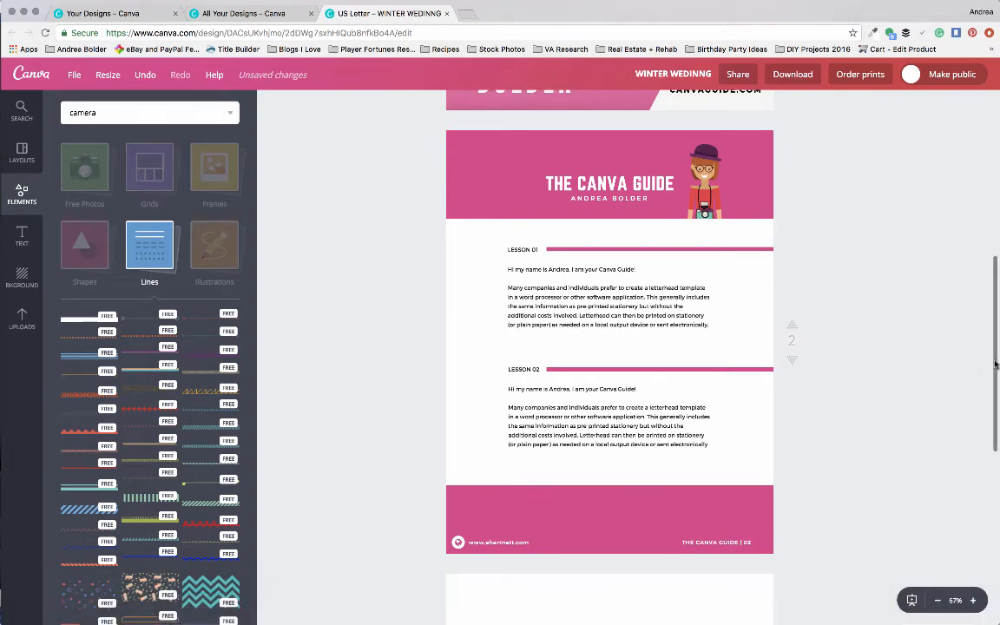
# Go to blank page 3 and fill its background with the pink brand colour.
pyautogui.scroll(-3)
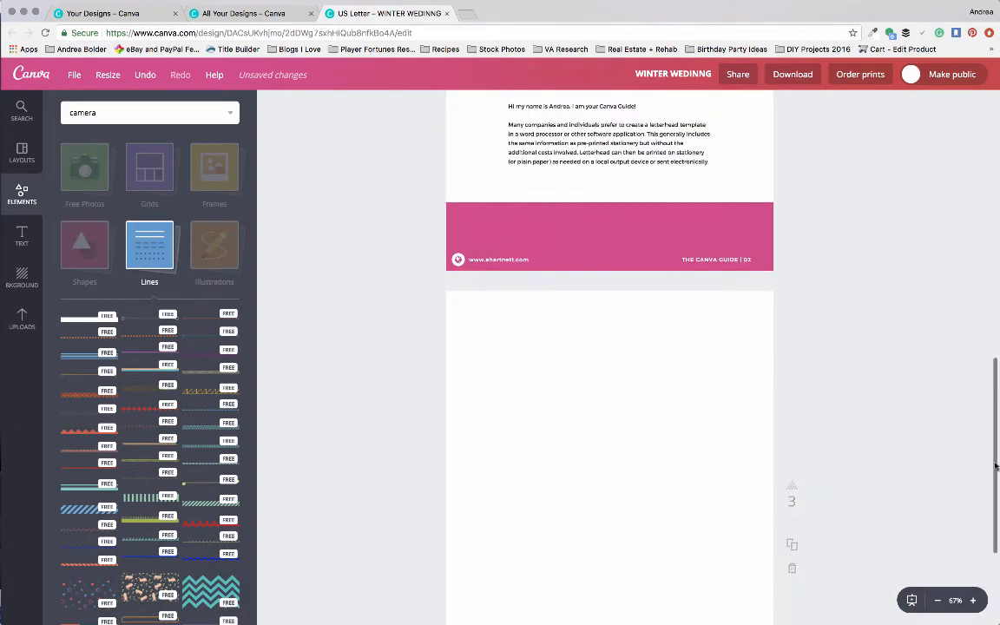
pyautogui.click(21, 316)
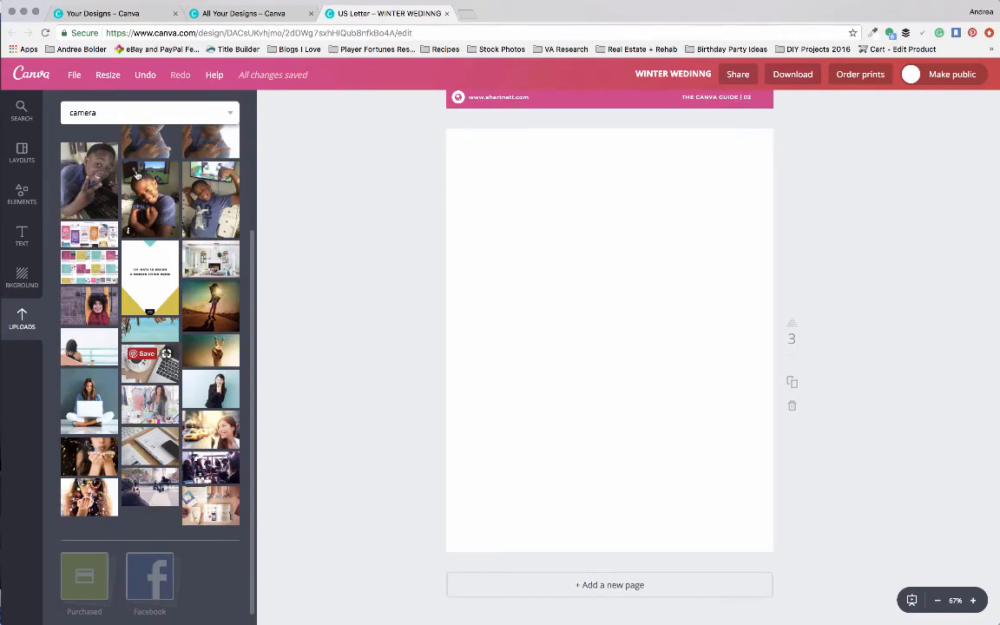
pyautogui.moveTo(524, 208)
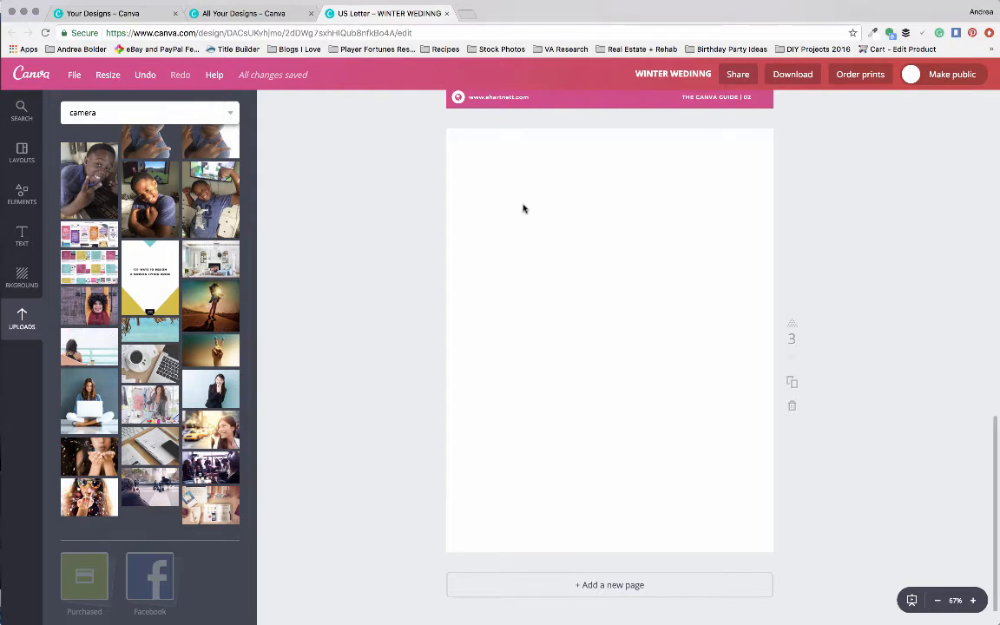
pyautogui.click(21, 278)
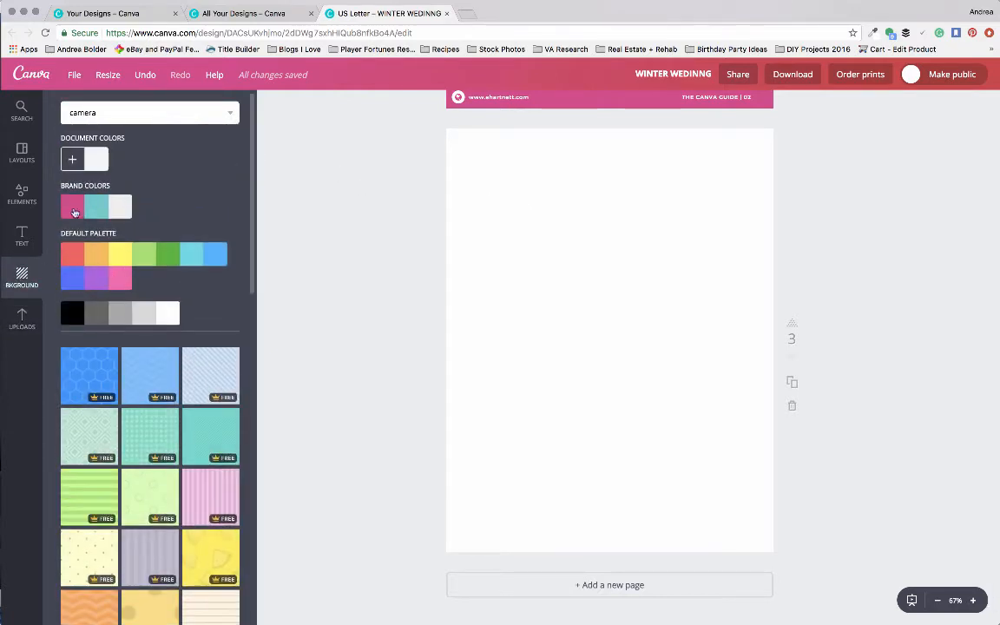
pyautogui.click(20, 192)
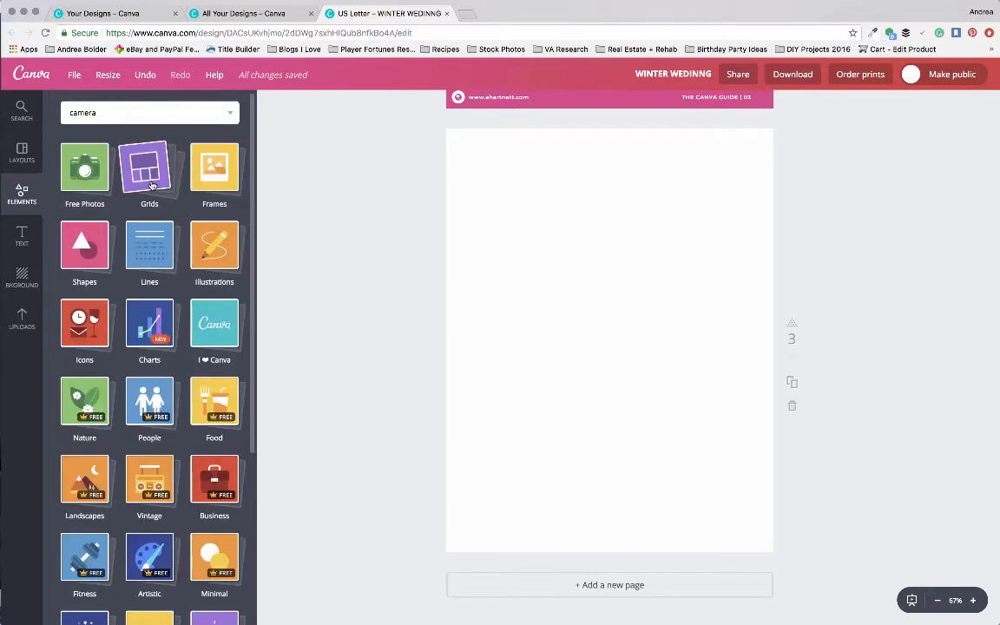
pyautogui.click(21, 232)
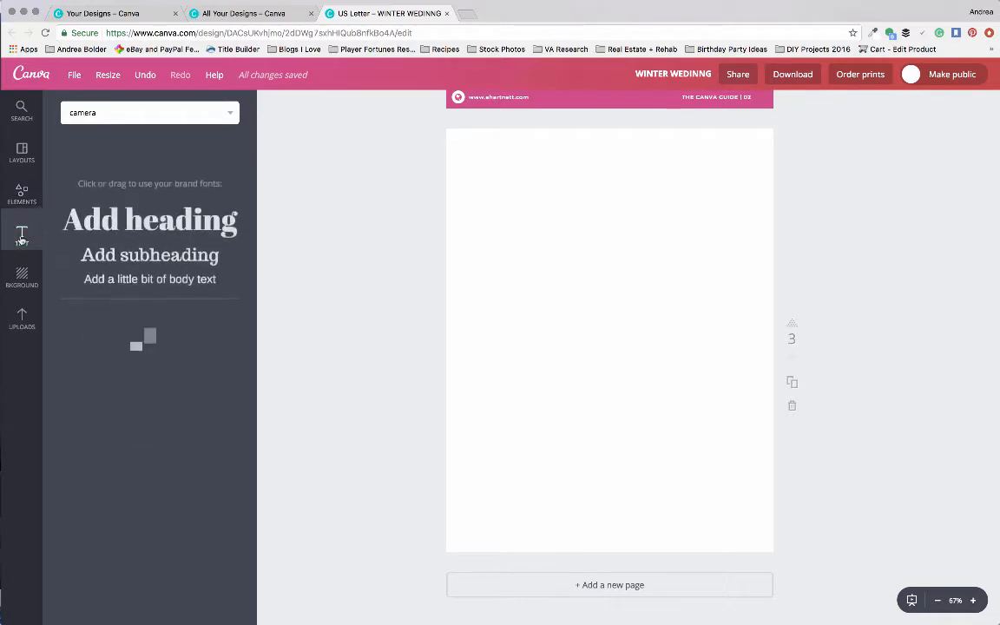
pyautogui.click(21, 276)
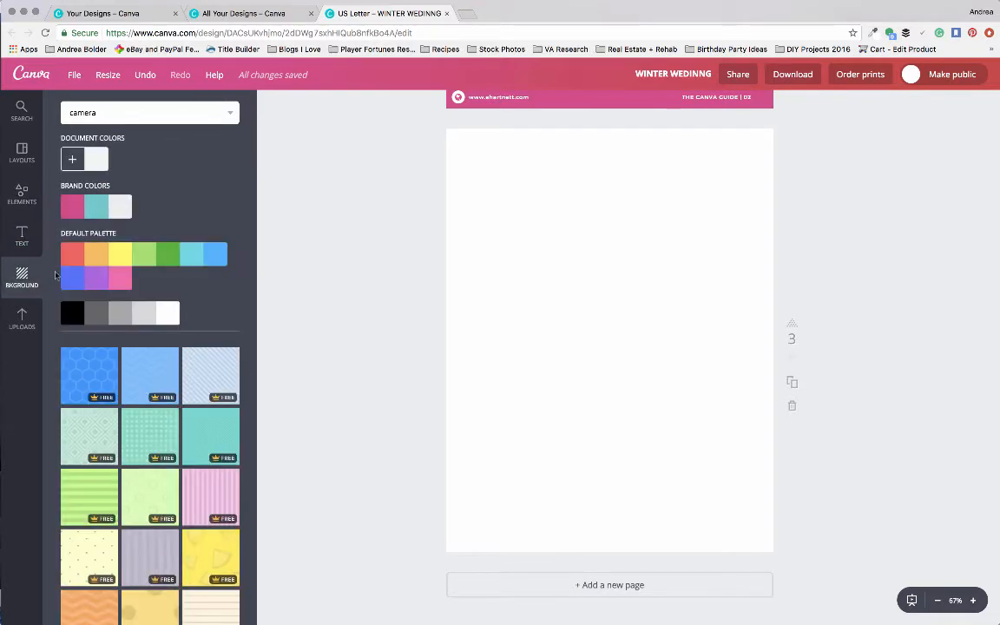
pyautogui.click(72, 205)
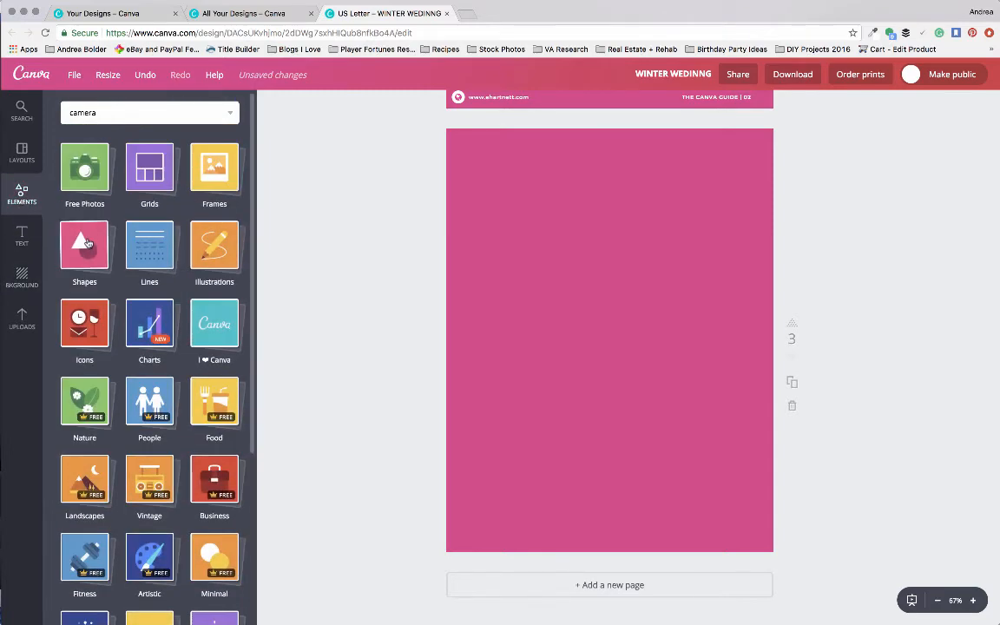
# Add a single-photo grid to page 3 and colour it white, leaving a pink border.
pyautogui.click(149, 167)
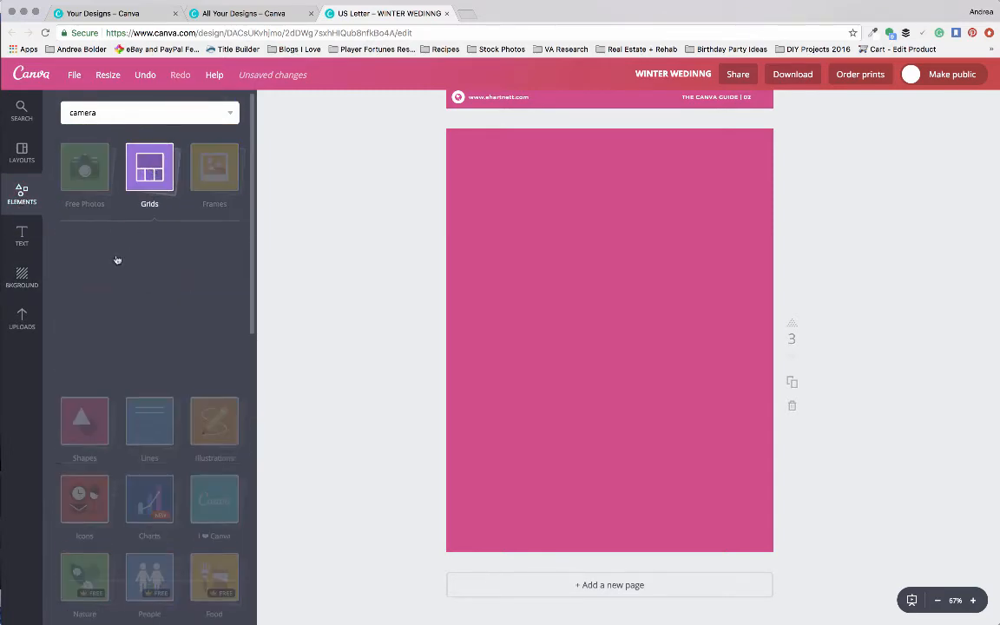
pyautogui.click(149, 166)
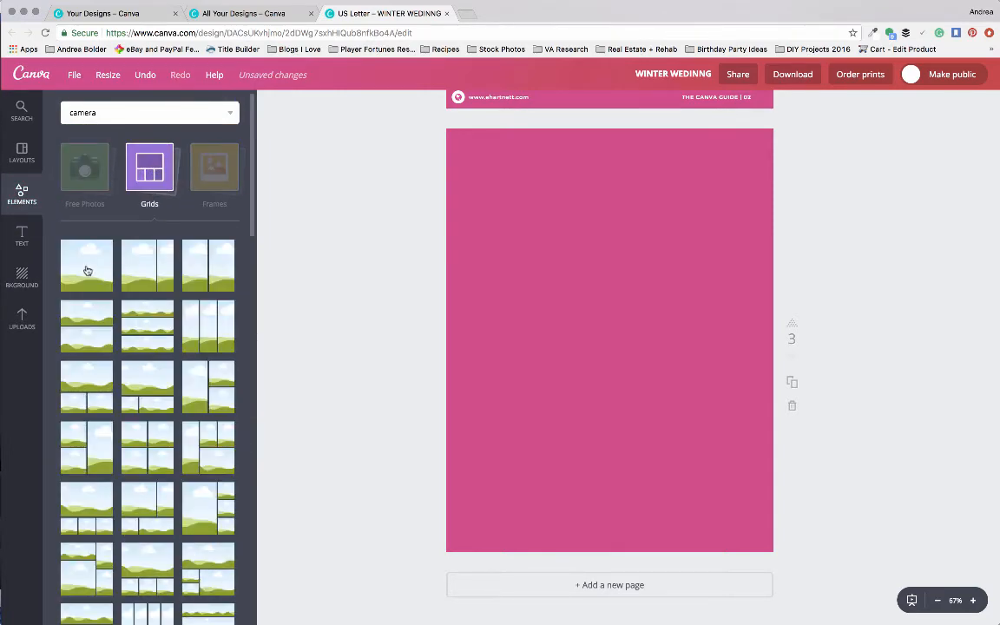
pyautogui.click(87, 265)
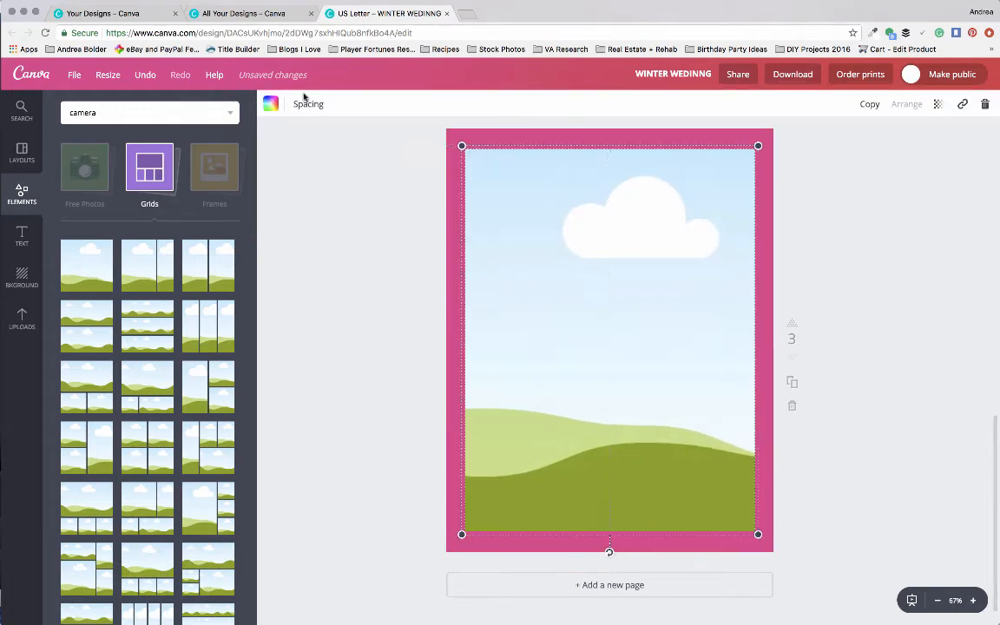
pyautogui.click(271, 104)
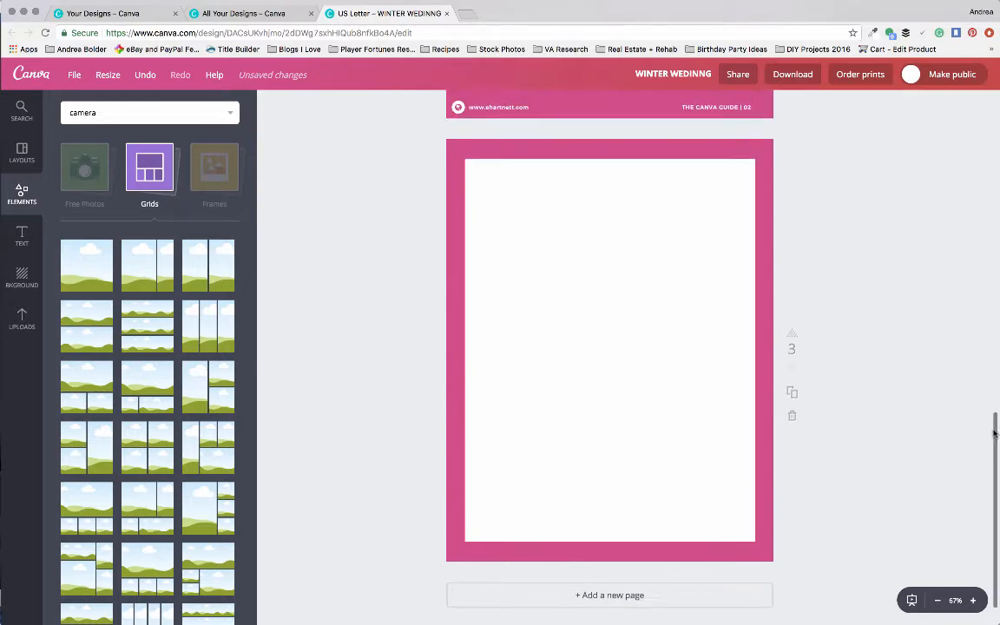
# Copy the lesson heading with its pink rule and paragraph from page 2 onto page 3.
pyautogui.scroll(3)
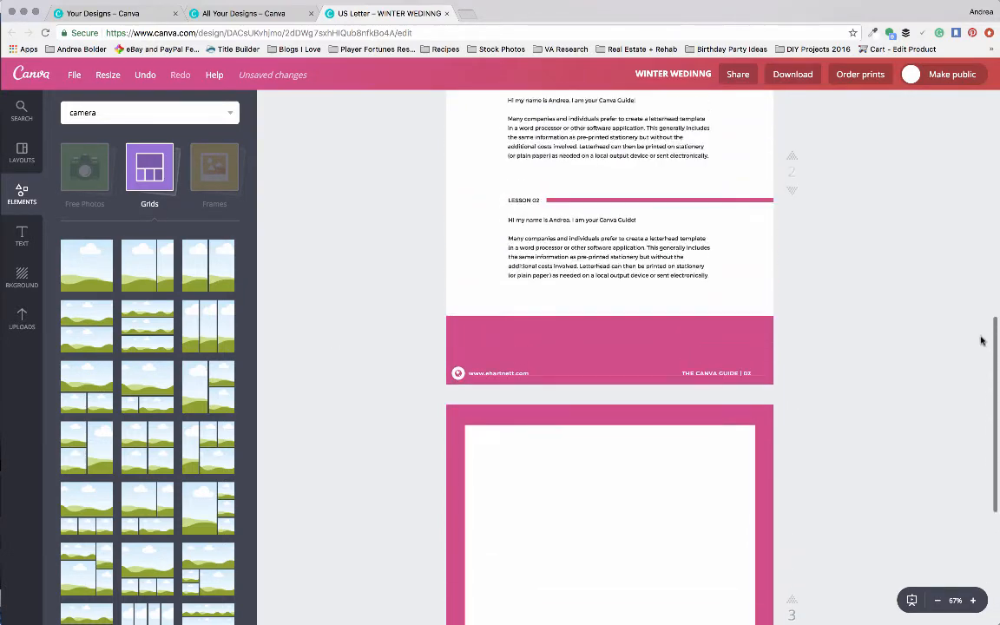
pyautogui.scroll(3)
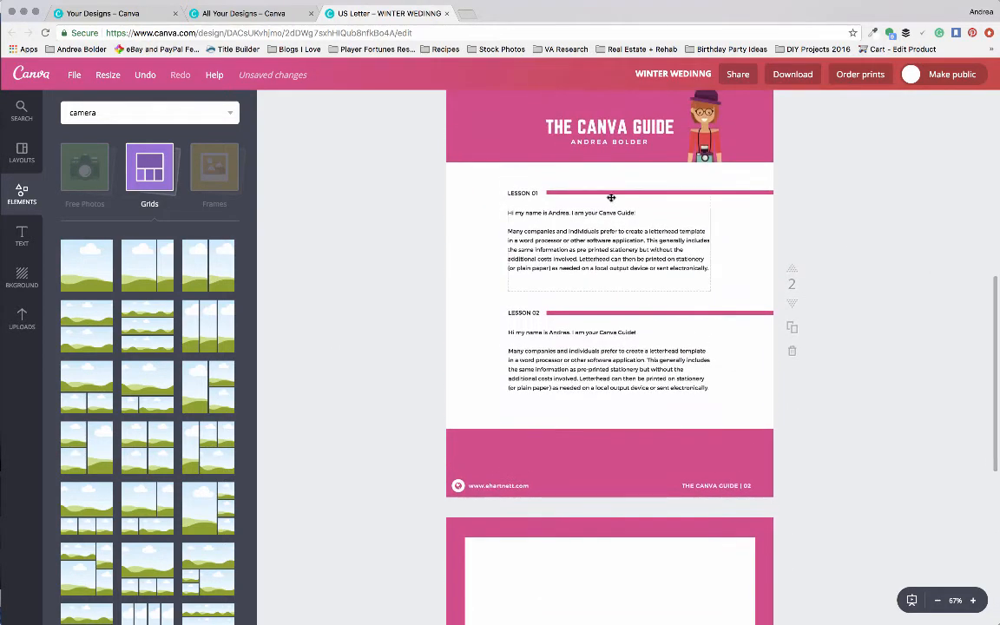
pyautogui.click(658, 193)
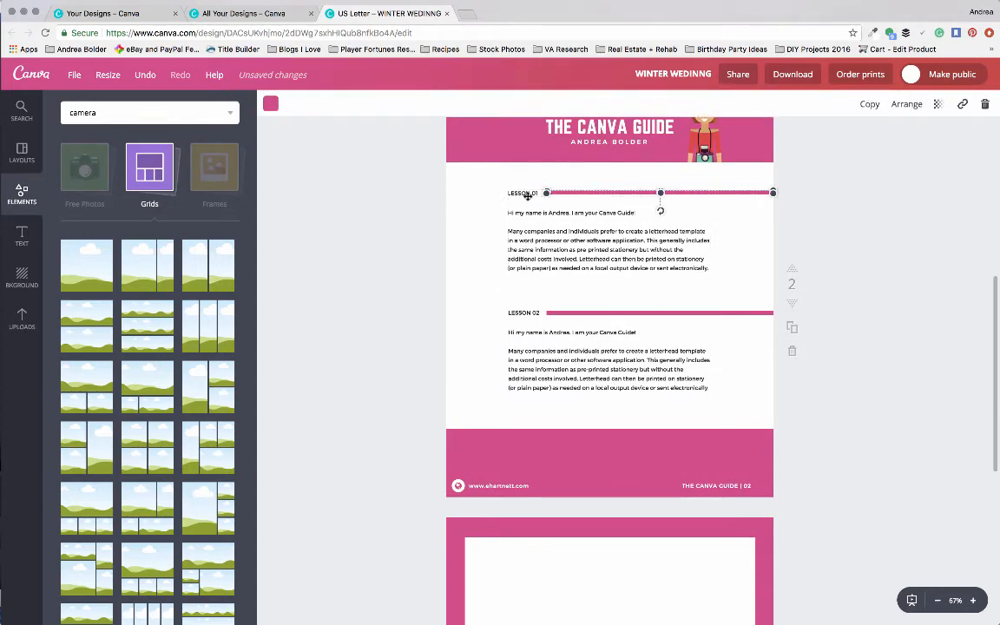
pyautogui.scroll(3)
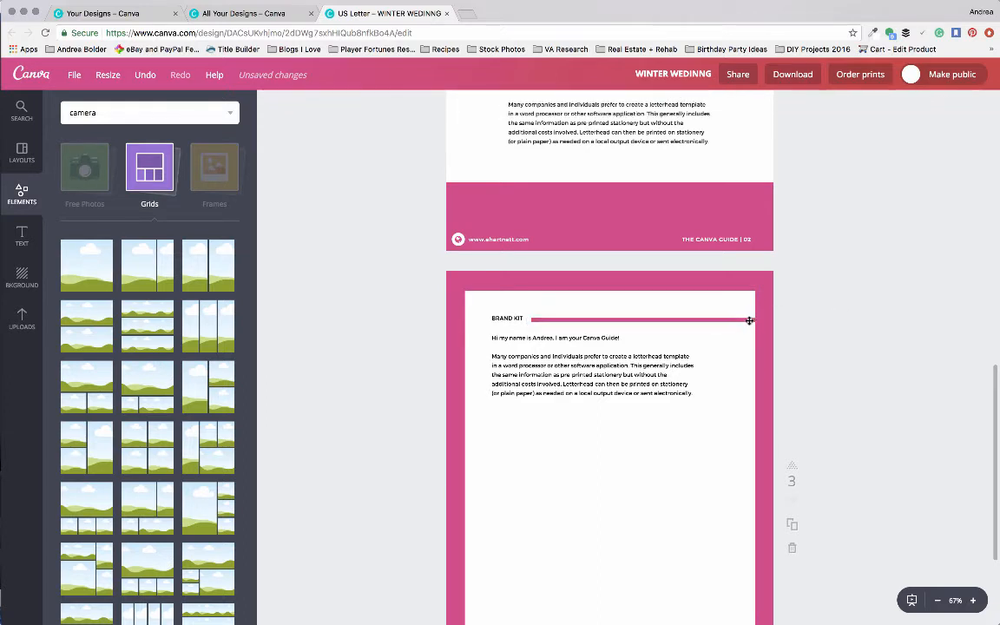
# Select the page 3 paragraph text box and stretch it wider across the panel.
pyautogui.click(642, 319)
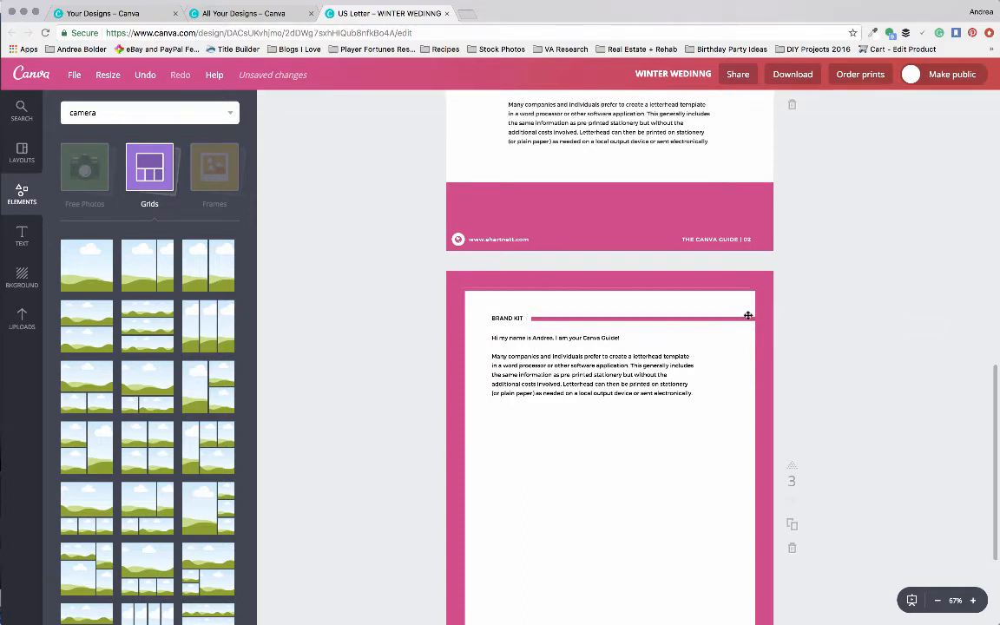
pyautogui.click(642, 318)
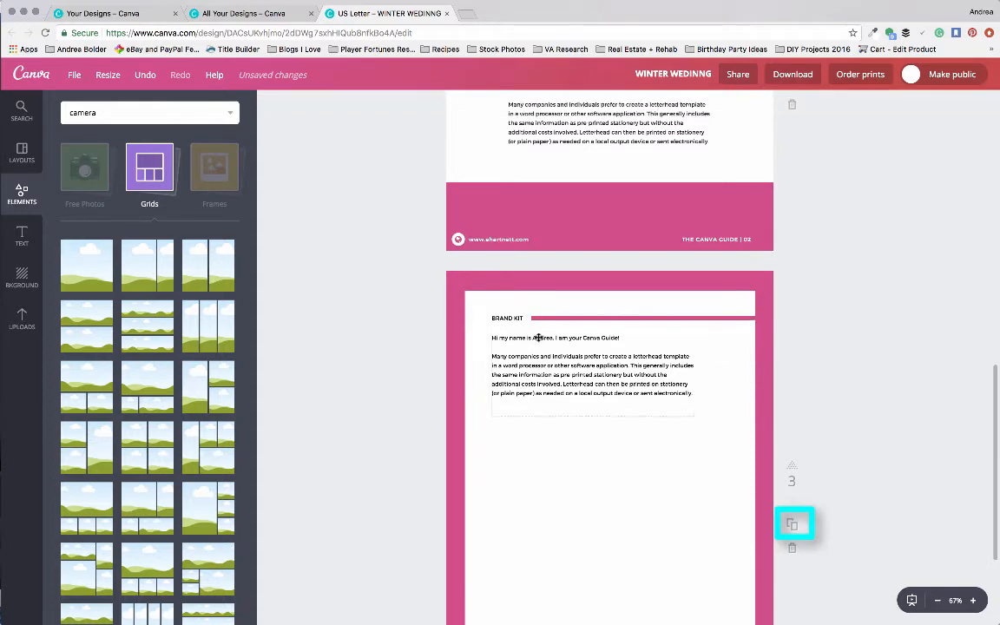
pyautogui.click(594, 364)
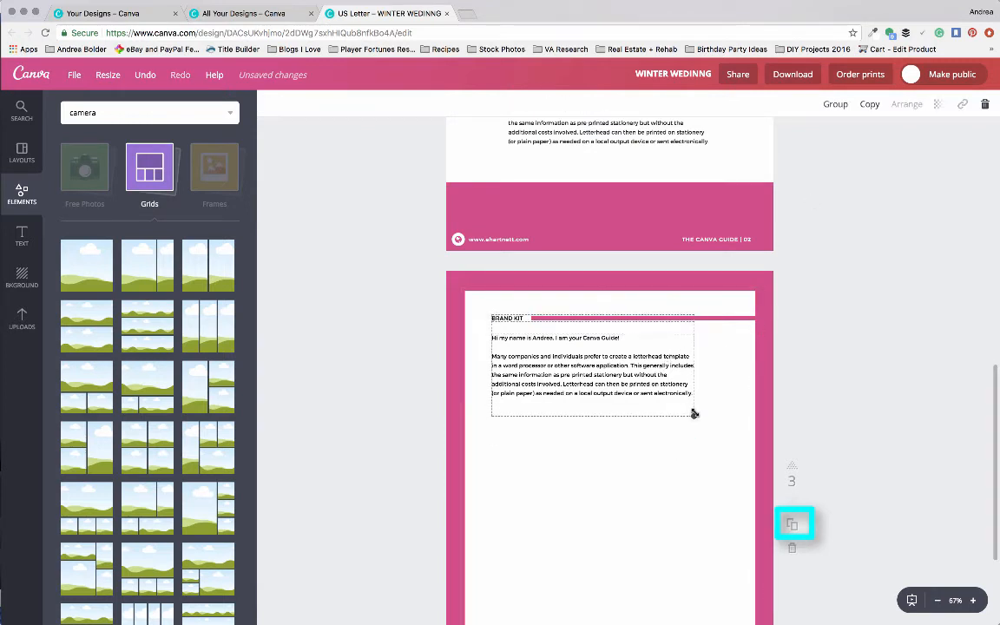
pyautogui.click(594, 365)
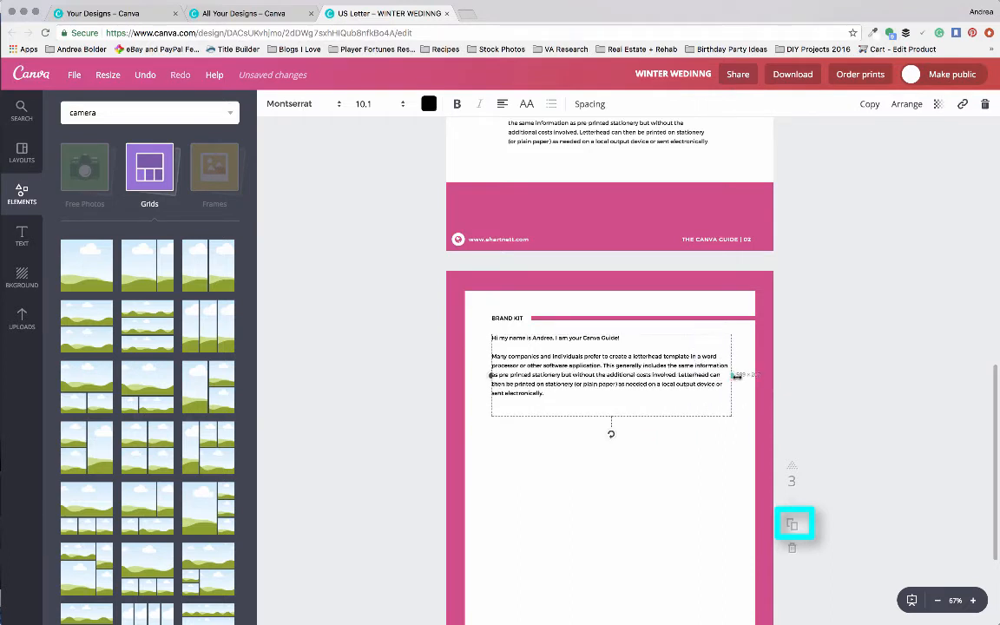
pyautogui.moveTo(733, 375)
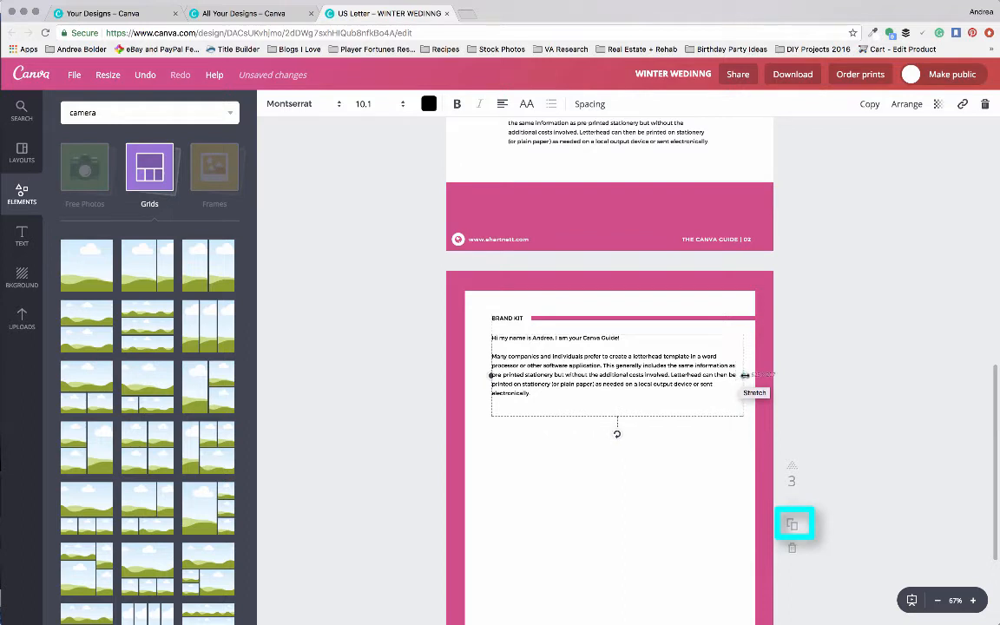
pyautogui.moveTo(743, 375); pyautogui.dragTo(711, 374)
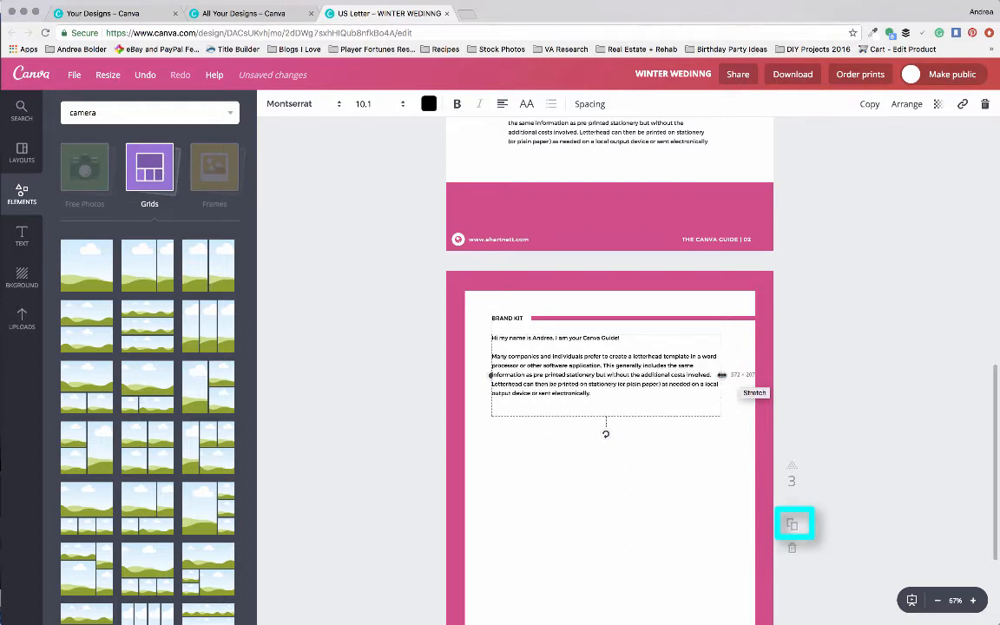
pyautogui.moveTo(708, 373); pyautogui.dragTo(729, 373)
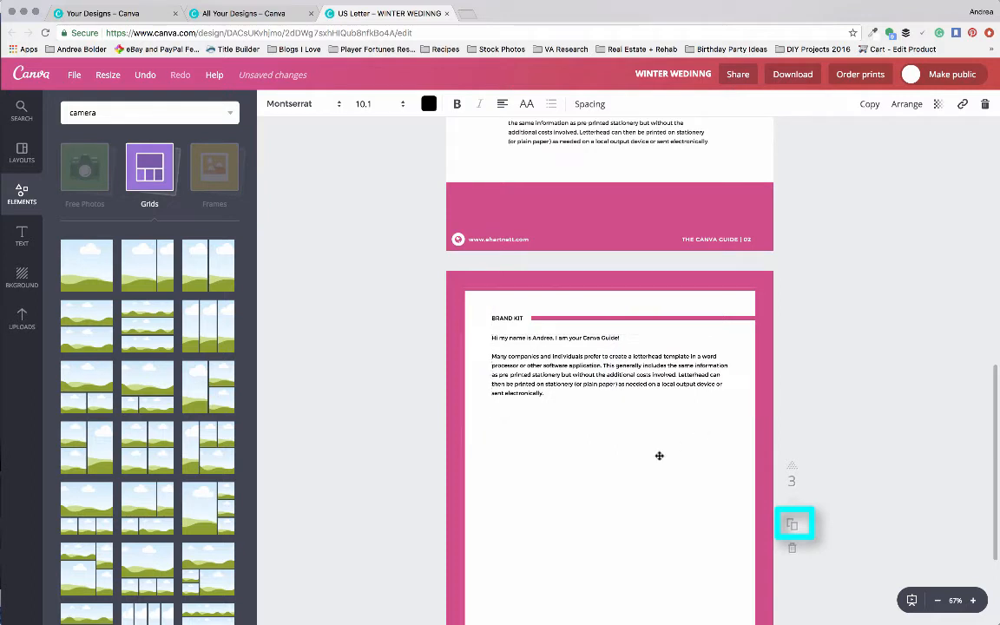
# Replace the paragraph with STEP 01–03 paragraphs followed by a NOTES heading.
pyautogui.click(608, 373)
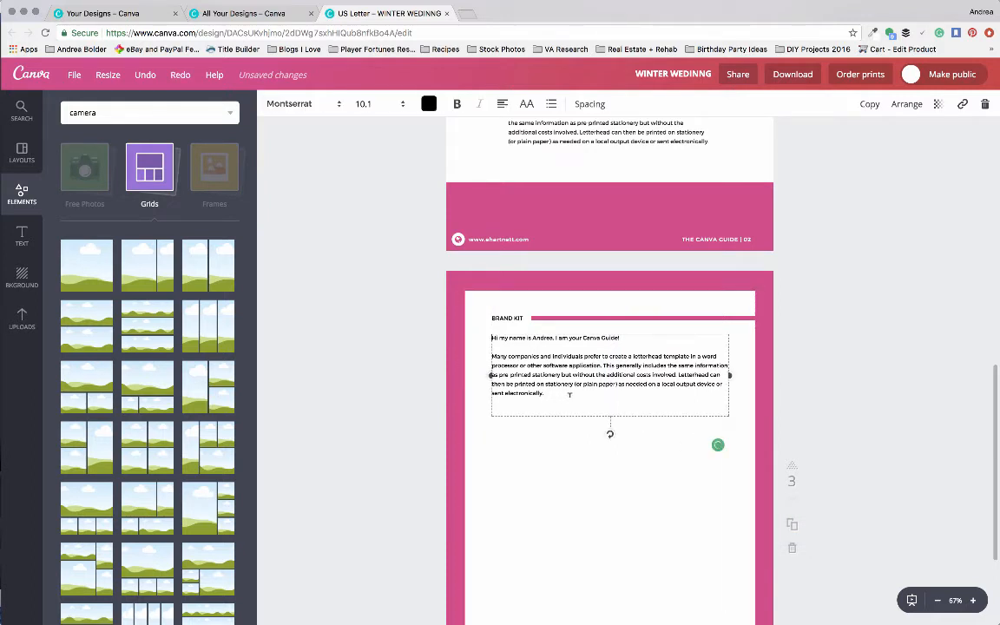
pyautogui.tripleClick(607, 375)
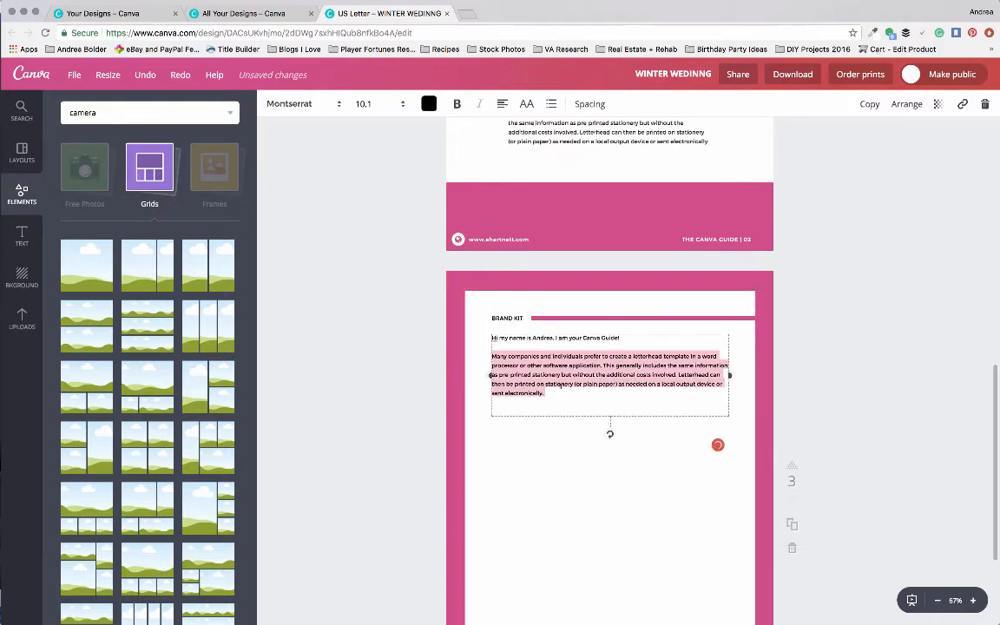
pyautogui.scroll(-3)
pyautogui.write('N')
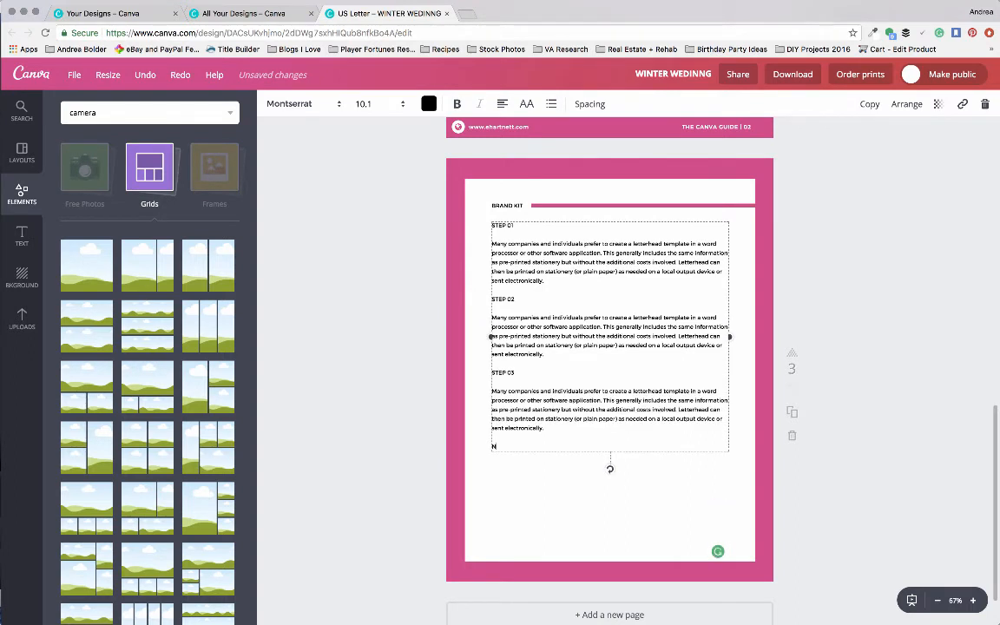
pyautogui.write('OTES')
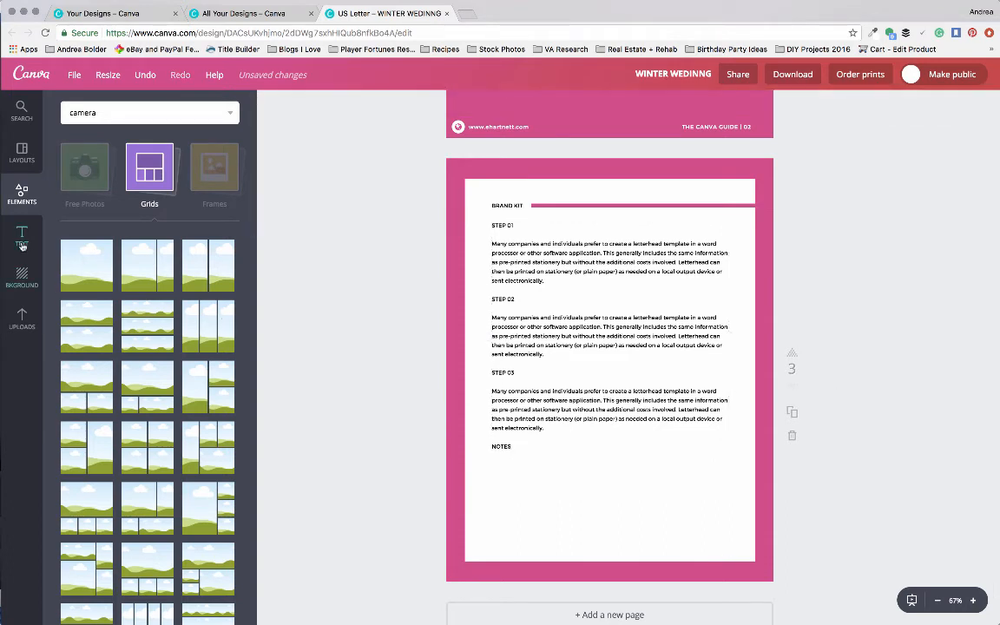
# Add a text box of underscore writing lines beneath the NOTES heading.
pyautogui.click(21, 236)
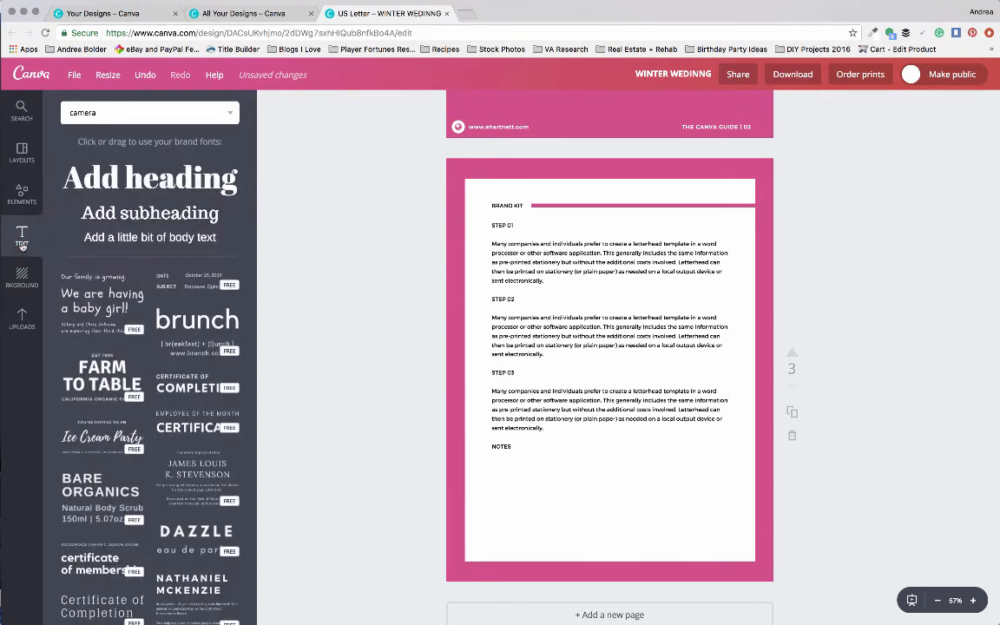
pyautogui.click(607, 338)
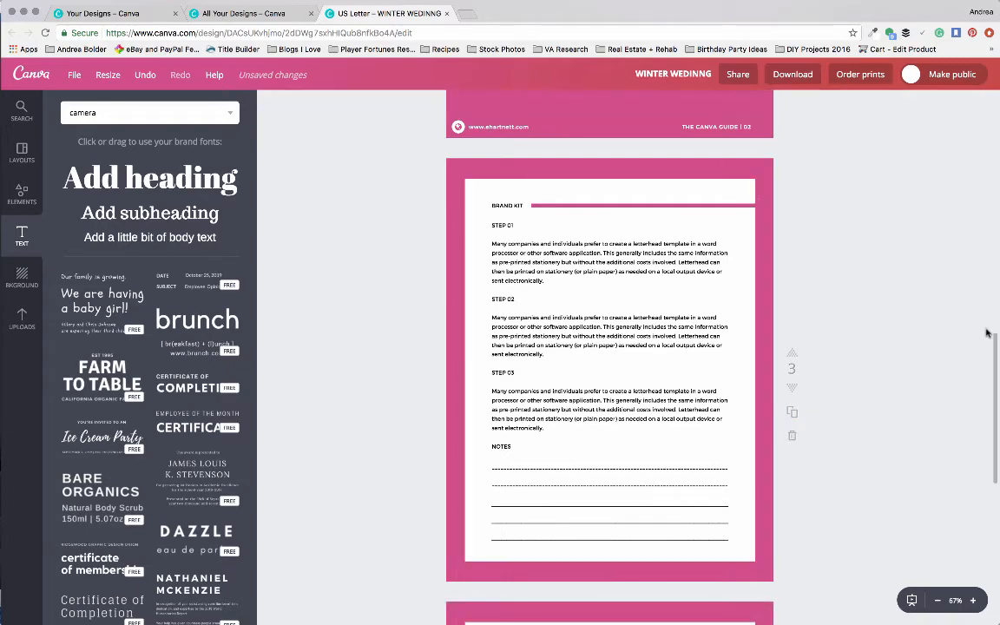
# Duplicate page 3 as page 4 and clear its step text and note lines, keeping the heading.
pyautogui.scroll(-3)
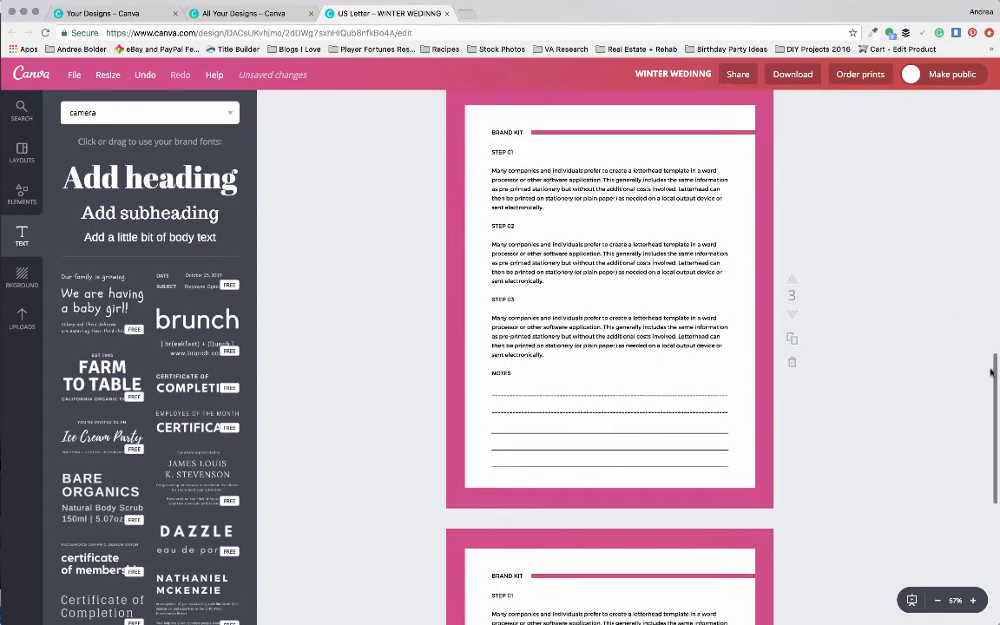
pyautogui.scroll(-3)
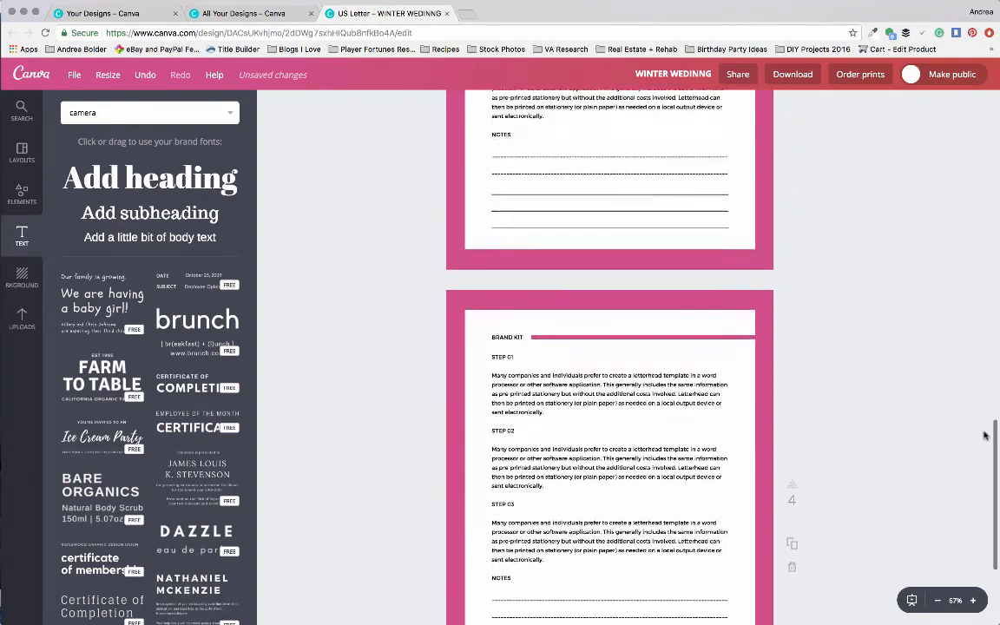
pyautogui.scroll(-3)
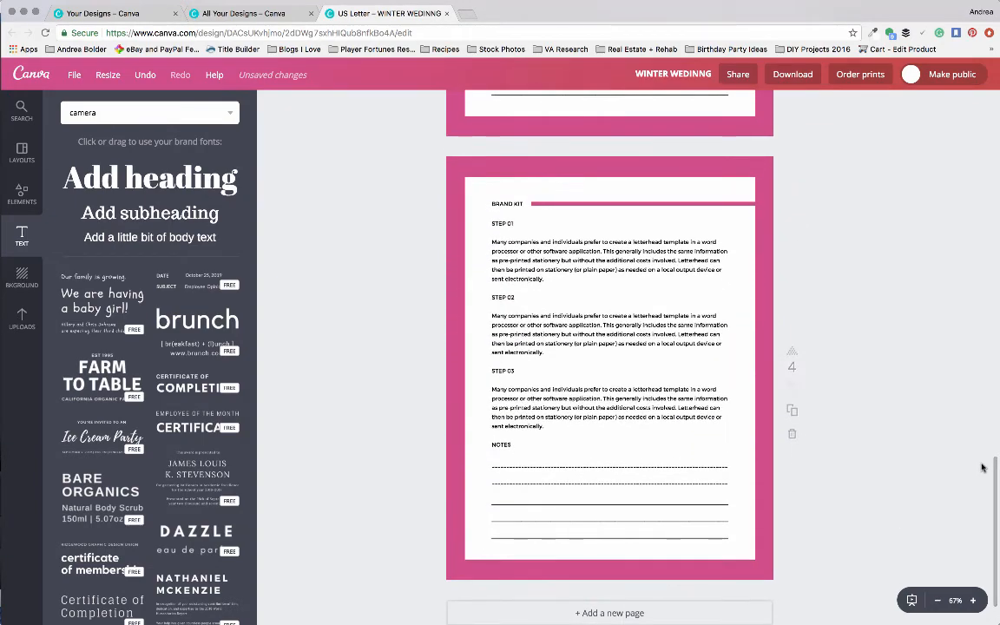
pyautogui.moveTo(913, 457)
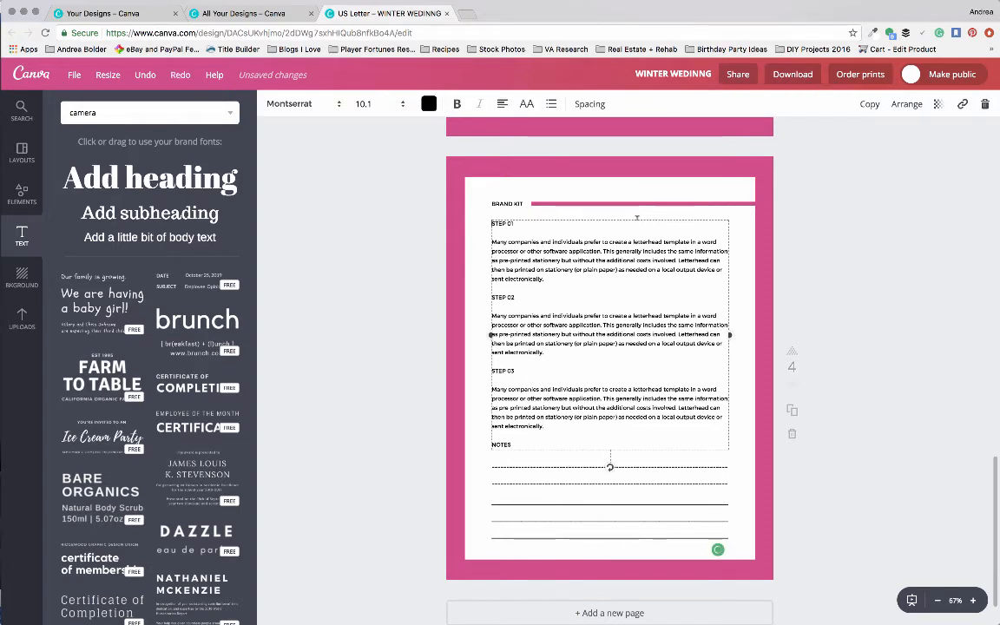
pyautogui.moveTo(741, 271)
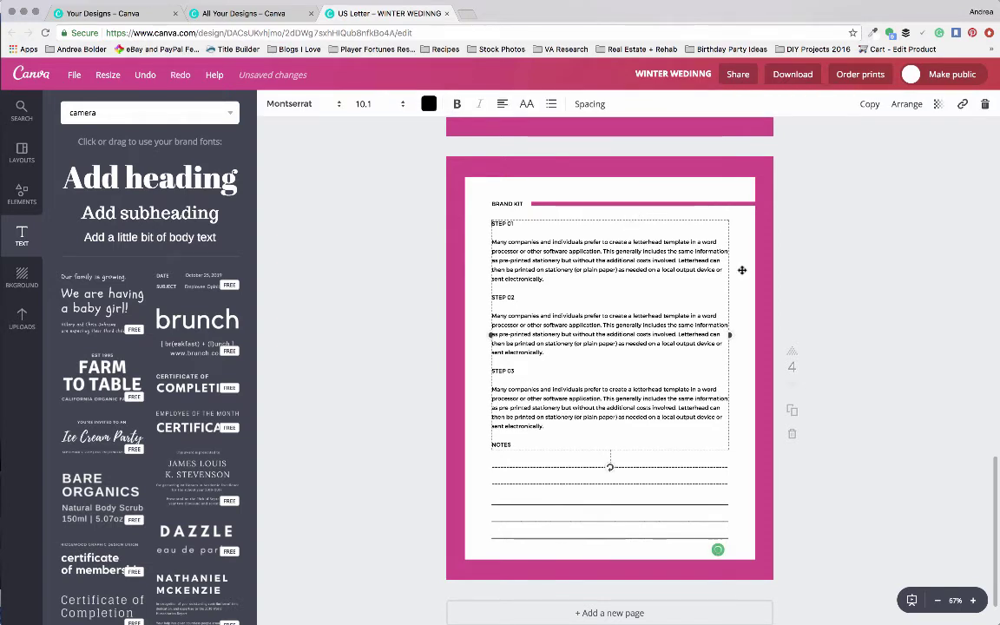
pyautogui.click(20, 194)
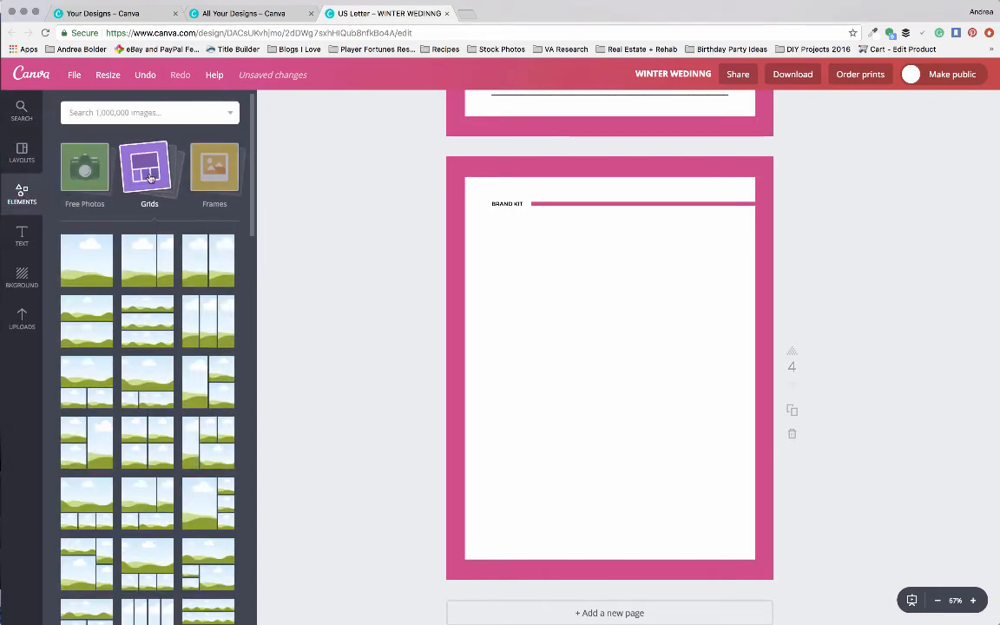
# Add a solid pink circle from Elements > Shapes to page 4.
pyautogui.click(83, 246)
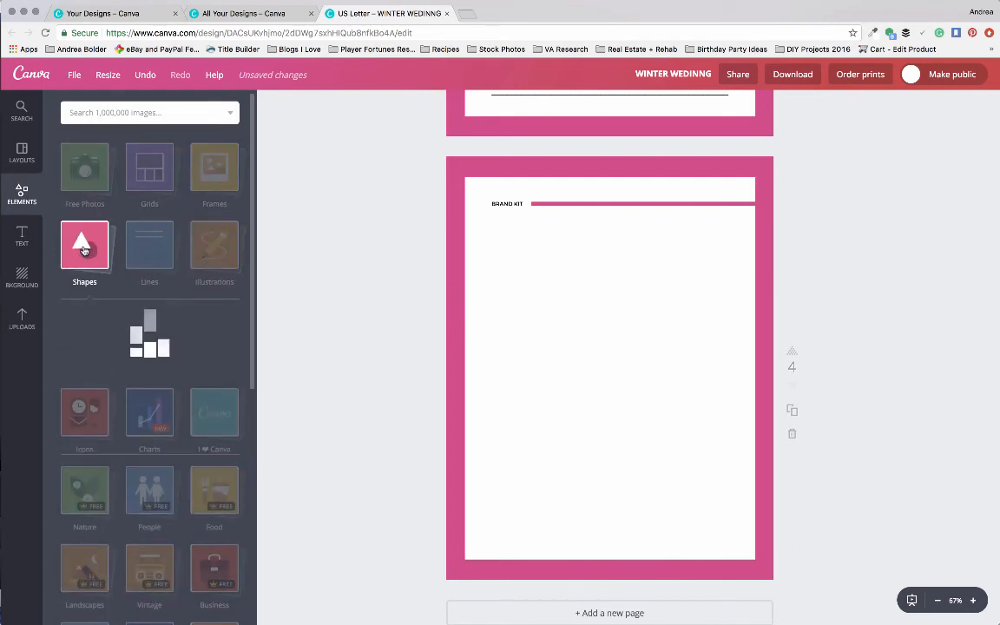
pyautogui.scroll(3)
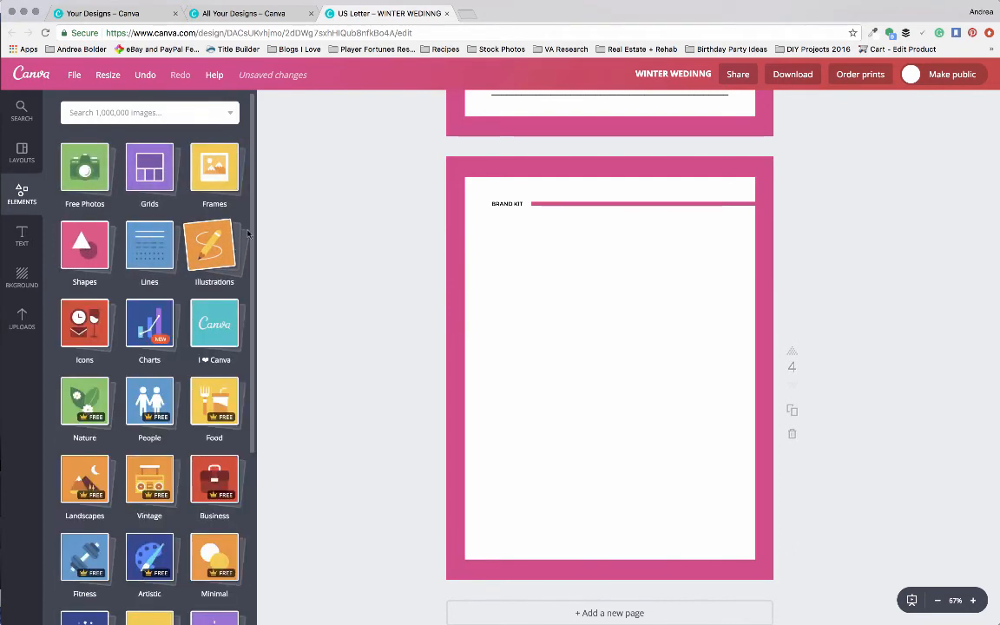
pyautogui.click(83, 247)
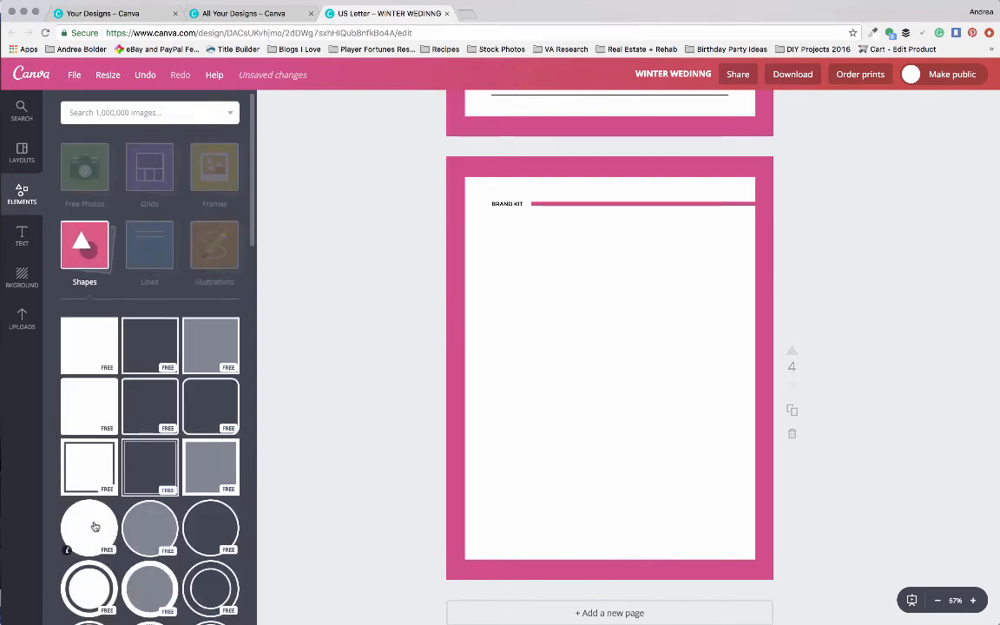
pyautogui.click(89, 527)
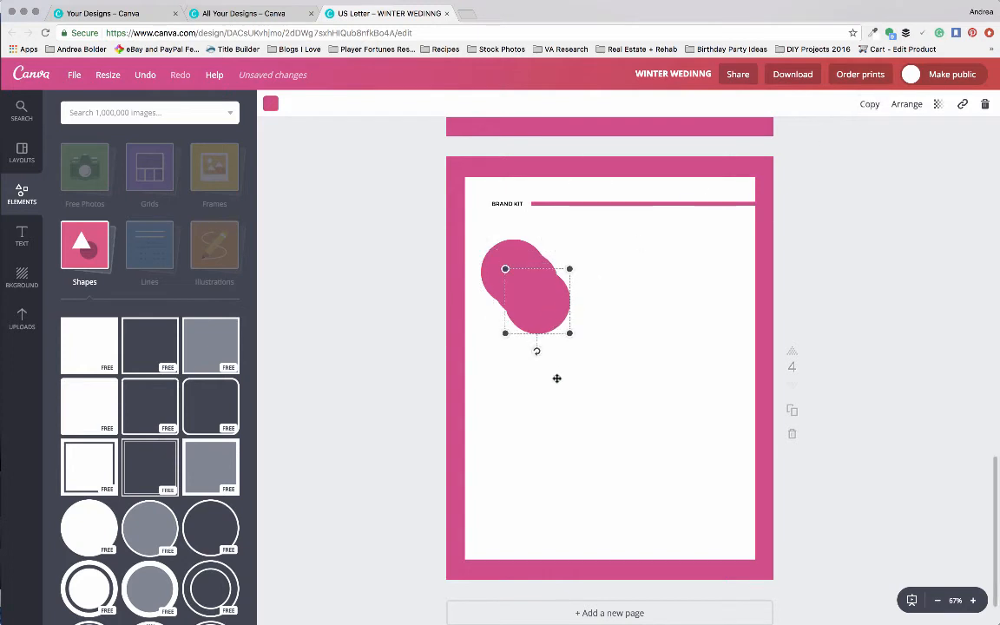
# Duplicate the circle twice and align the copies in a vertical column on the left.
pyautogui.moveTo(527, 299); pyautogui.dragTo(518, 467)
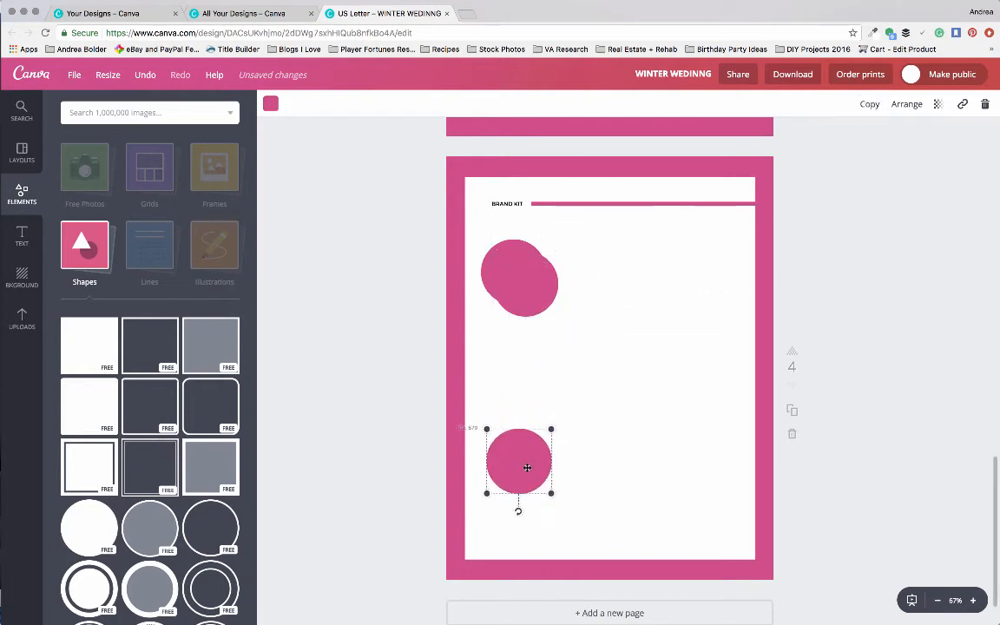
pyautogui.moveTo(527, 467); pyautogui.dragTo(519, 368)
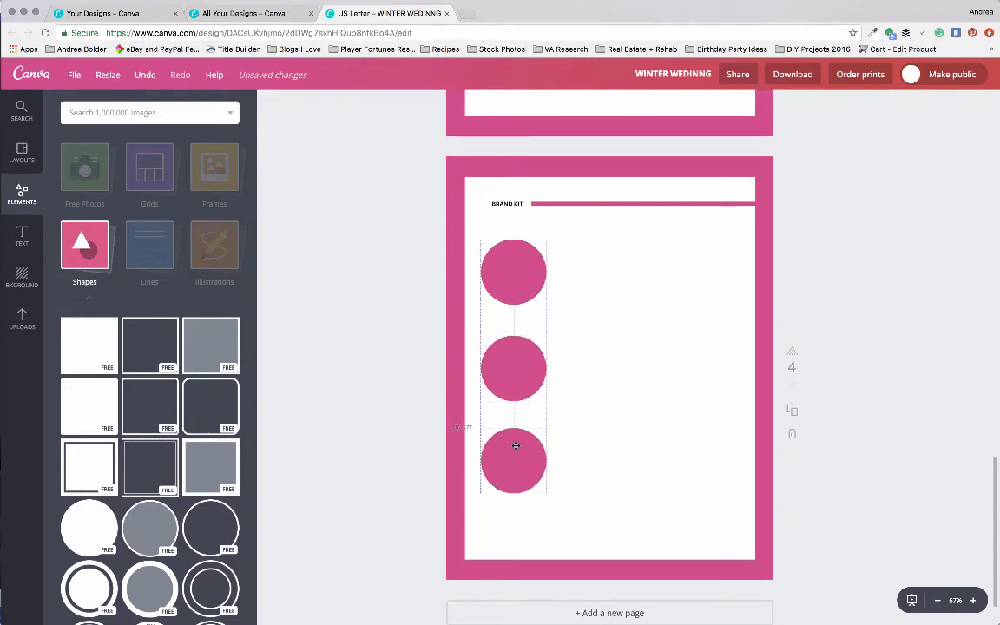
pyautogui.moveTo(513, 444); pyautogui.dragTo(517, 453)
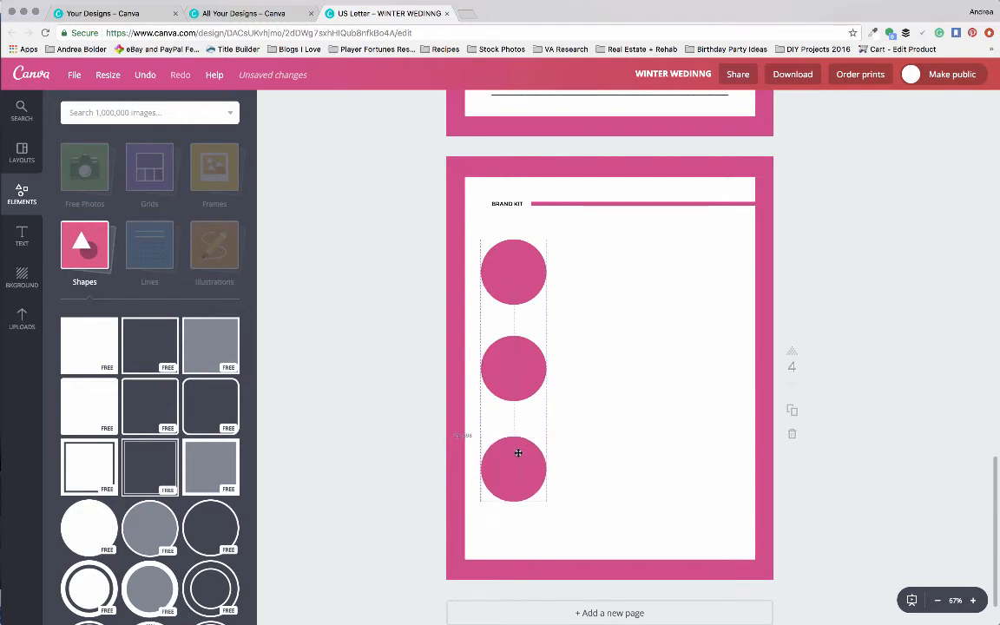
pyautogui.moveTo(517, 472); pyautogui.dragTo(518, 448)
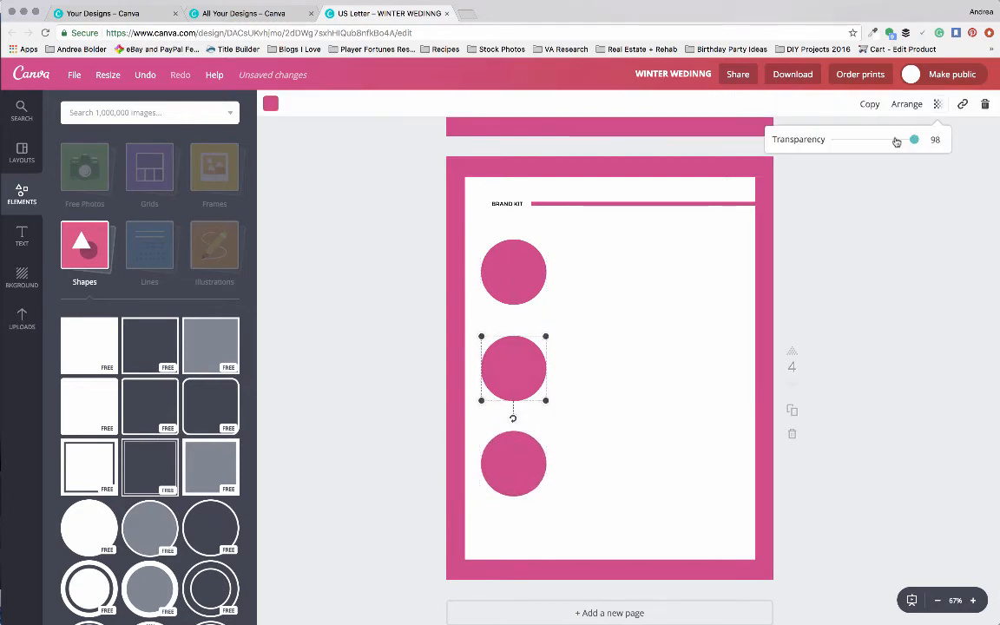
# Lower the middle circle's transparency to about 57 and start fading the bottom circle.
pyautogui.moveTo(913, 139); pyautogui.dragTo(881, 139)
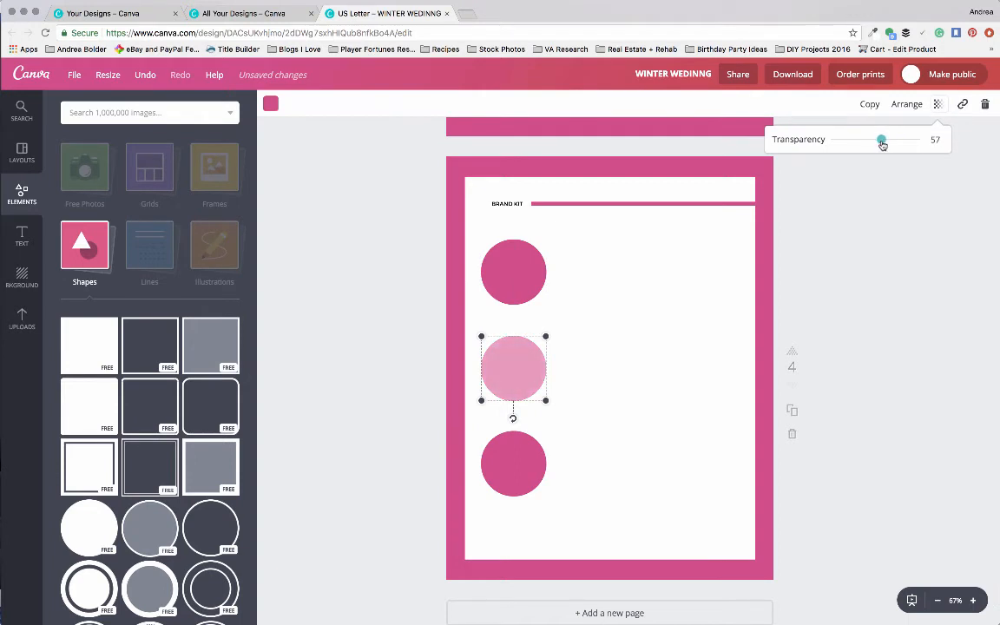
pyautogui.moveTo(881, 139); pyautogui.dragTo(885, 139)
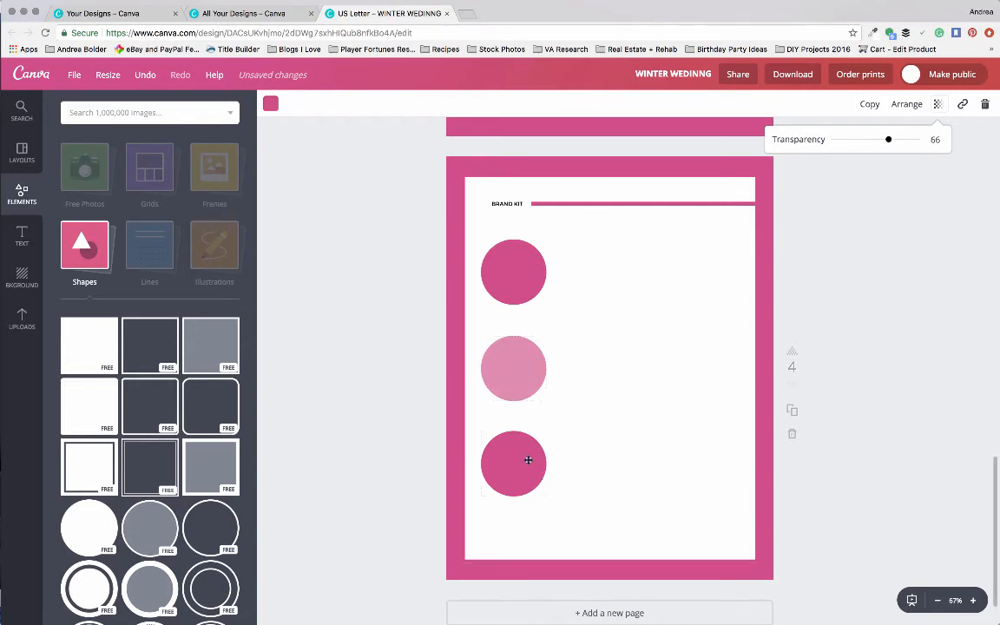
pyautogui.moveTo(889, 139); pyautogui.dragTo(915, 139)
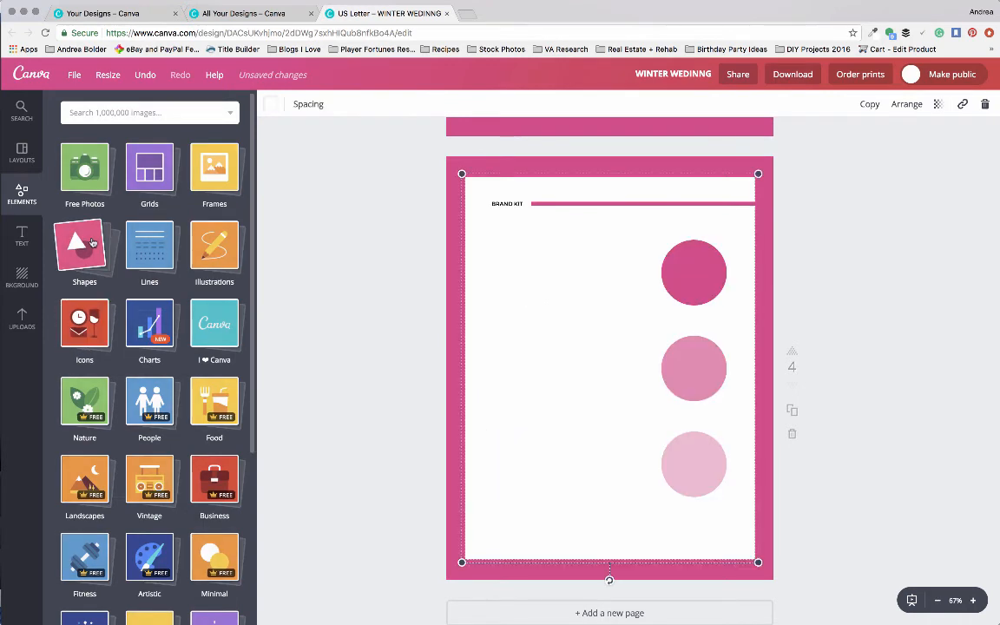
# Add the plus-in-circle icon from Elements > Icons and centre it on the top circle.
pyautogui.click(83, 326)
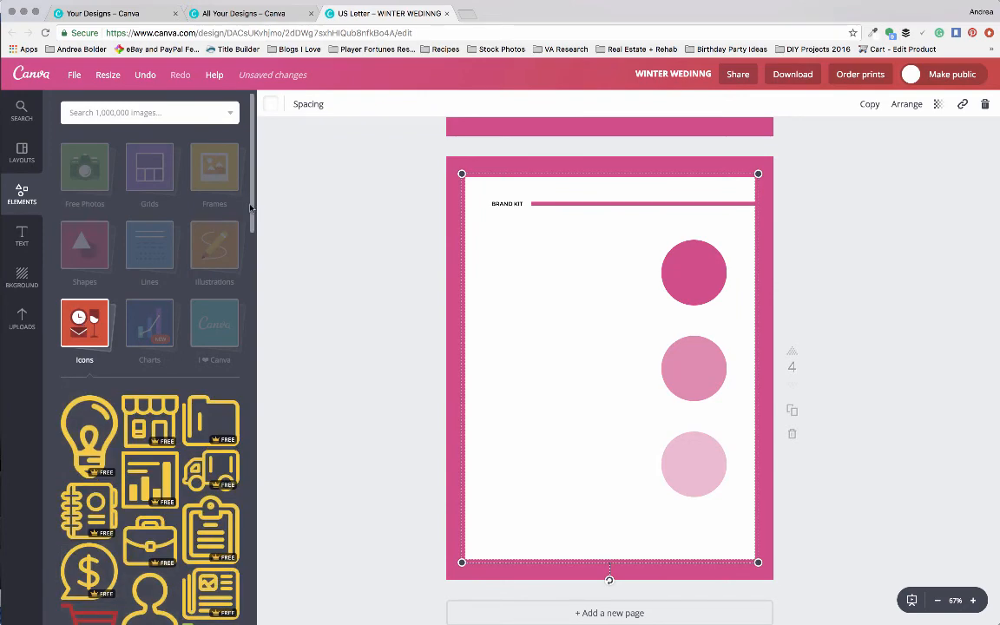
pyautogui.scroll(-3)
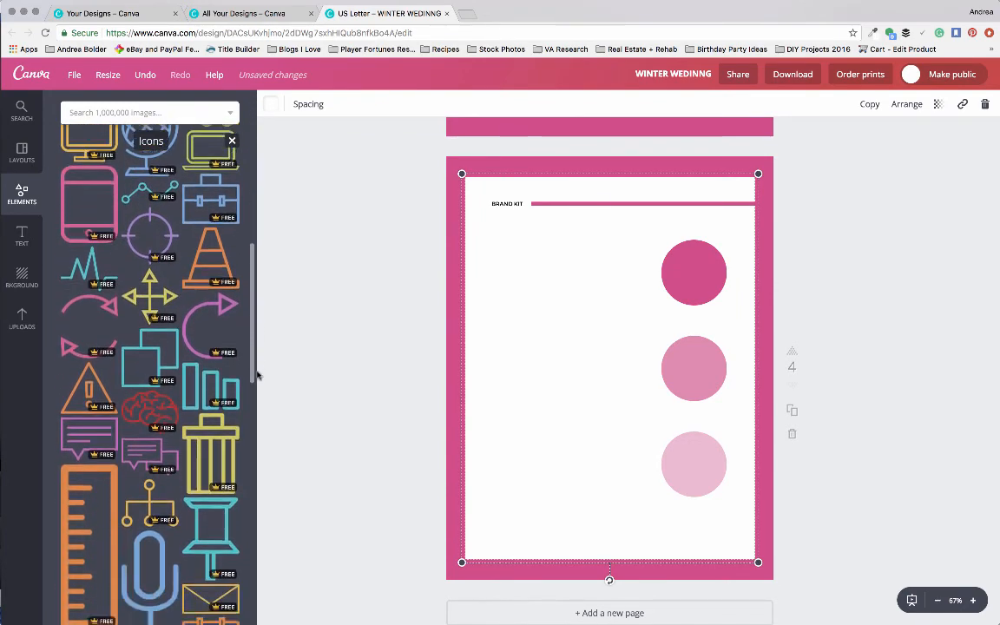
pyautogui.scroll(-3)
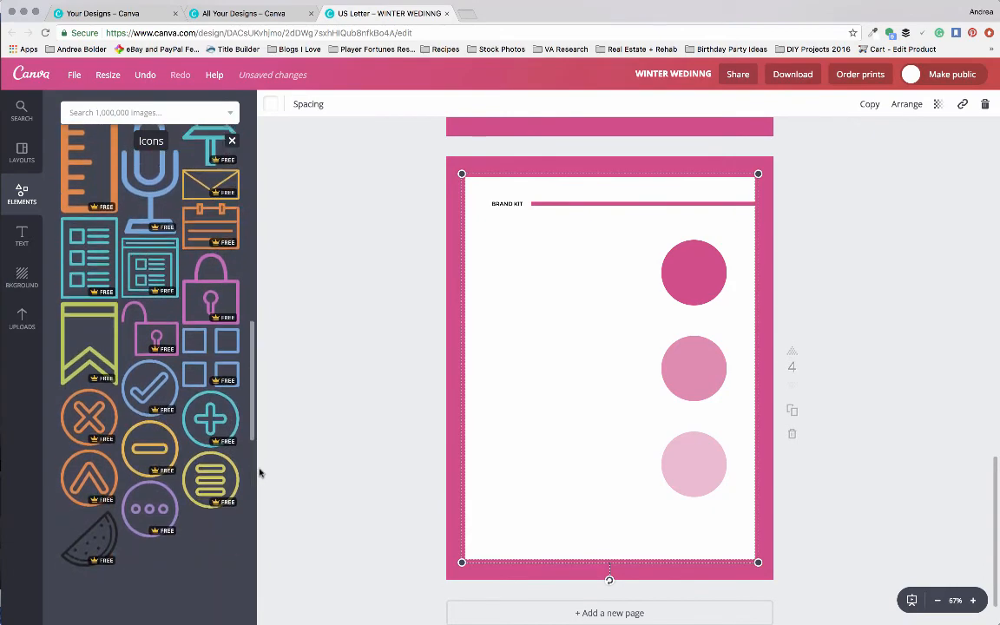
pyautogui.scroll(-3)
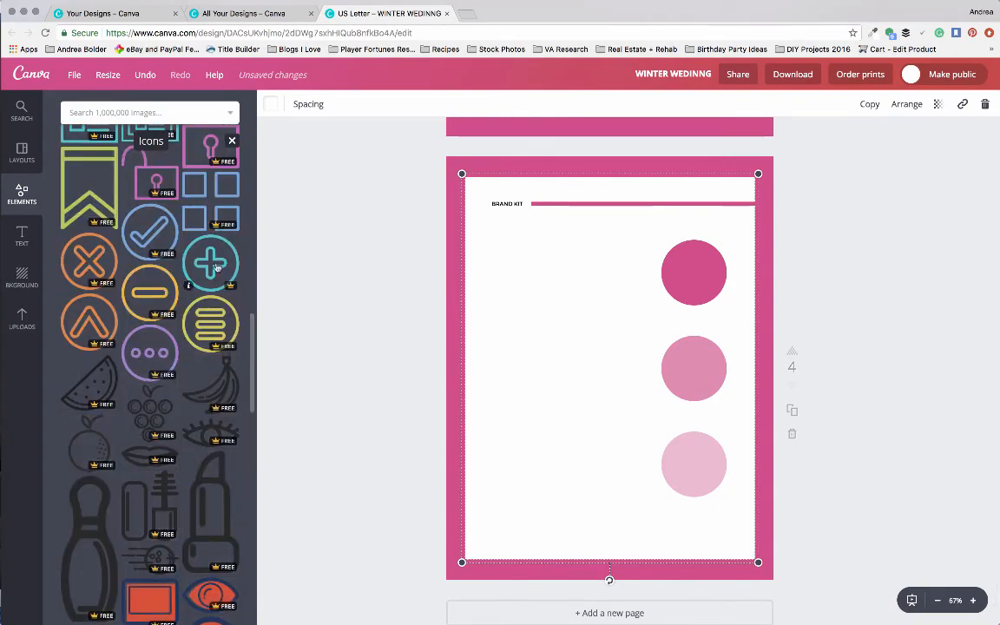
pyautogui.click(210, 264)
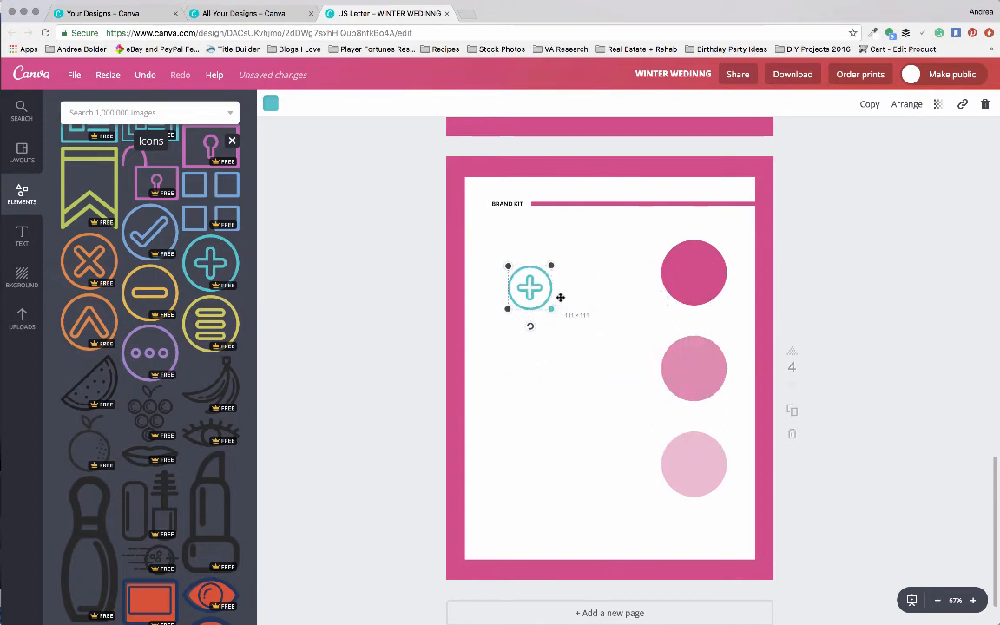
pyautogui.moveTo(529, 288); pyautogui.dragTo(572, 288)
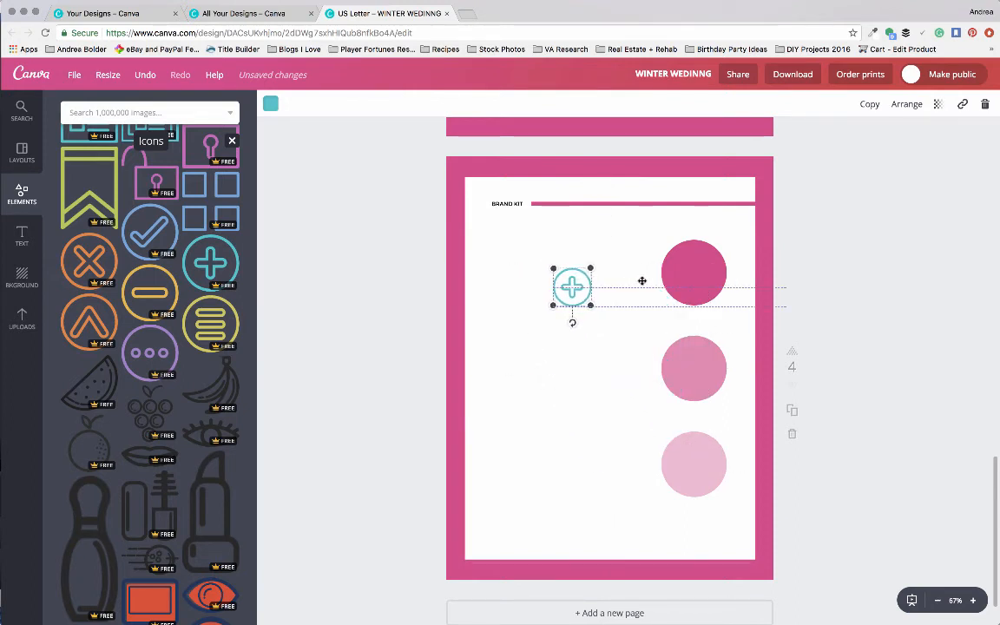
pyautogui.moveTo(572, 288); pyautogui.dragTo(694, 271)
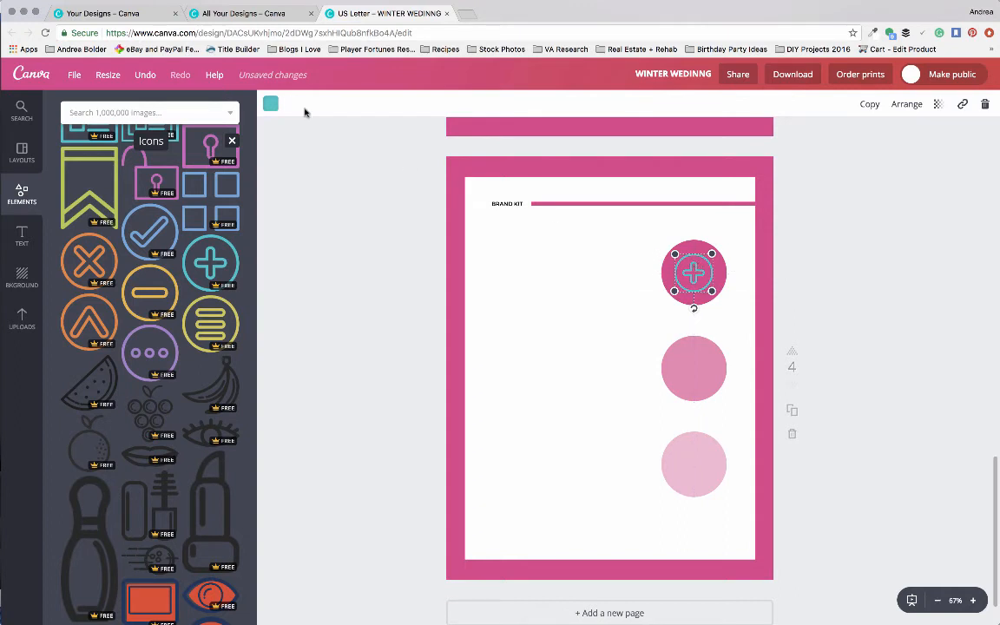
# Set the plus icon's colour to white.
pyautogui.click(271, 104)
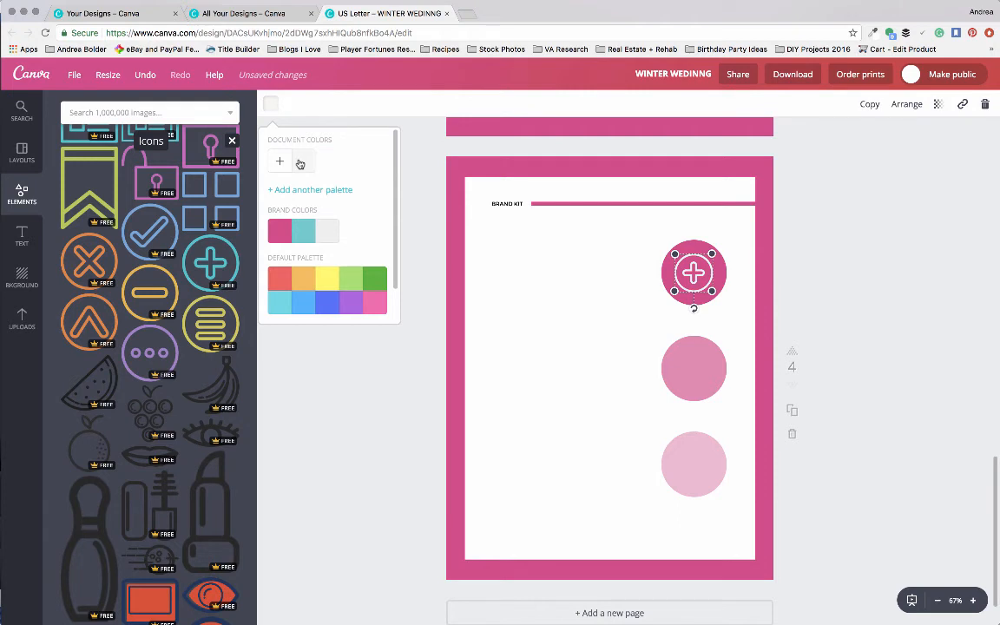
pyautogui.click(277, 162)
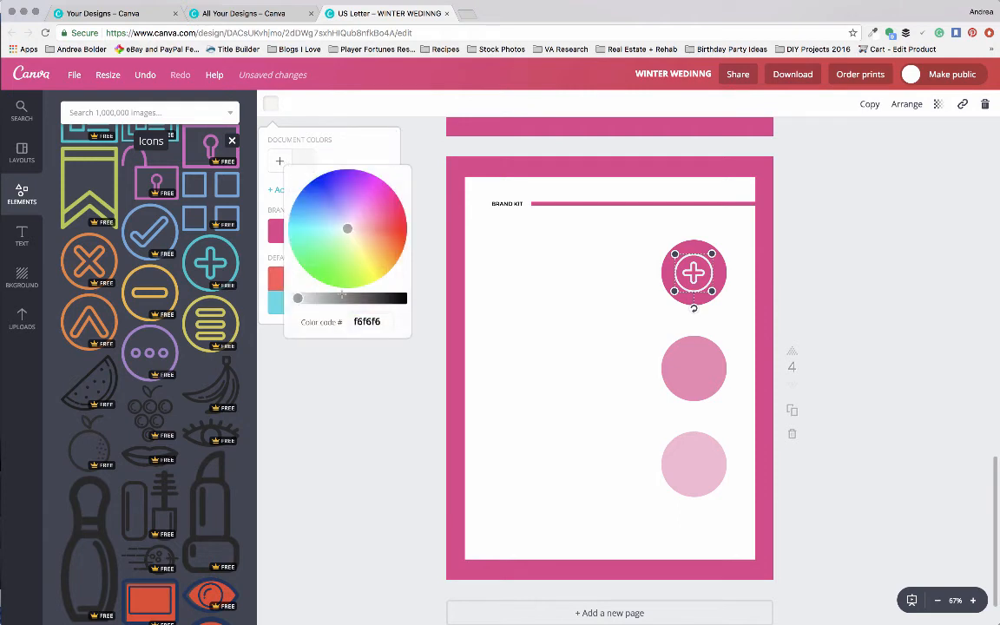
pyautogui.click(397, 290)
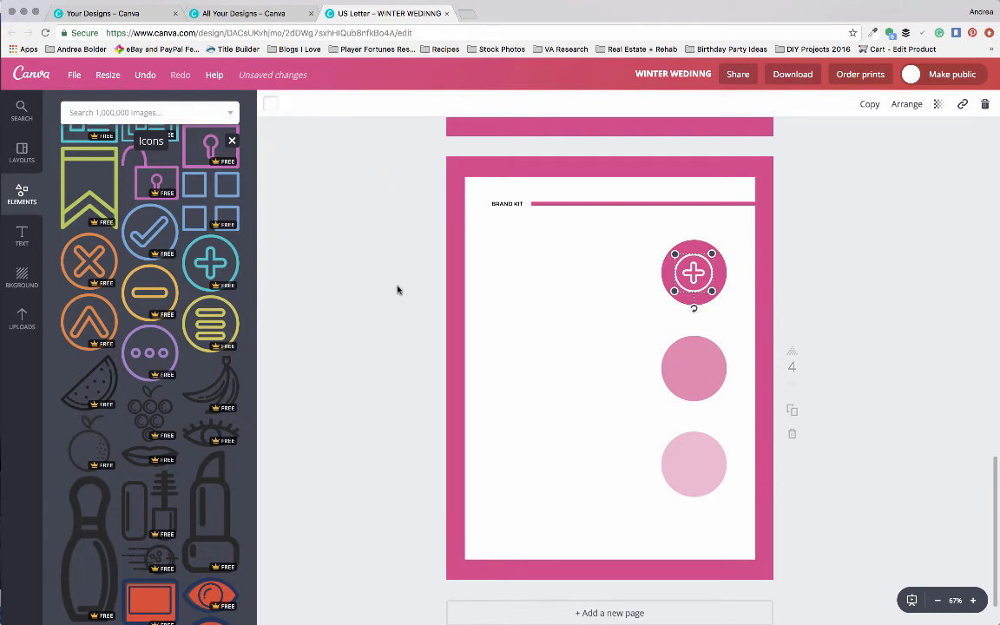
pyautogui.click(542, 309)
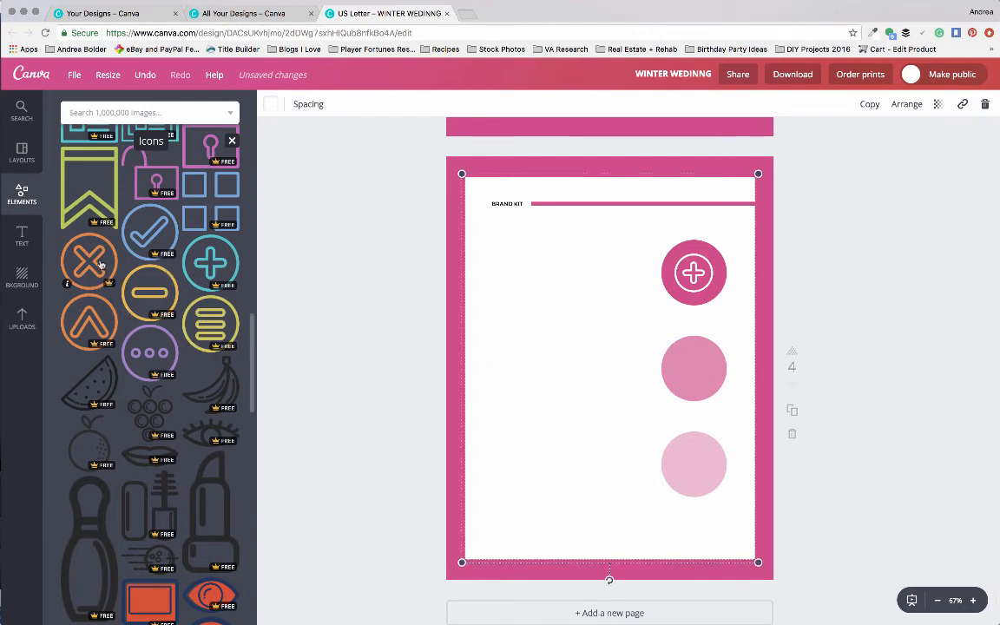
# Add the X-in-circle icon, shrink it, place it on the middle circle and recolour it.
pyautogui.click(88, 261)
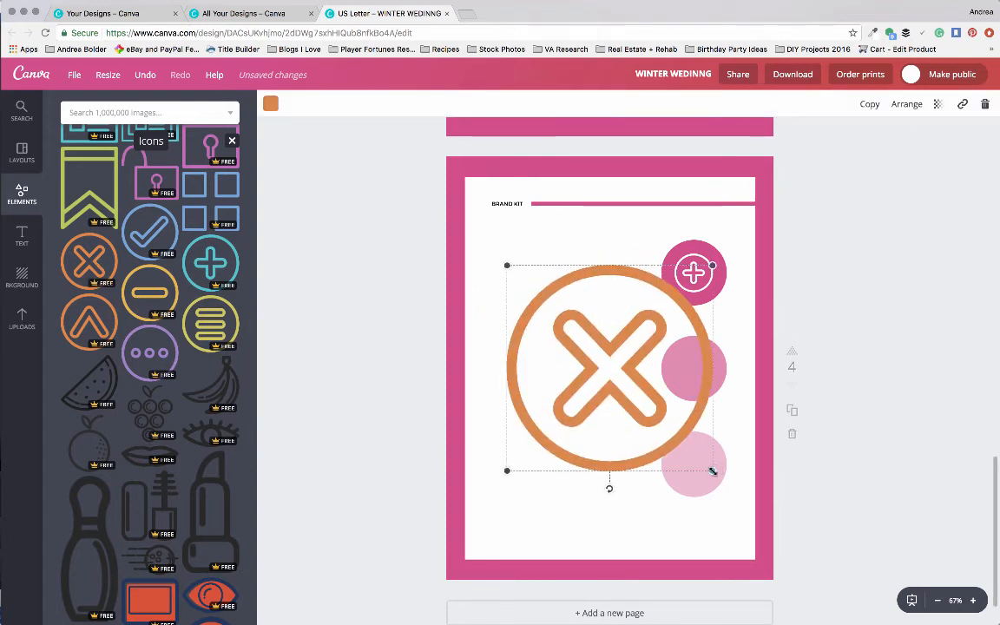
pyautogui.moveTo(711, 472); pyautogui.dragTo(583, 340)
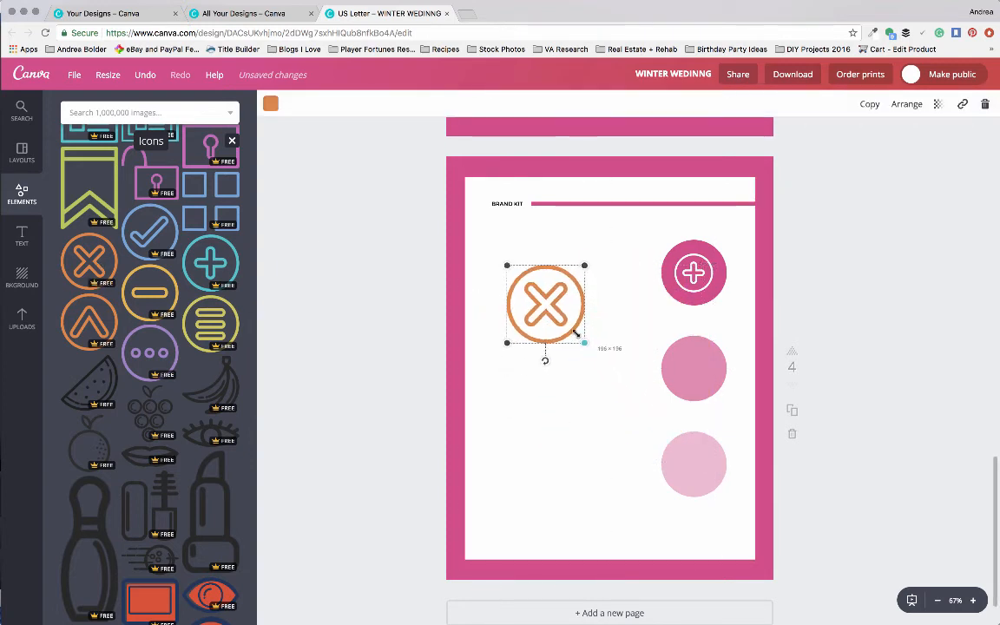
pyautogui.moveTo(583, 342); pyautogui.dragTo(557, 316)
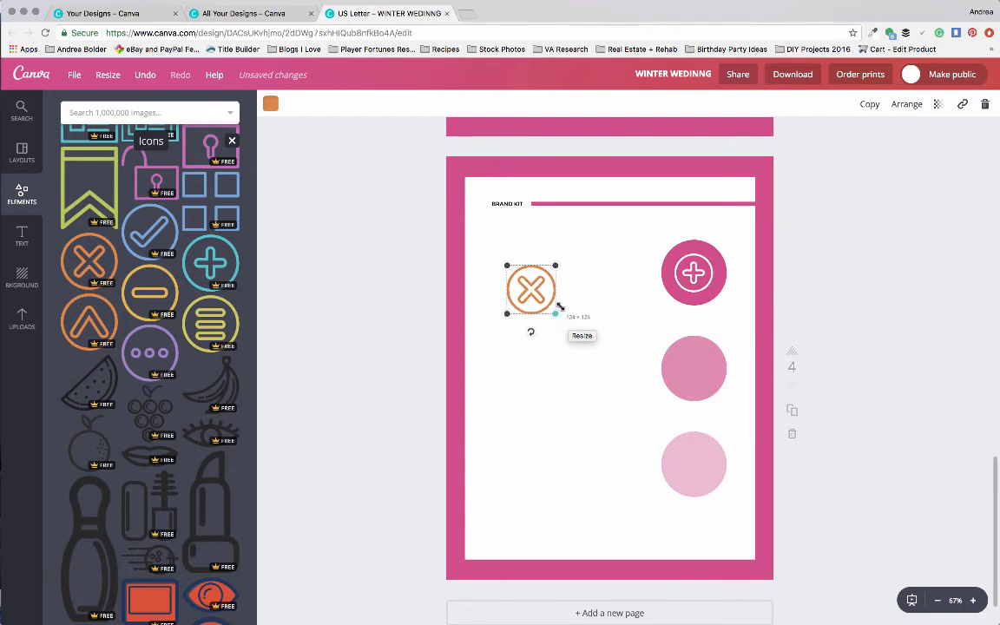
pyautogui.moveTo(555, 314); pyautogui.dragTo(548, 306)
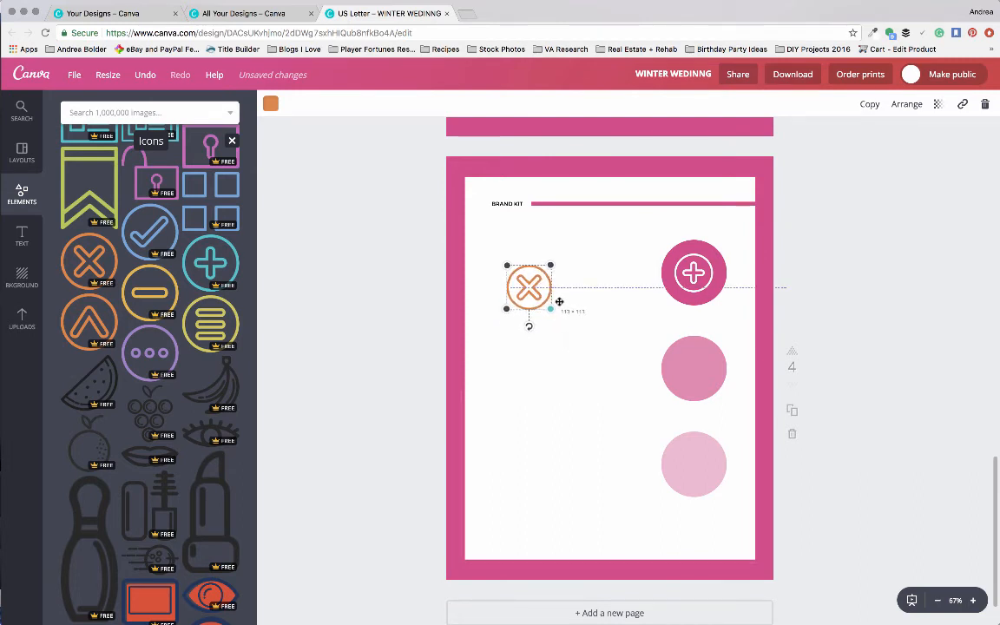
pyautogui.moveTo(527, 286); pyautogui.dragTo(675, 357)
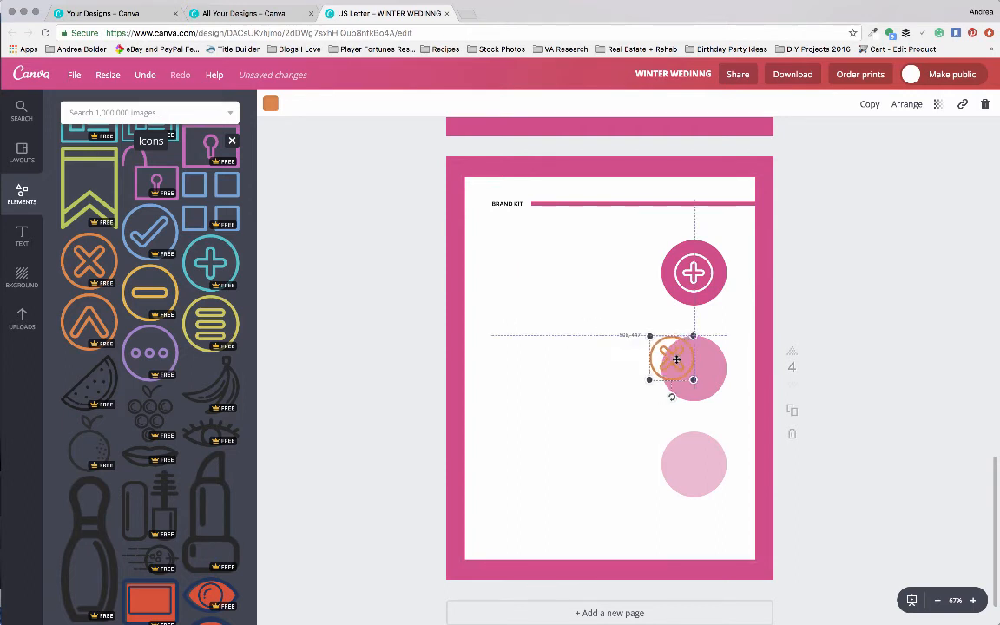
pyautogui.moveTo(674, 358); pyautogui.dragTo(694, 365)
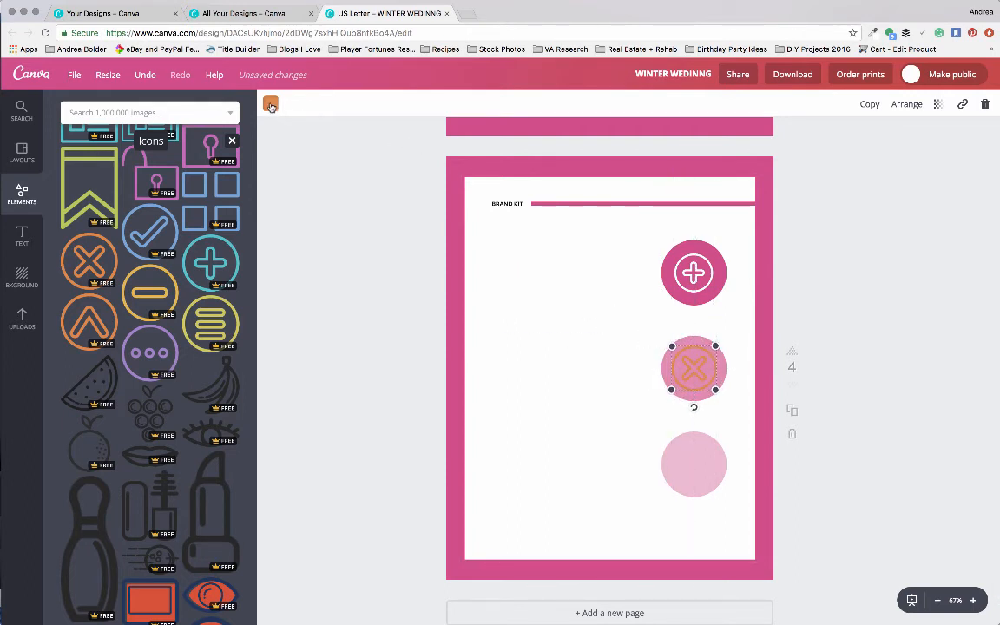
pyautogui.click(270, 104)
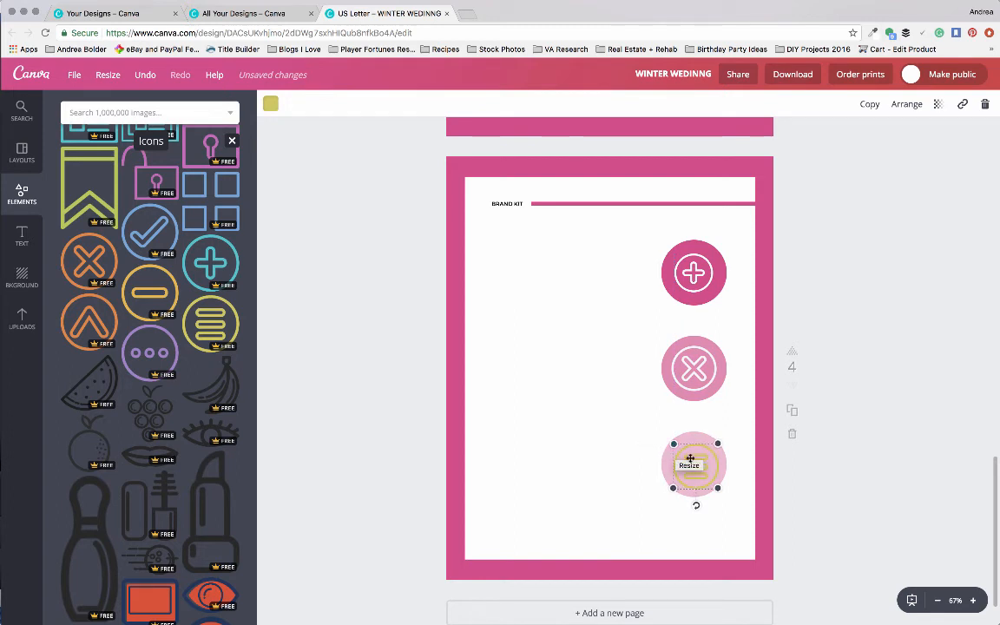
# Fit the three-line list icon inside the bottom circle and bring up its colour choices.
pyautogui.moveTo(688, 465); pyautogui.dragTo(695, 458)
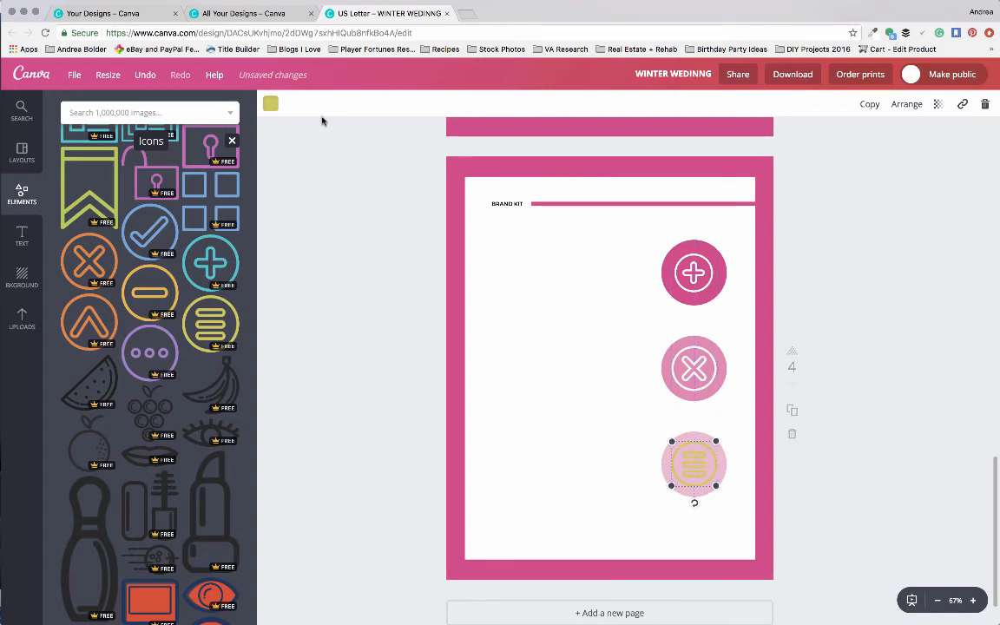
pyautogui.click(271, 105)
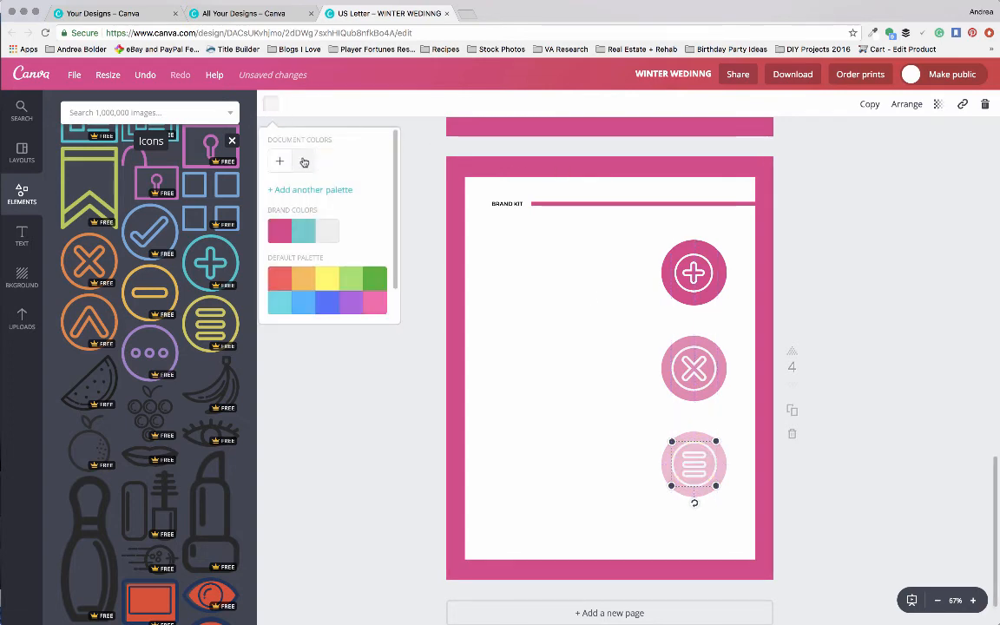
# Make the list icon white and copy the 'YOUR TEXT GOES HERE' caption beside the middle circle.
pyautogui.click(21, 236)
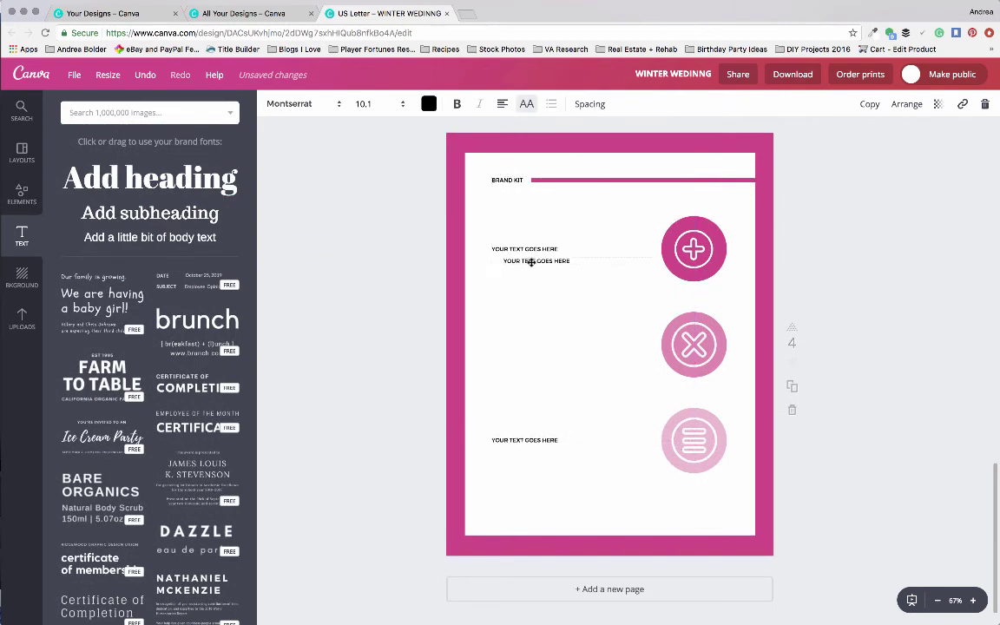
pyautogui.click(535, 260)
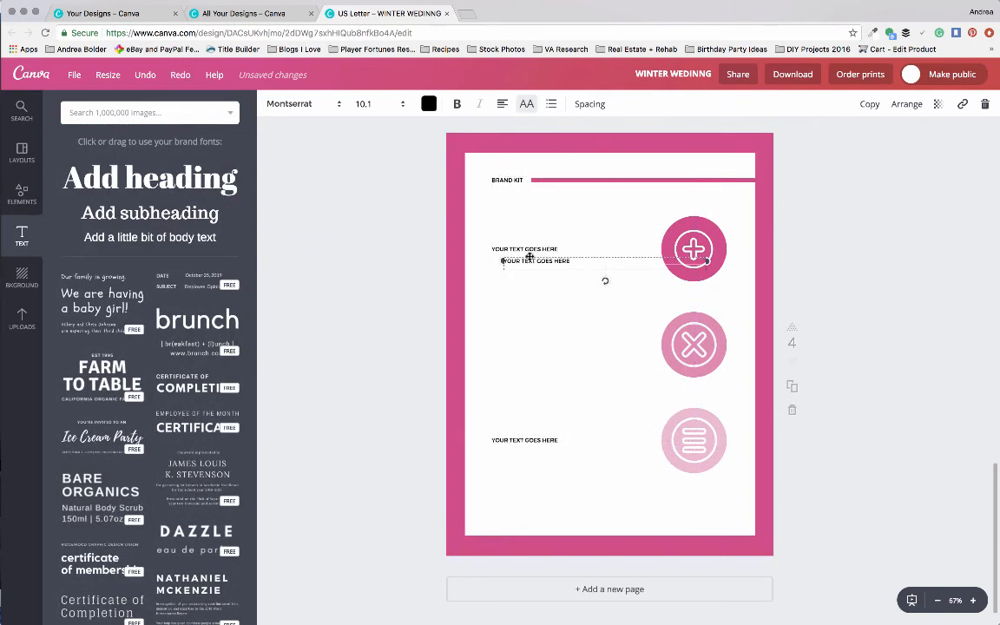
pyautogui.moveTo(534, 260); pyautogui.dragTo(527, 307)
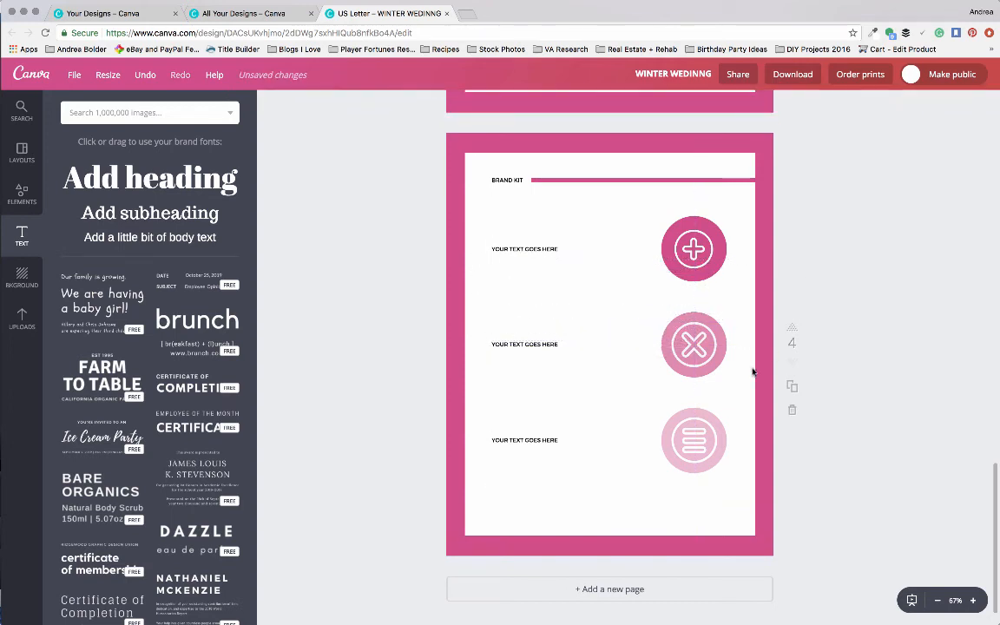
pyautogui.moveTo(792, 388)
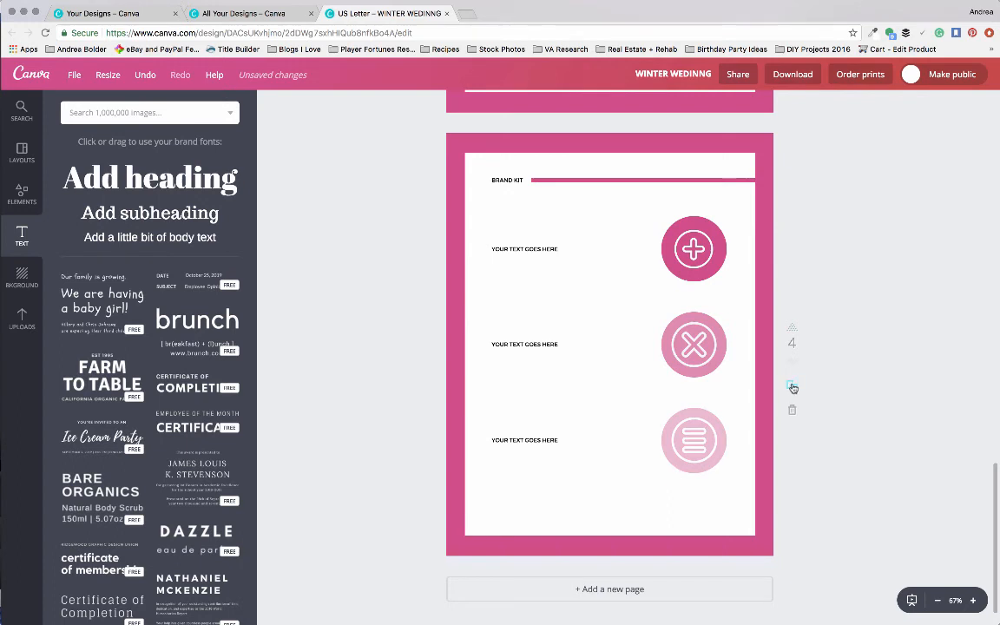
pyautogui.moveTo(792, 389)
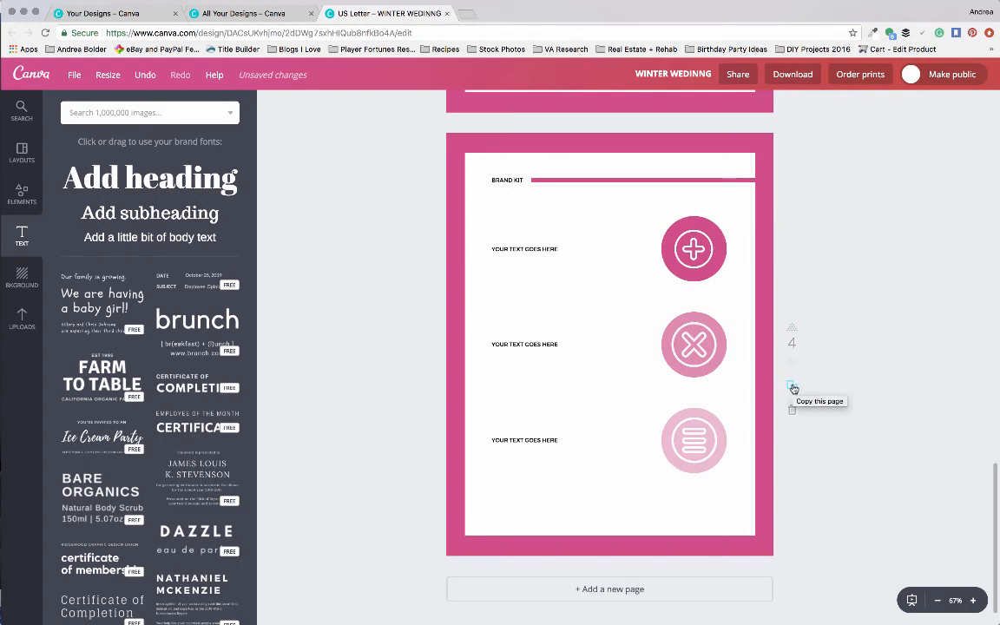
# Duplicate page 4 as a new page 5.
pyautogui.click(791, 389)
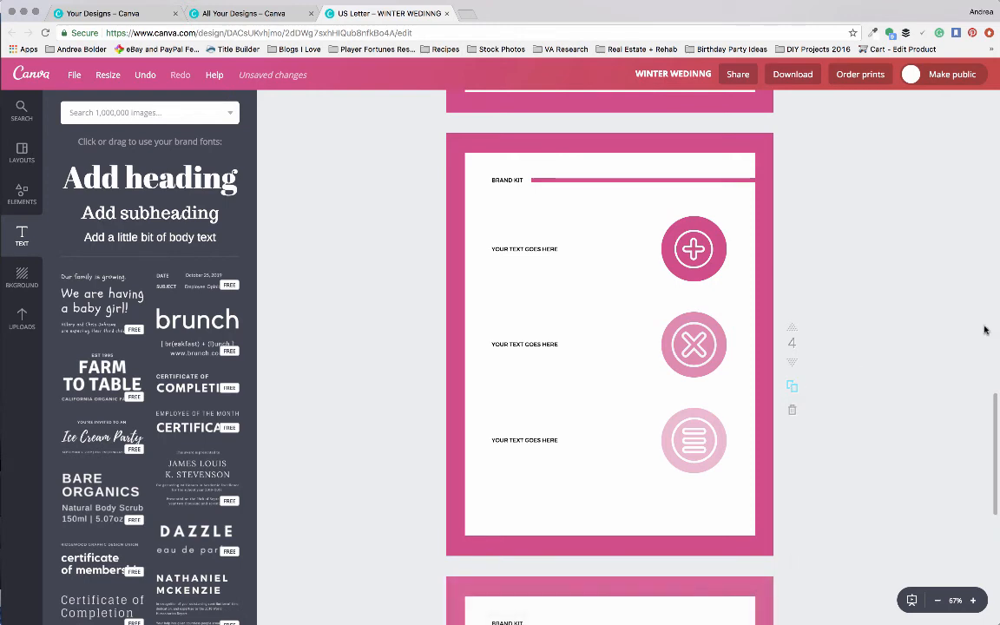
pyautogui.scroll(-3)
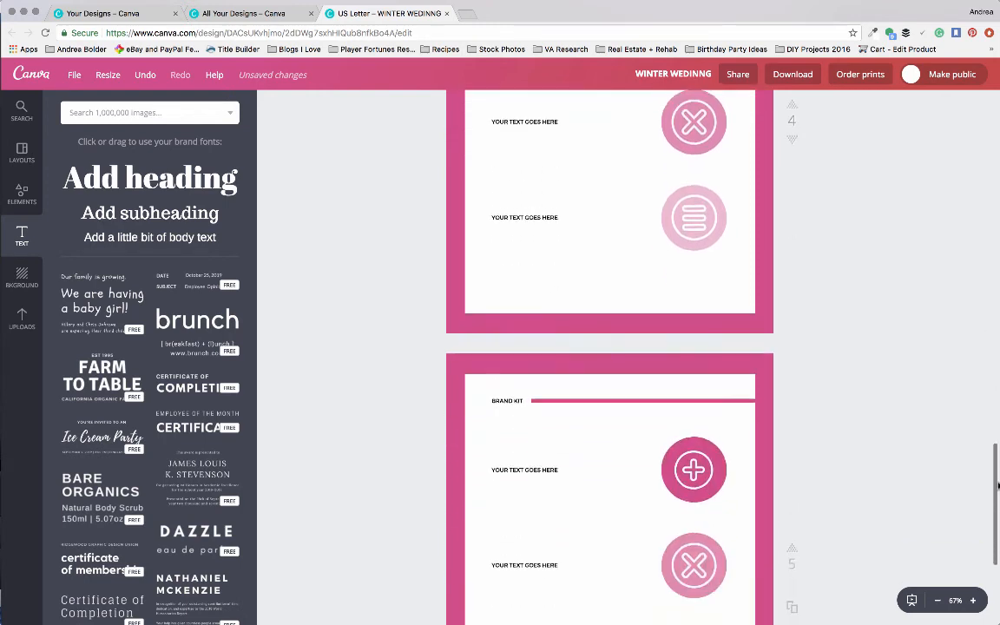
pyautogui.scroll(-3)
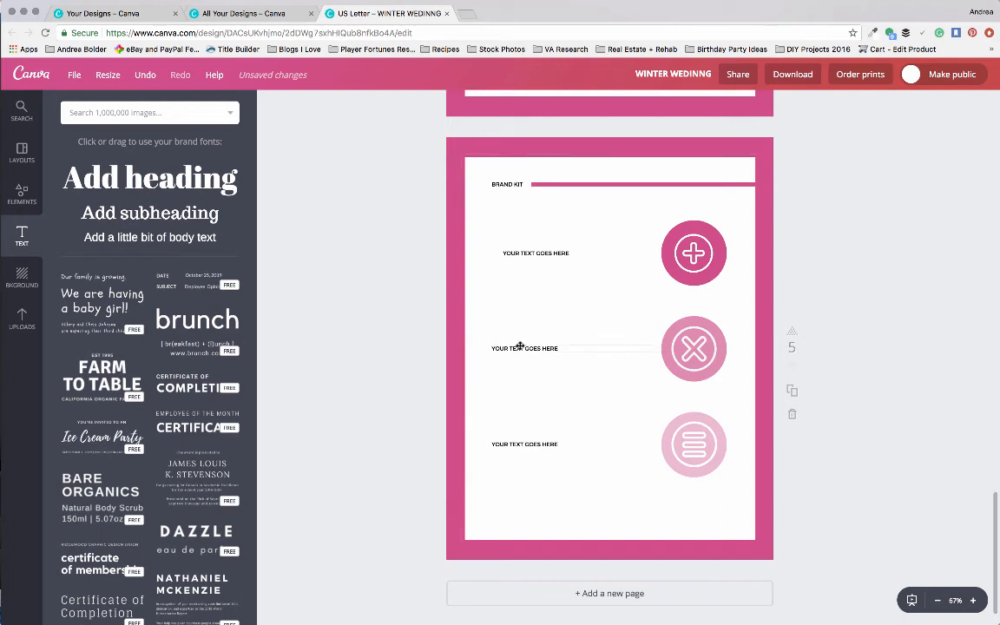
# Stack page 5's middle and bottom captions under the first one beside the top circle.
pyautogui.click(534, 347)
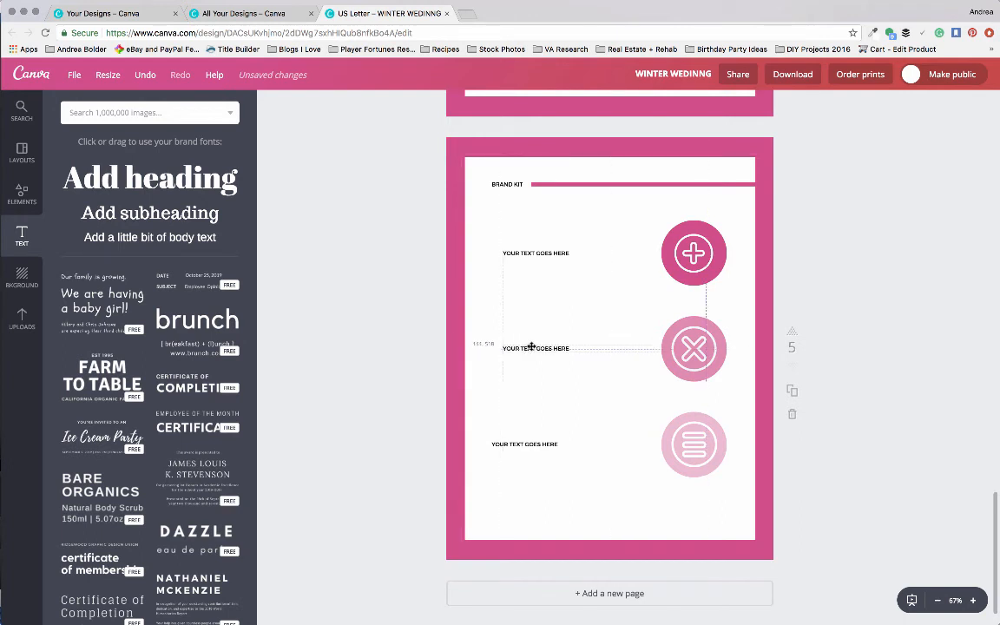
pyautogui.click(524, 444)
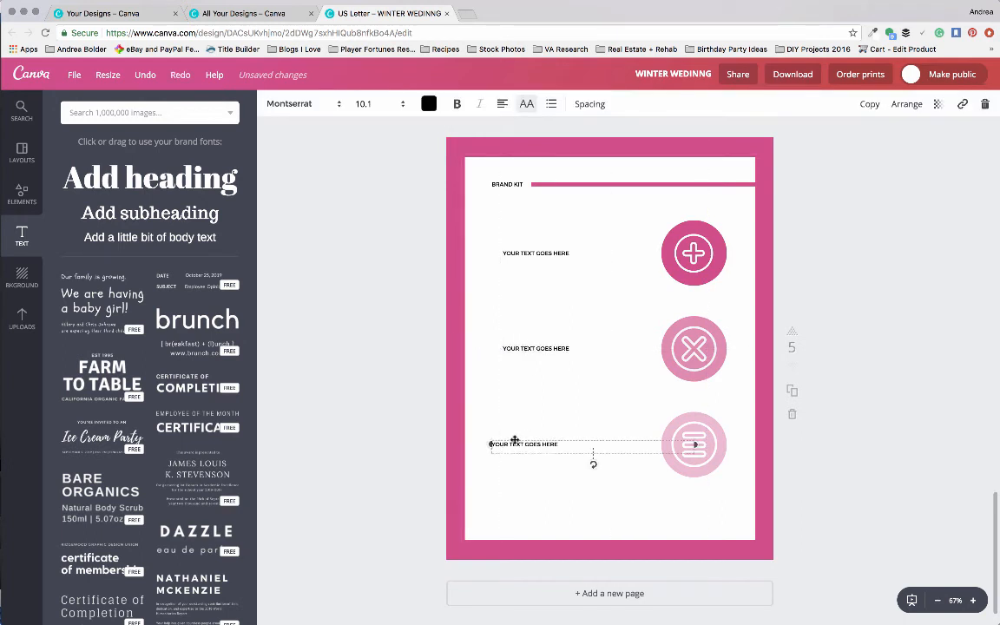
pyautogui.moveTo(524, 444); pyautogui.dragTo(541, 267)
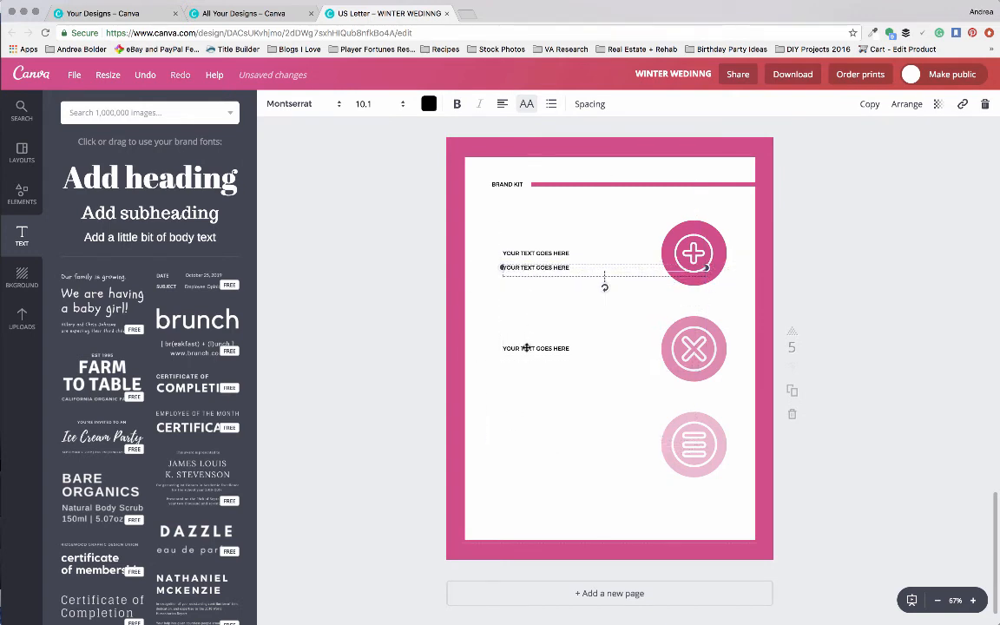
pyautogui.moveTo(535, 267); pyautogui.dragTo(535, 321)
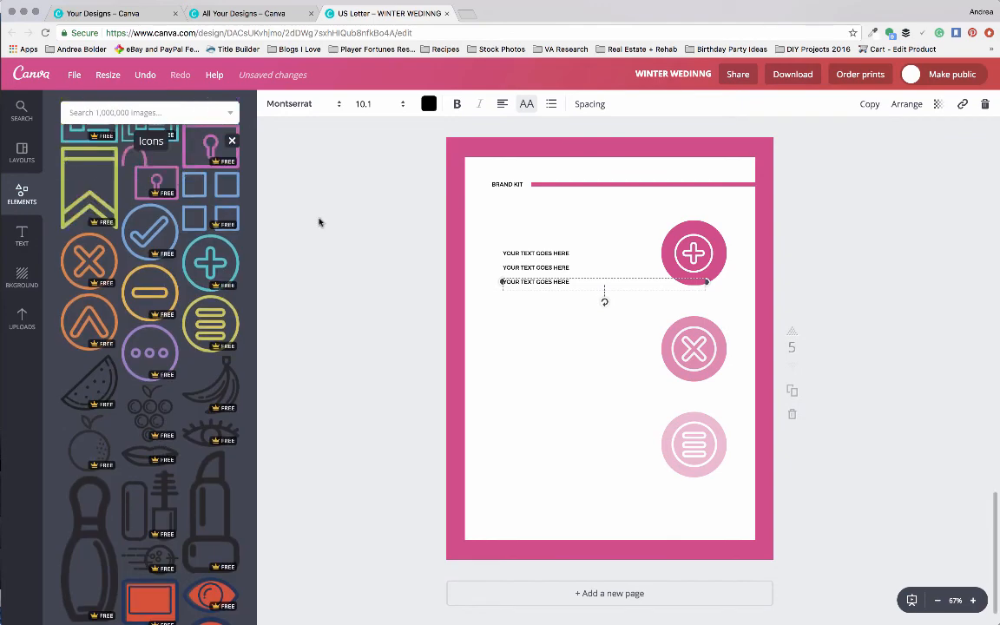
# Add an outlined square from Elements > Shapes as a checkbox for page 5's captions.
pyautogui.scroll(-3)
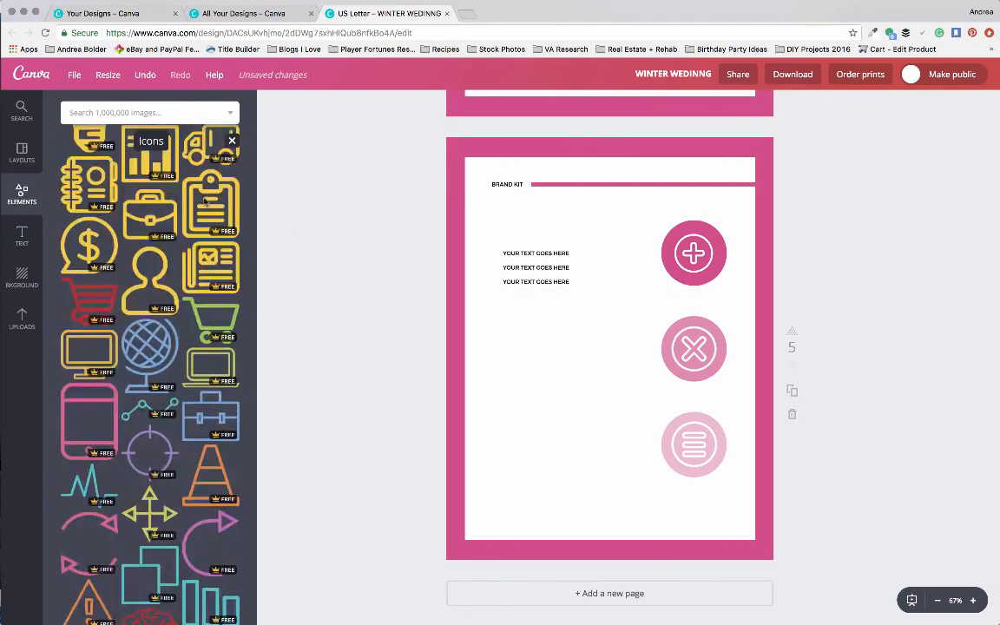
pyautogui.click(232, 139)
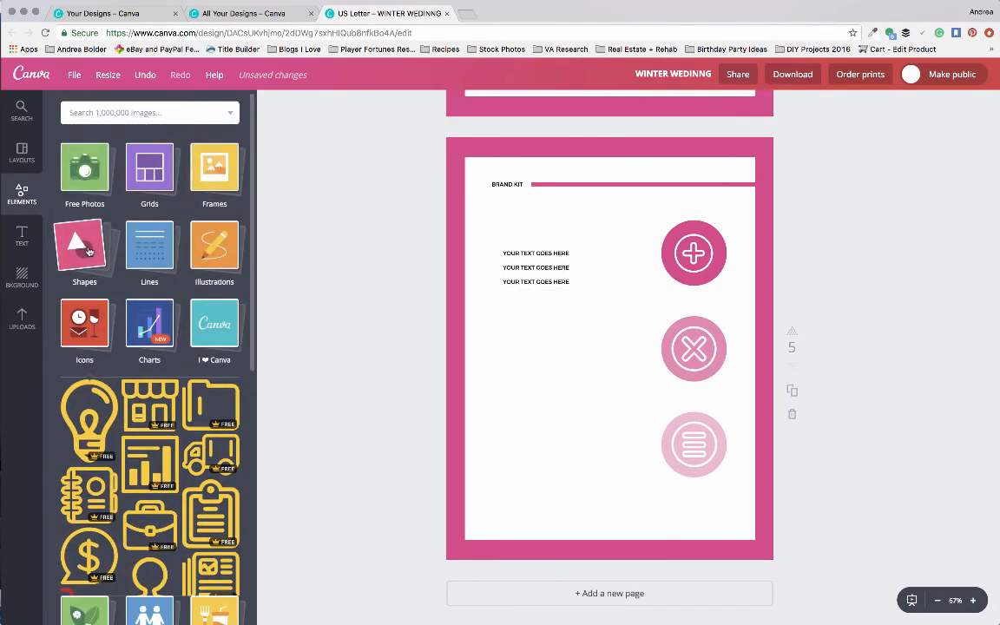
pyautogui.click(83, 247)
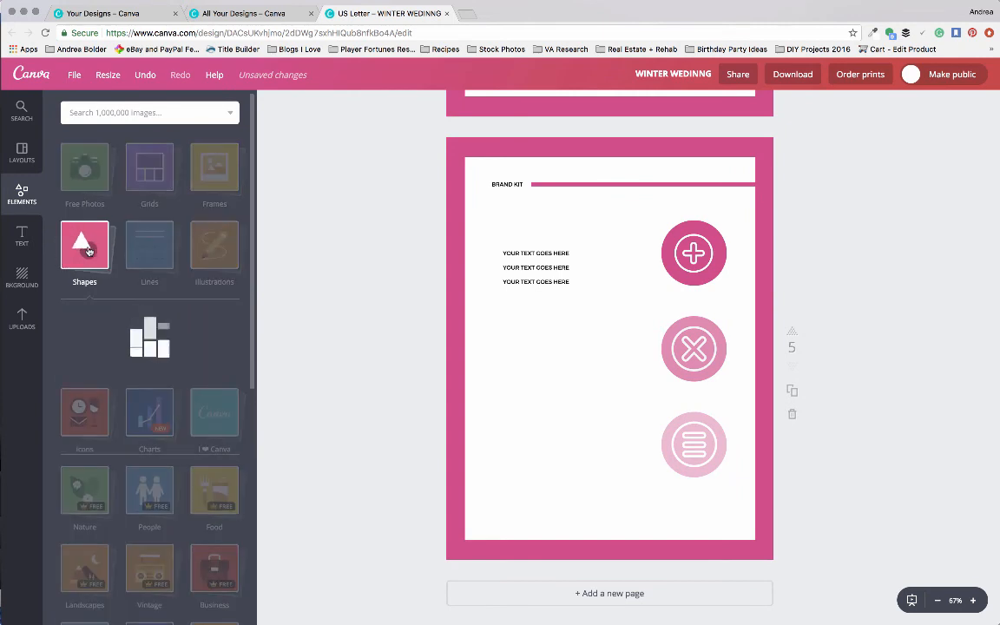
pyautogui.click(83, 247)
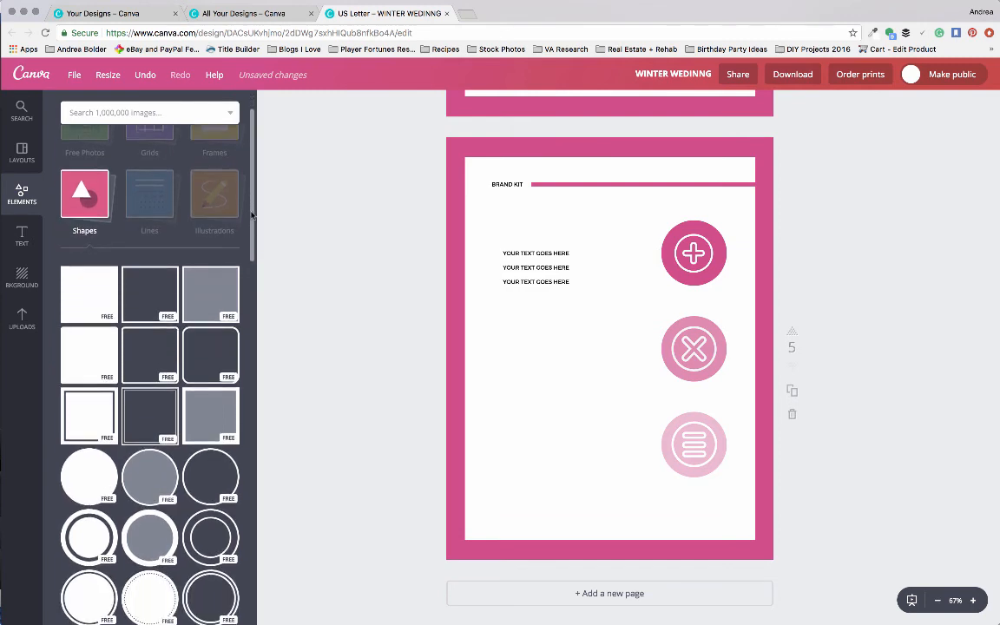
pyautogui.scroll(3)
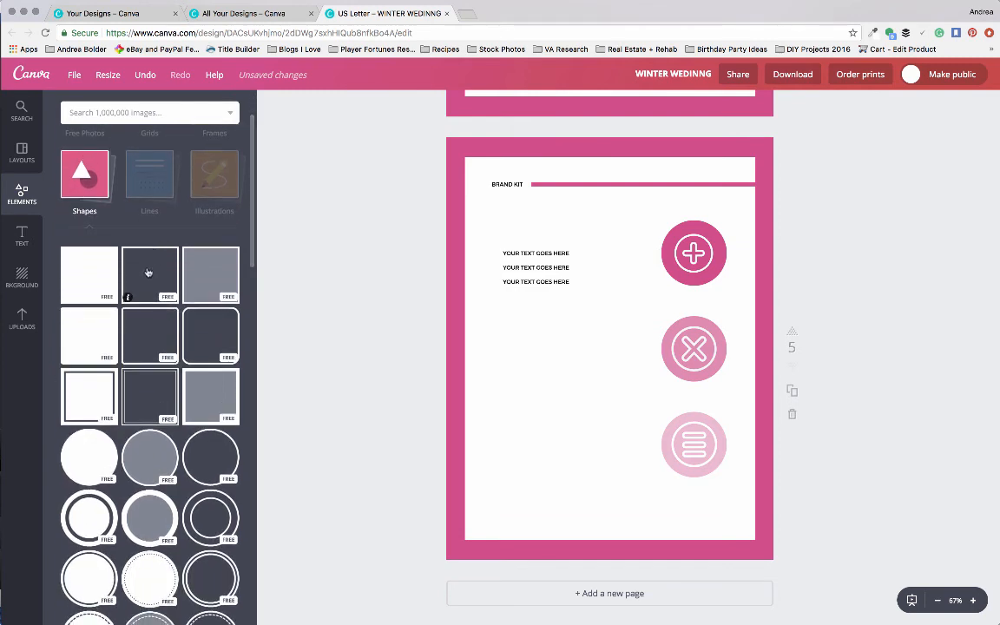
pyautogui.click(609, 347)
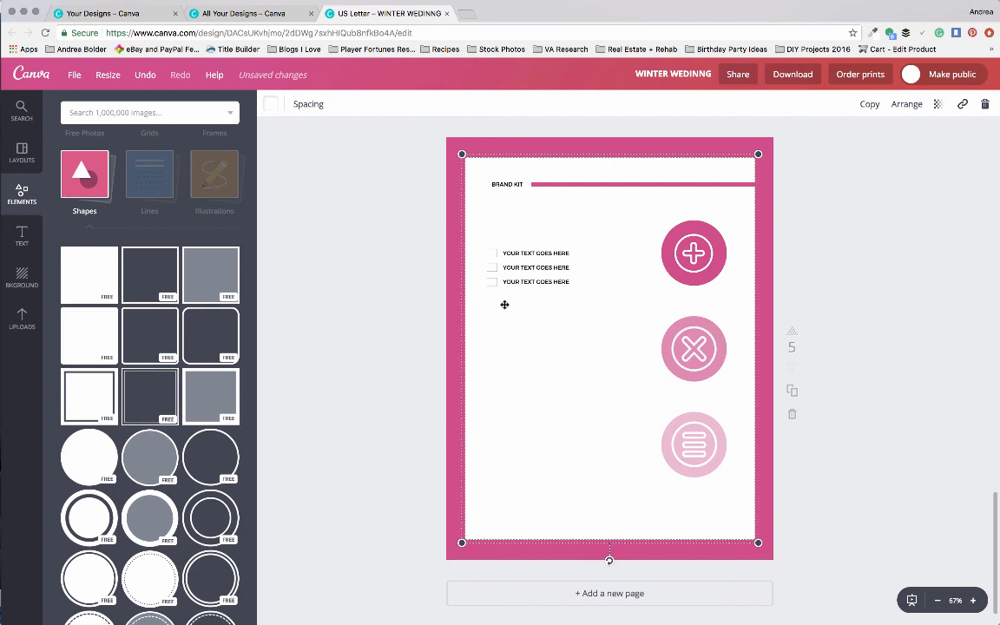
# Go to smallpdf.com to reach the PDF Merge tool.
pyautogui.write('smallpdf.com')
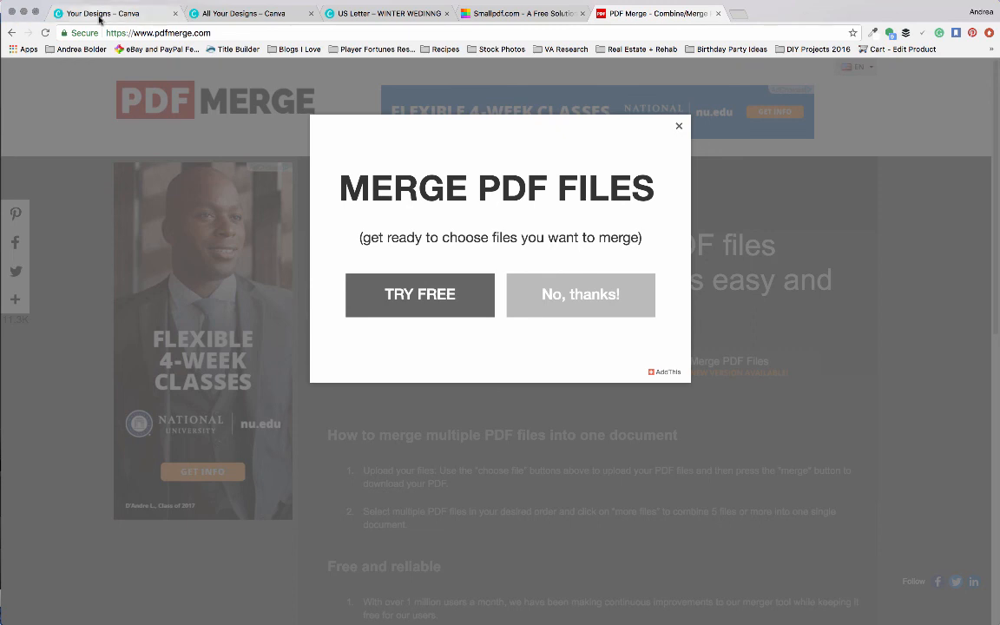
# Return from the PDF Merge tab to the Canva workbook and start its download.
pyautogui.click(250, 13)
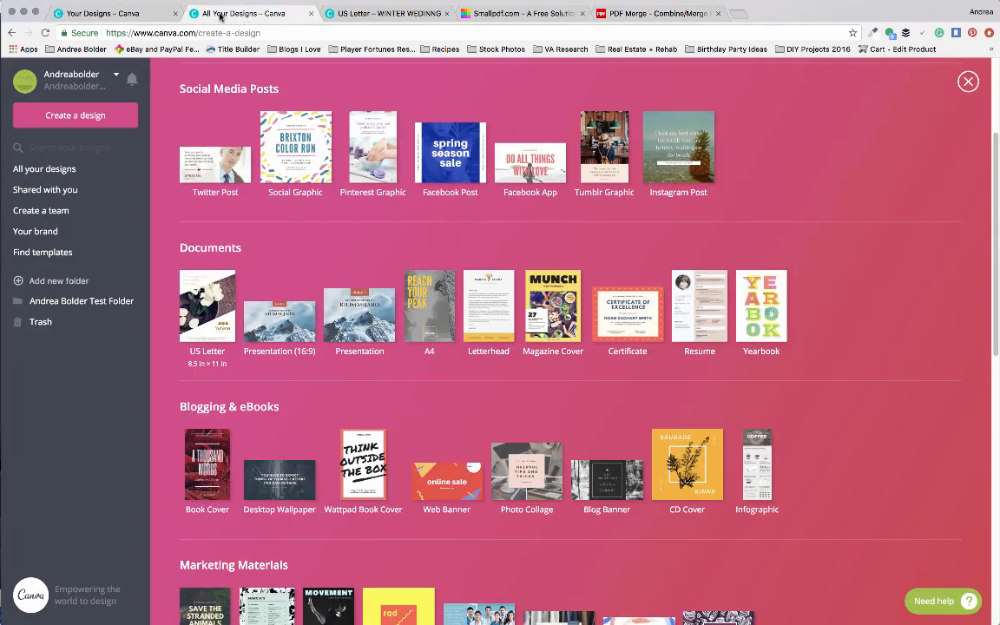
pyautogui.click(389, 13)
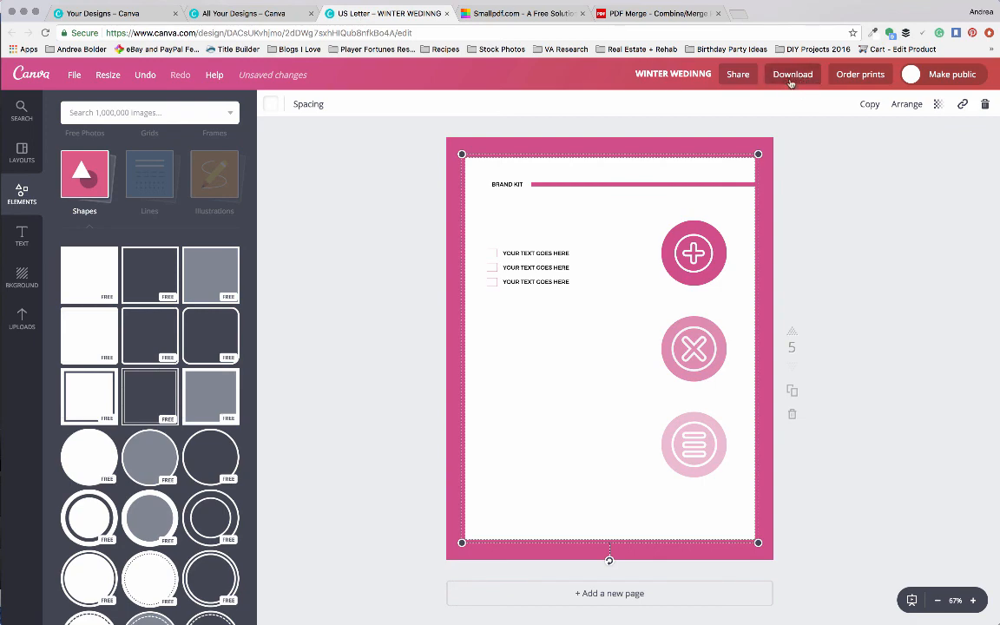
pyautogui.click(792, 73)
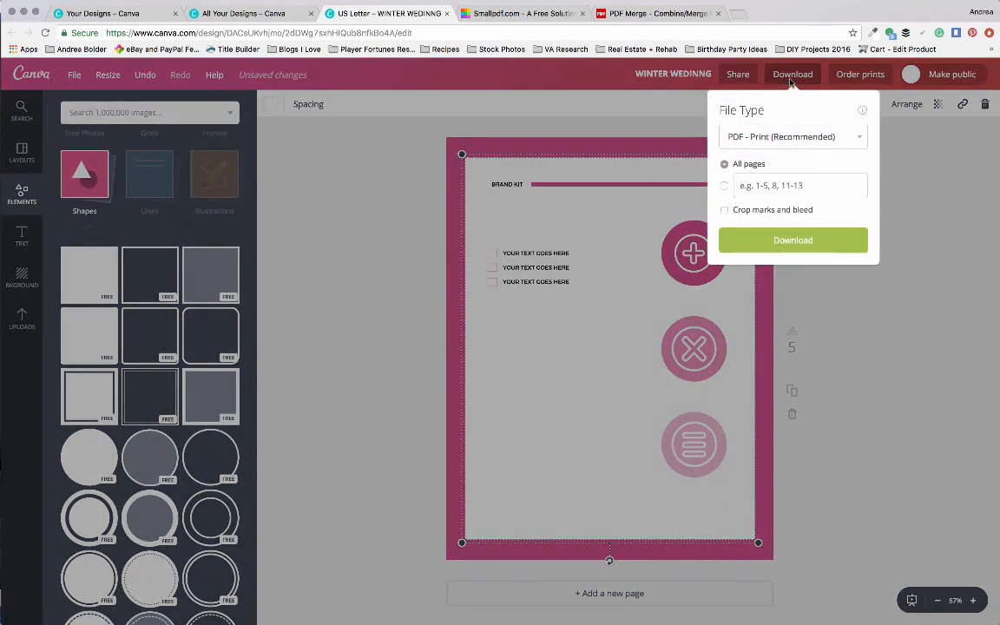